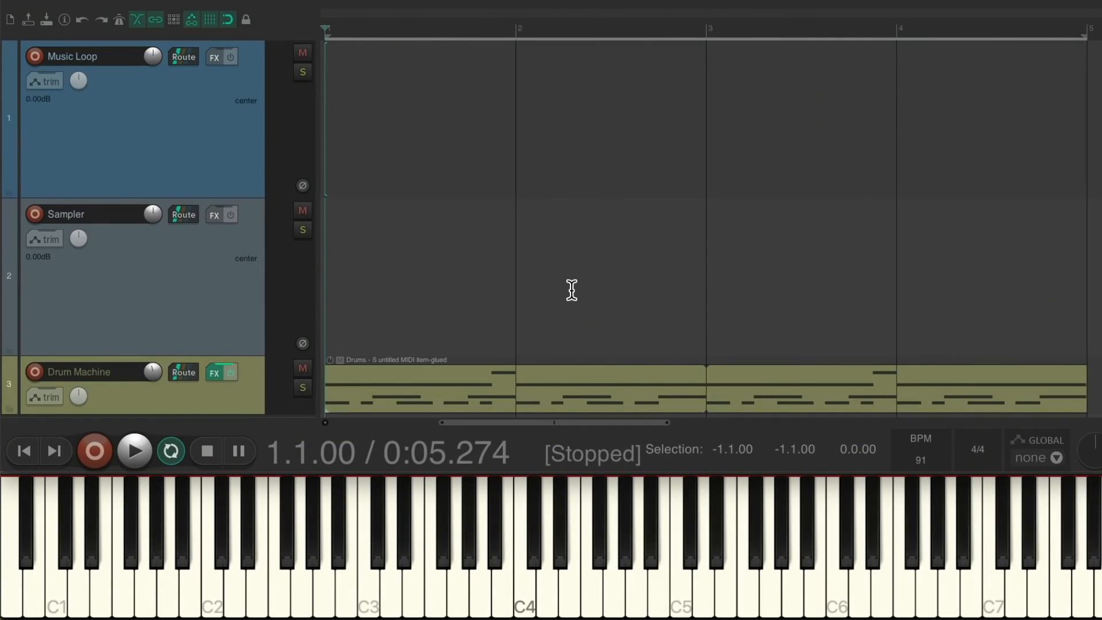
{"action": "mouse_move", "coordinate": [640, 391]}
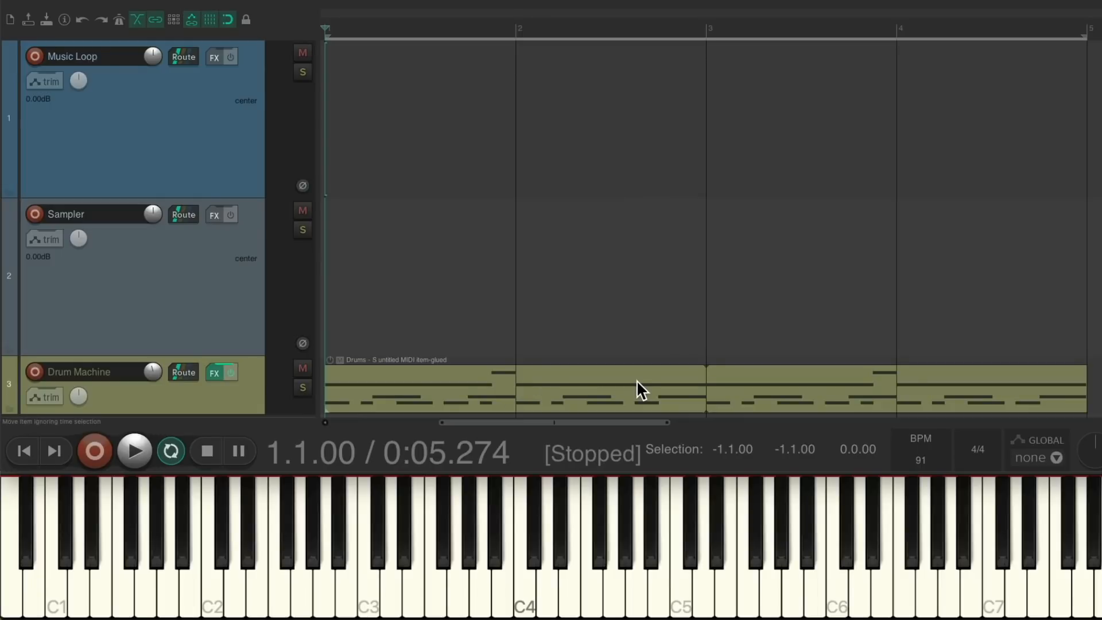
- Audition the drum pattern alone, then the guitar loop playing with the drums
{"action": "left_click", "coordinate": [134, 450]}
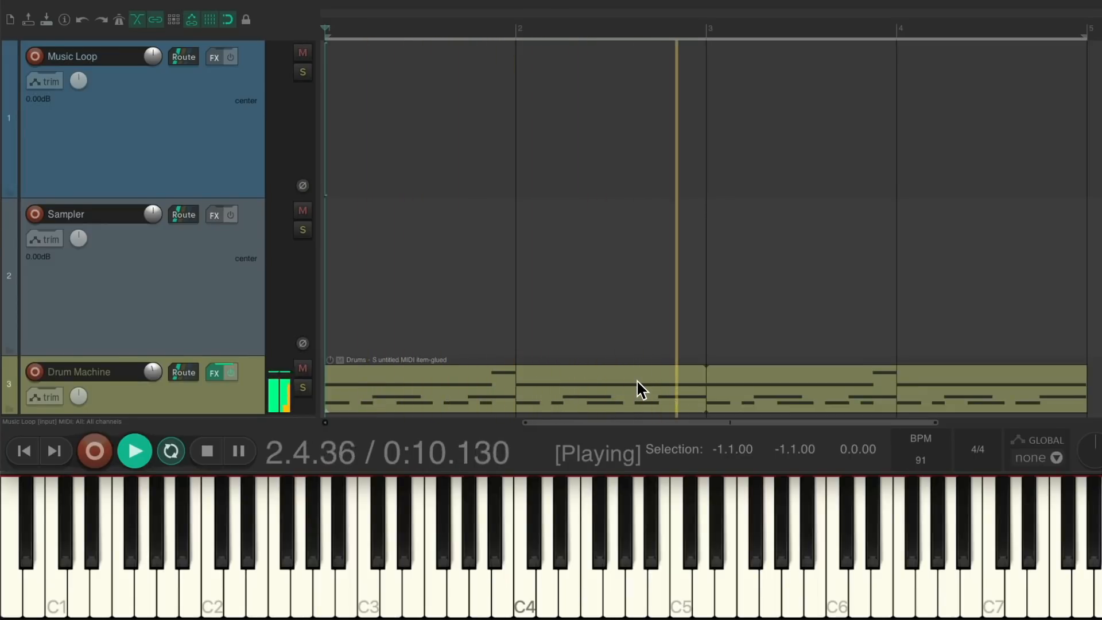
{"action": "left_click", "coordinate": [206, 451]}
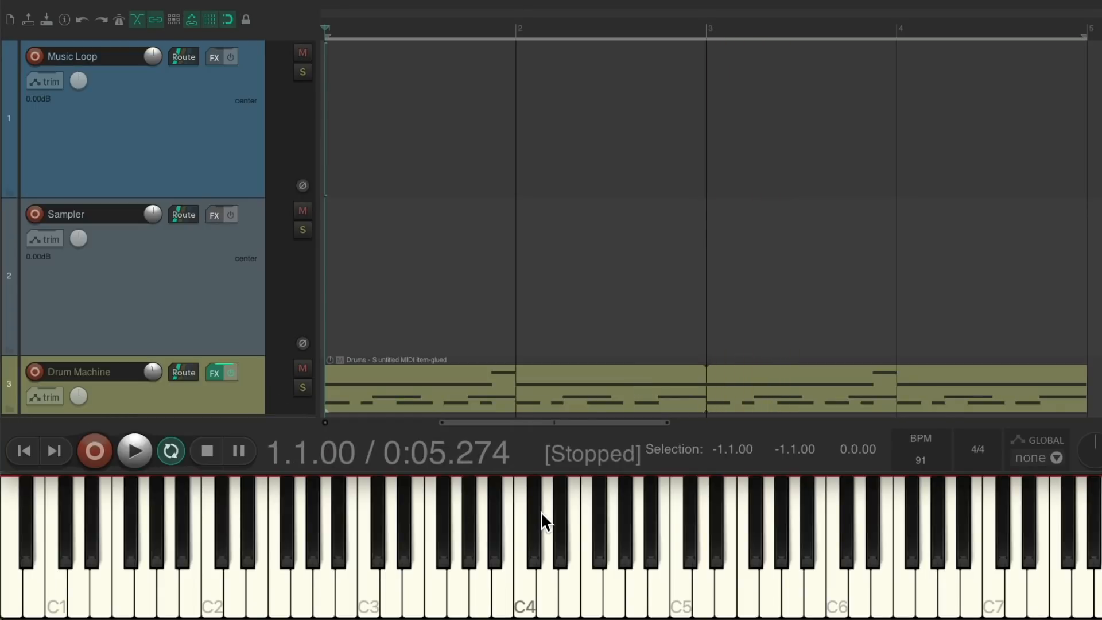
{"action": "mouse_move", "coordinate": [545, 190]}
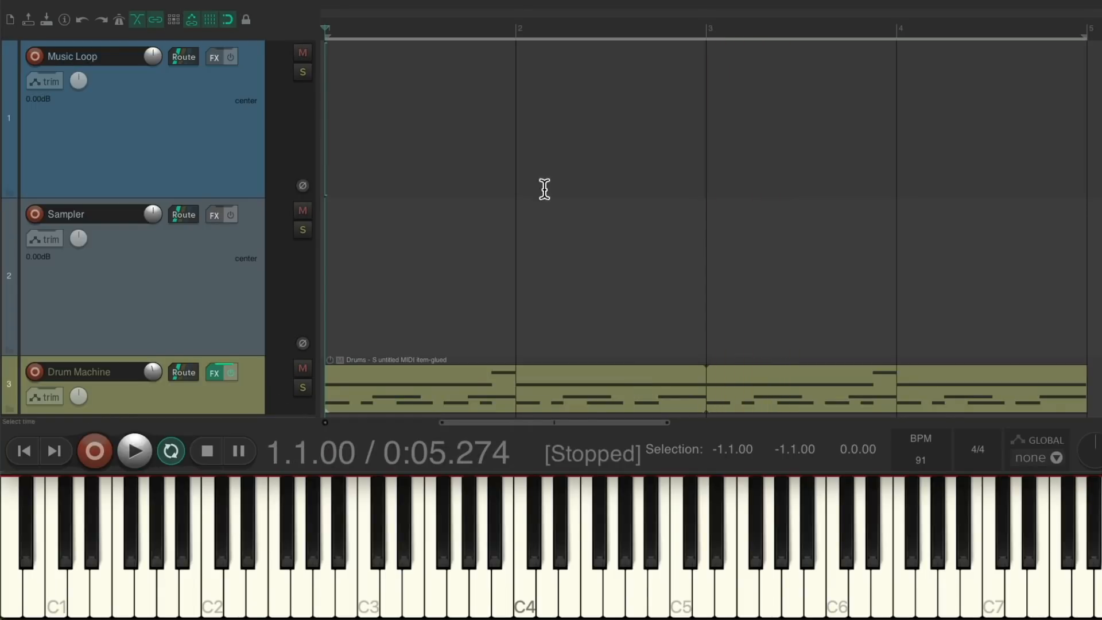
{"action": "mouse_move", "coordinate": [541, 258]}
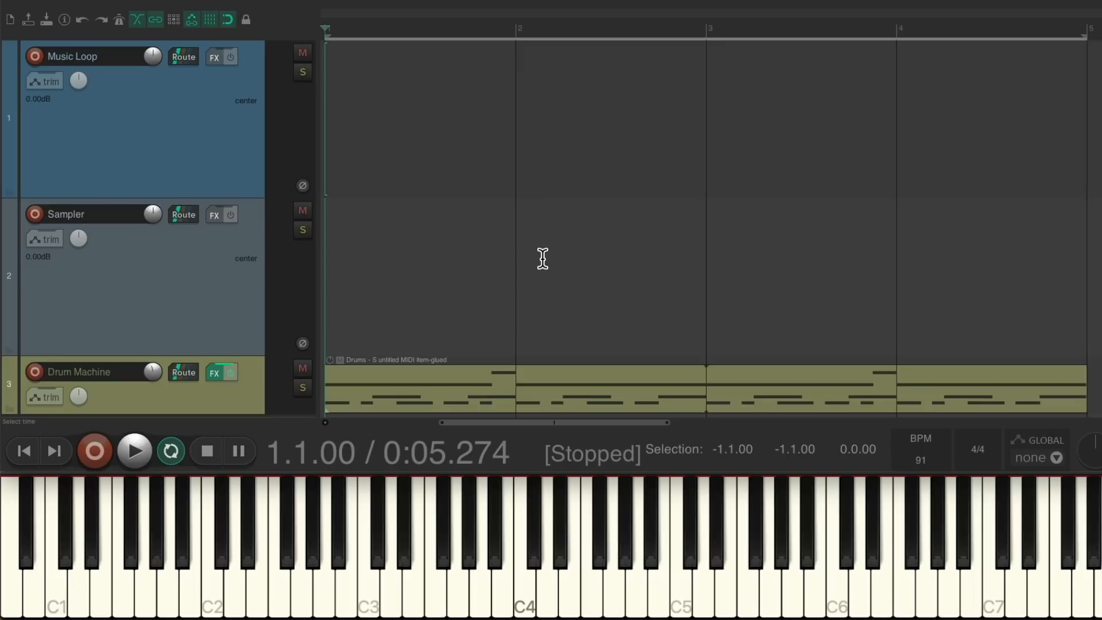
{"action": "mouse_move", "coordinate": [429, 178]}
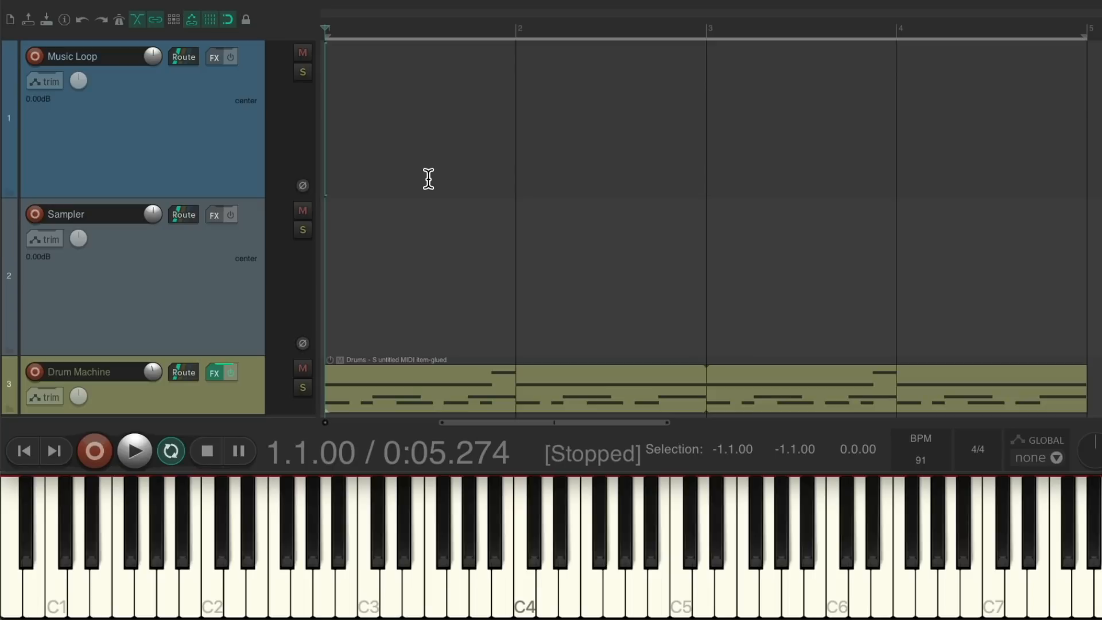
{"action": "mouse_move", "coordinate": [460, 267]}
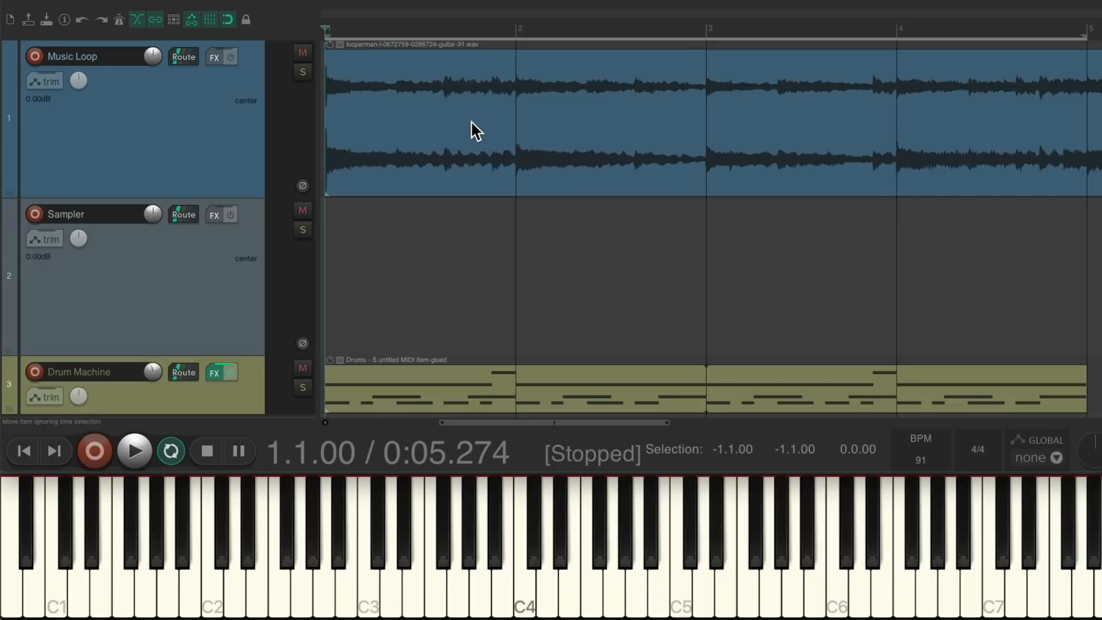
{"action": "mouse_move", "coordinate": [394, 134]}
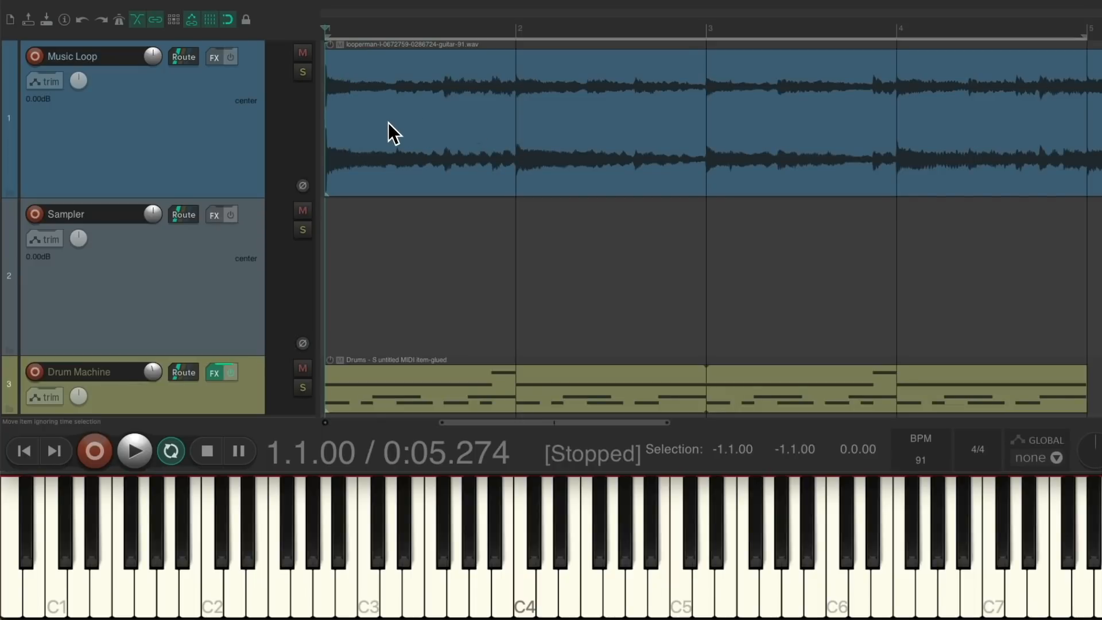
{"action": "left_click", "coordinate": [134, 451]}
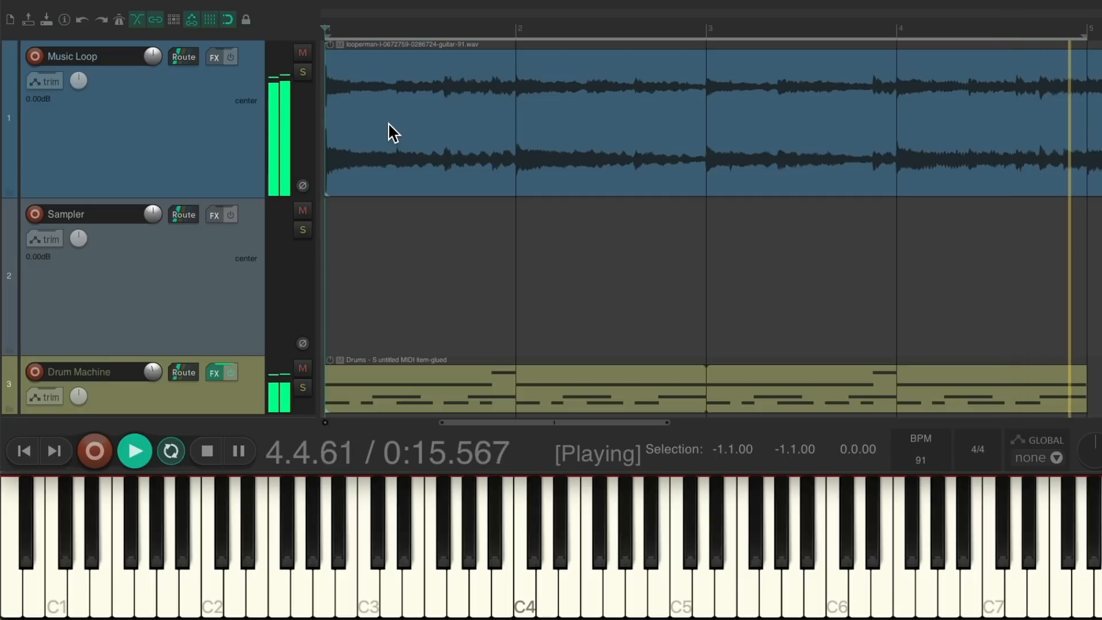
{"action": "left_click", "coordinate": [206, 451]}
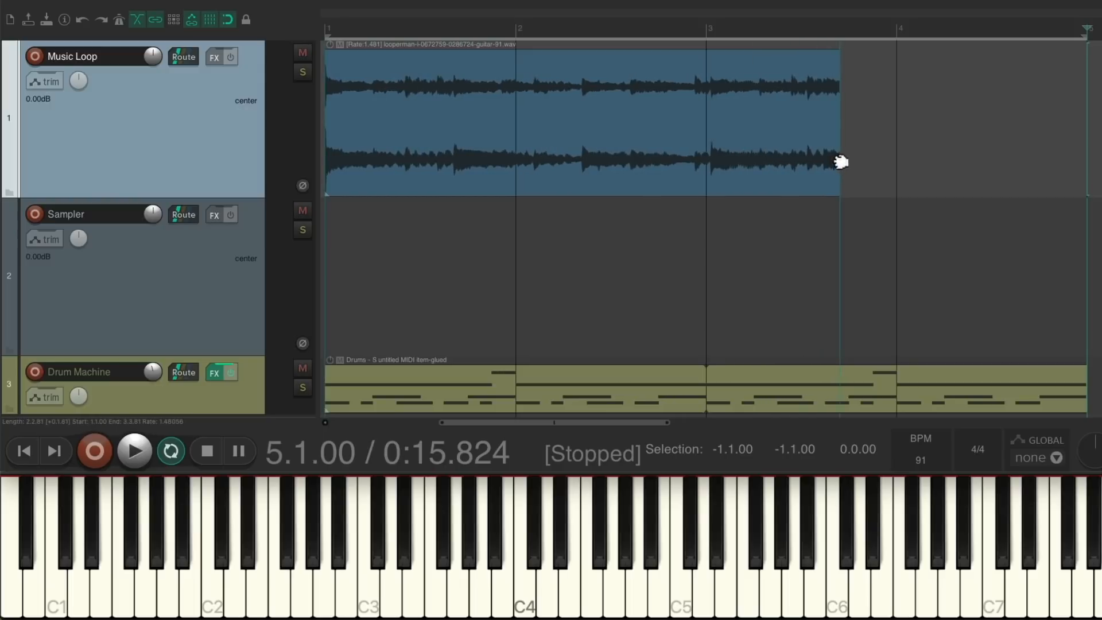
{"action": "left_click", "coordinate": [133, 451]}
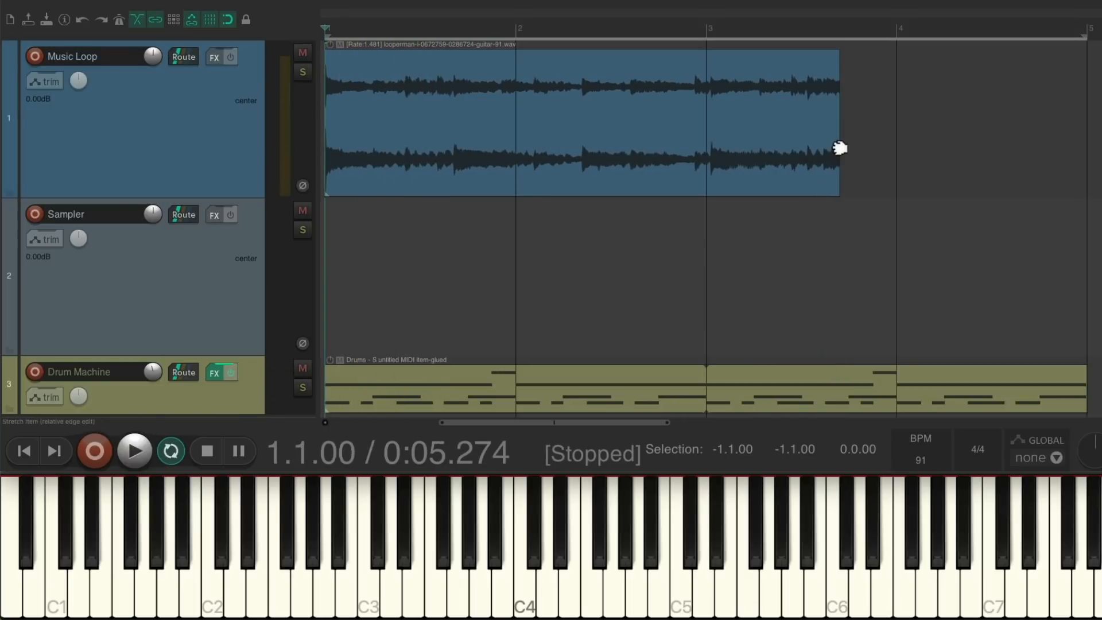
{"action": "key", "text": "alt"}
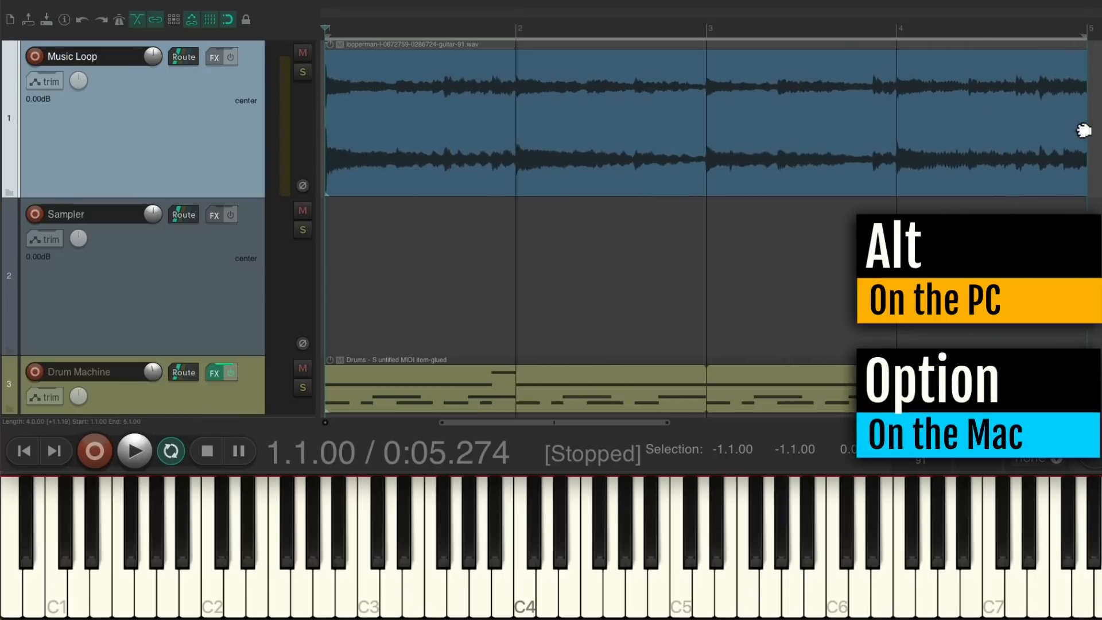
{"action": "left_click", "coordinate": [134, 450]}
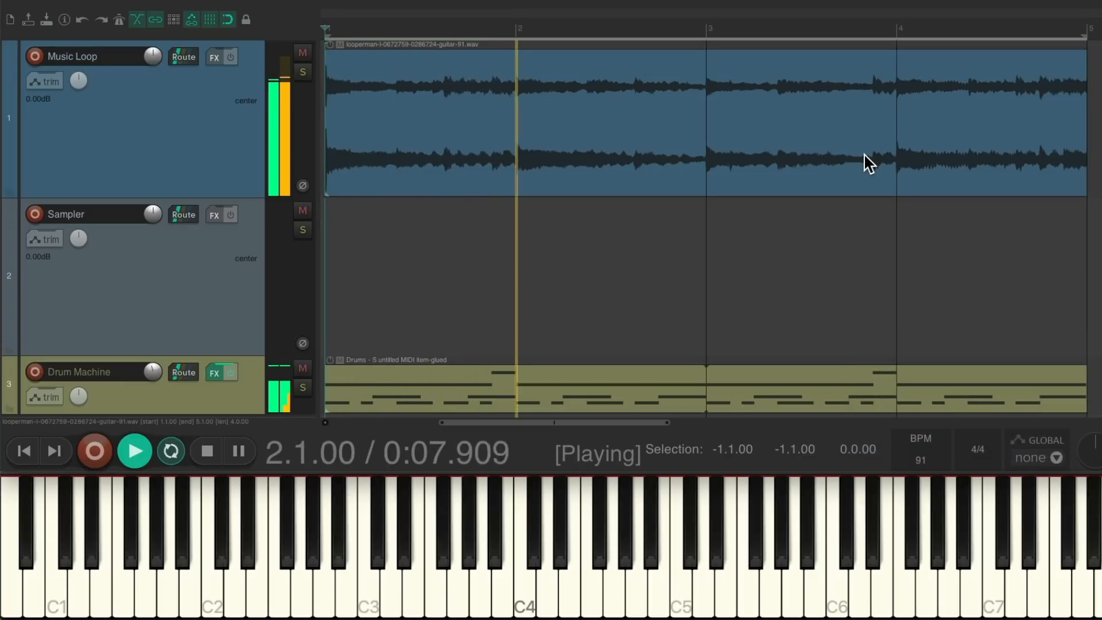
{"action": "left_click", "coordinate": [134, 451]}
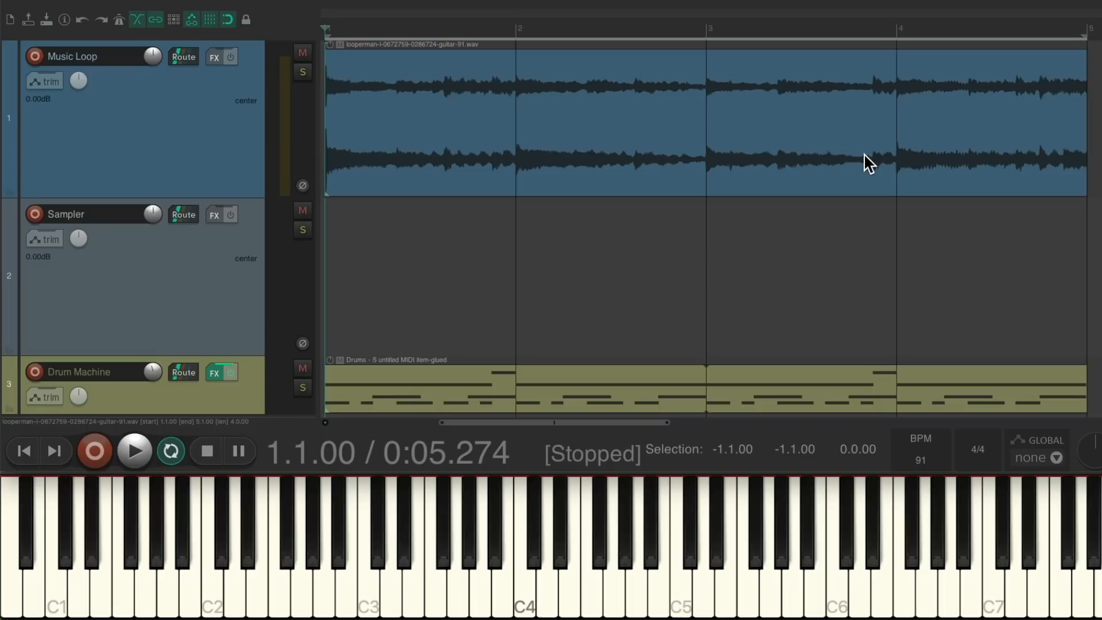
{"action": "mouse_move", "coordinate": [754, 153]}
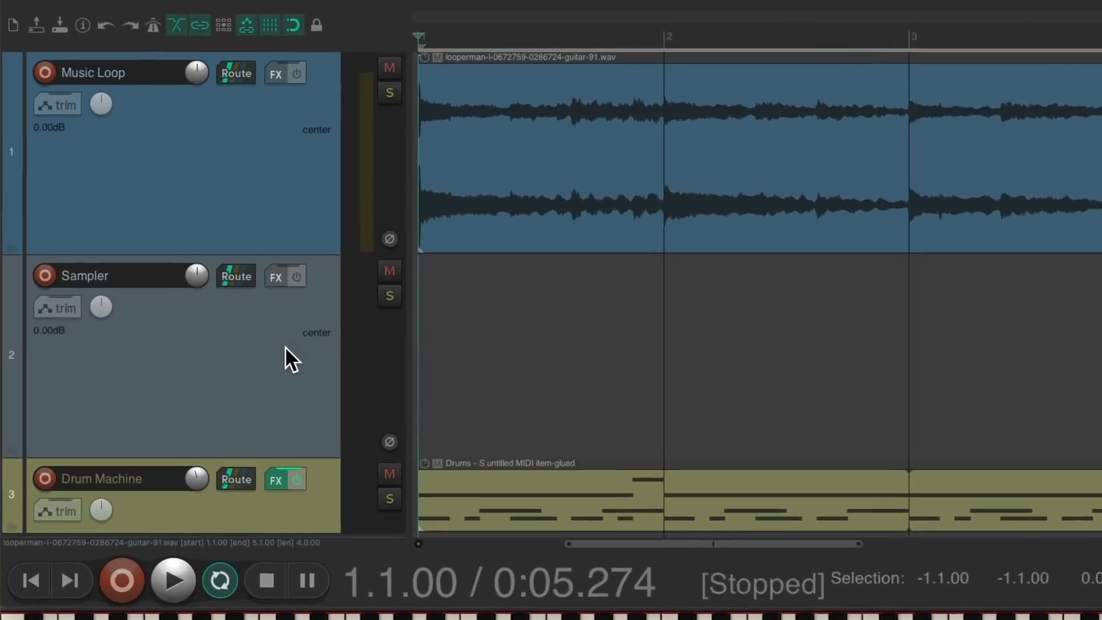
- Add VSTi: ReaSamplOmatic5000 from the Cockos plugins to the Sampler track
{"action": "left_click", "coordinate": [275, 275]}
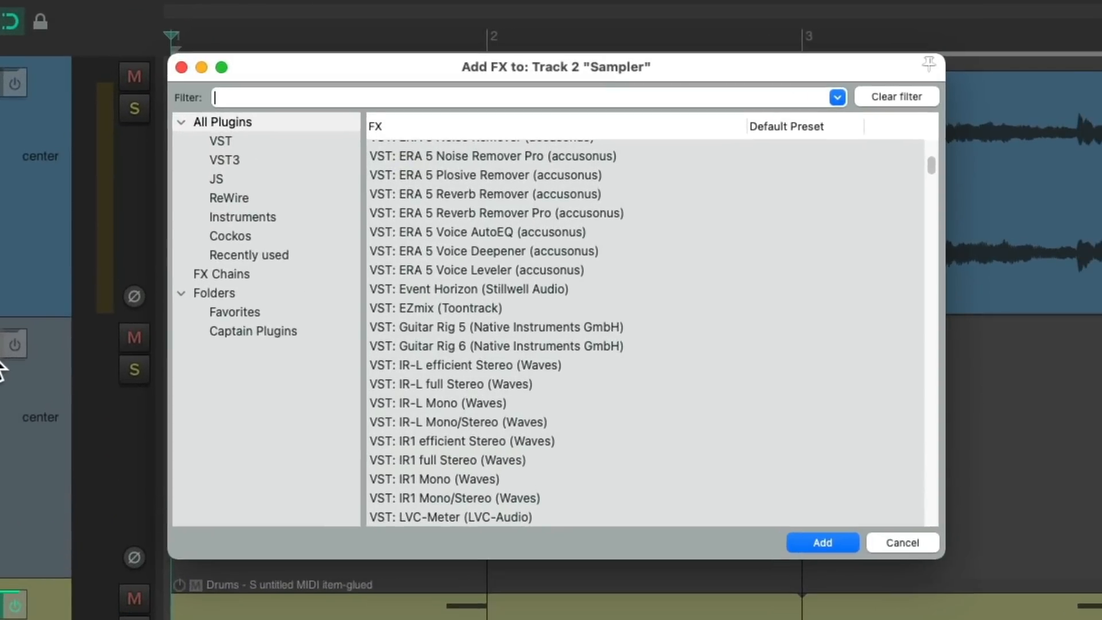
{"action": "left_click", "coordinate": [229, 236]}
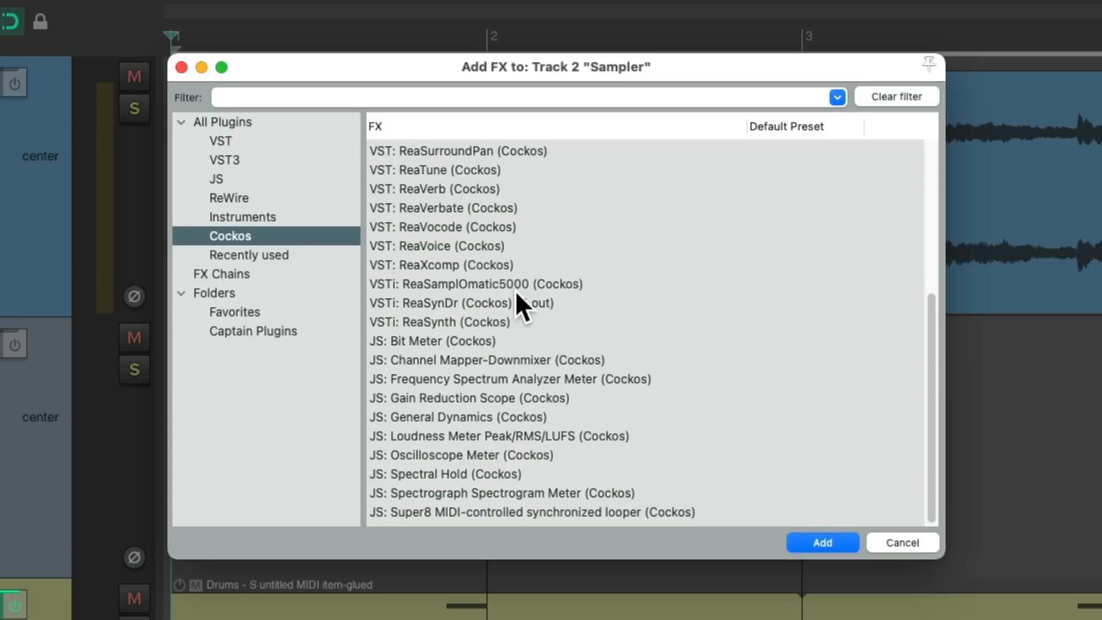
{"action": "left_click", "coordinate": [476, 289]}
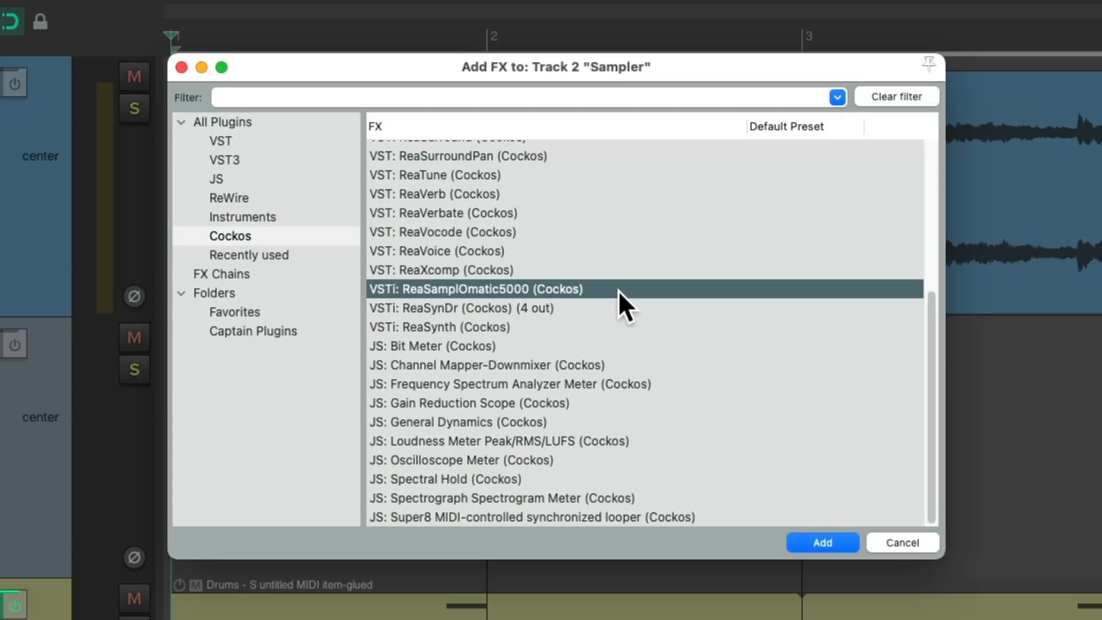
{"action": "mouse_move", "coordinate": [608, 310]}
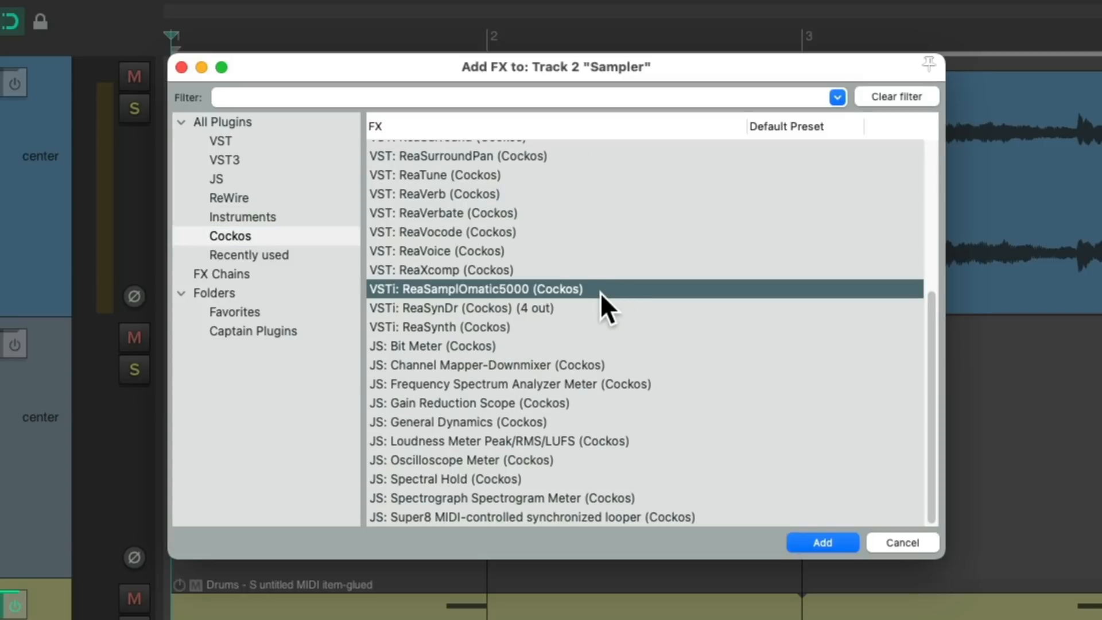
{"action": "left_click", "coordinate": [821, 542]}
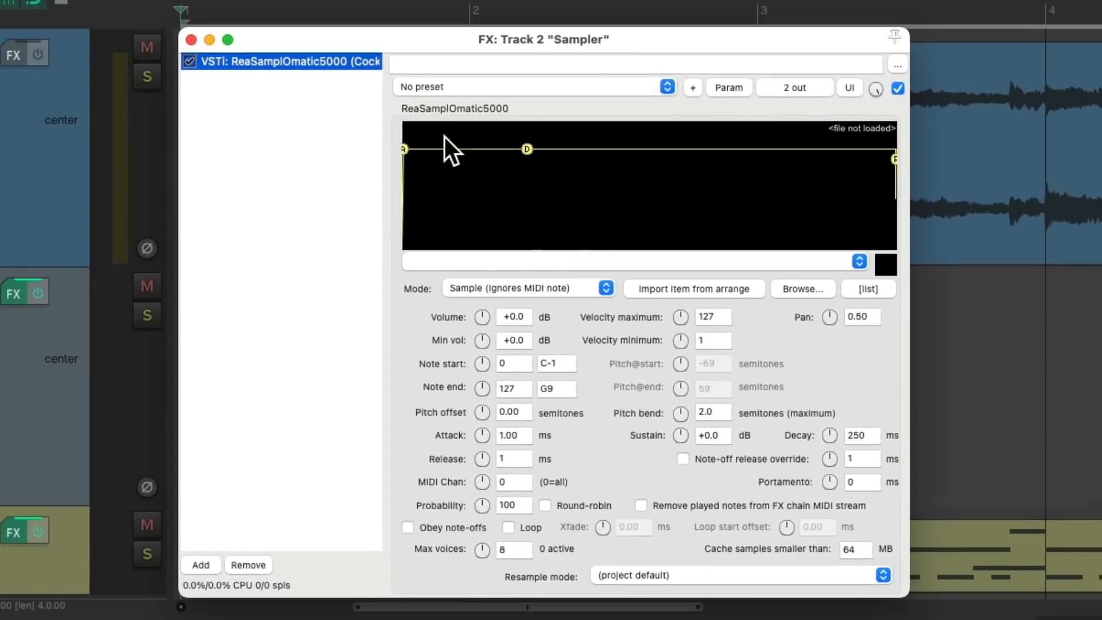
{"action": "mouse_move", "coordinate": [523, 275]}
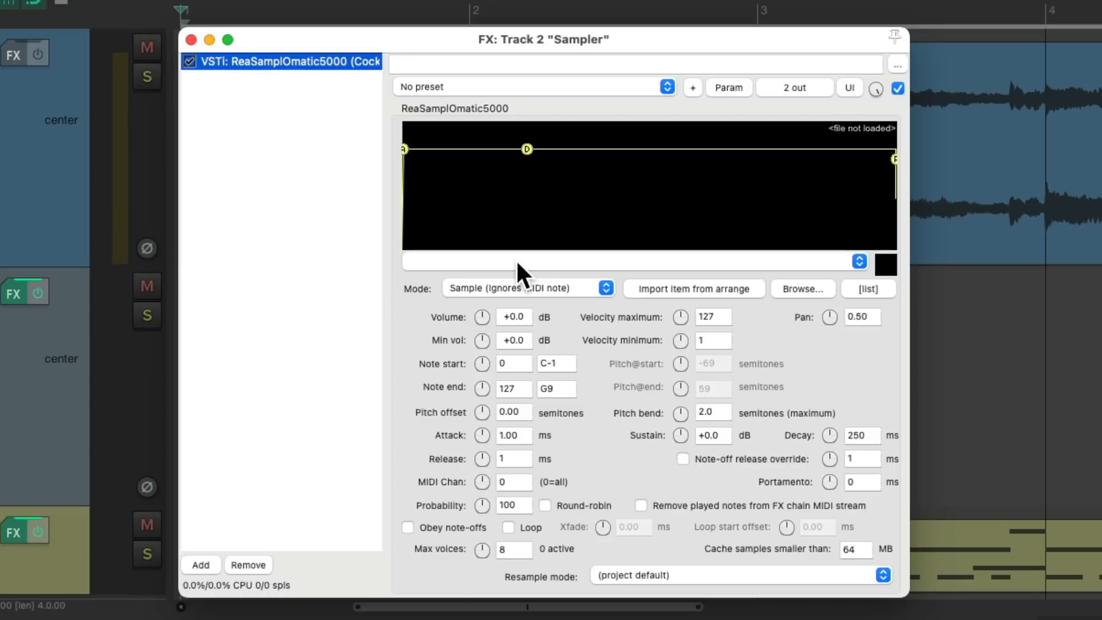
{"action": "mouse_move", "coordinate": [488, 369]}
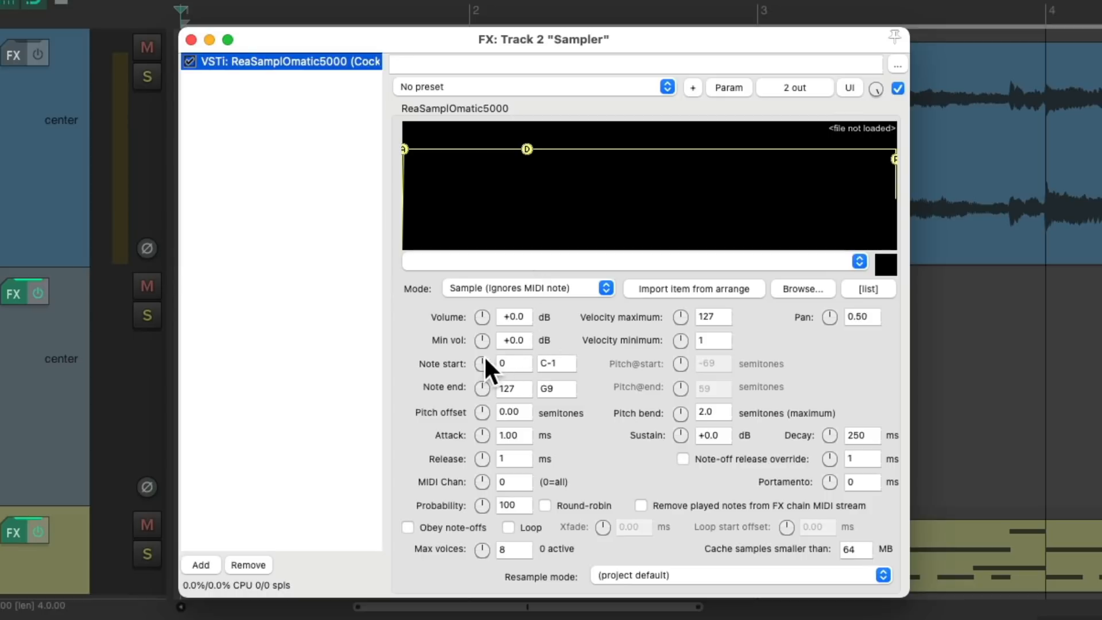
{"action": "mouse_move", "coordinate": [470, 362]}
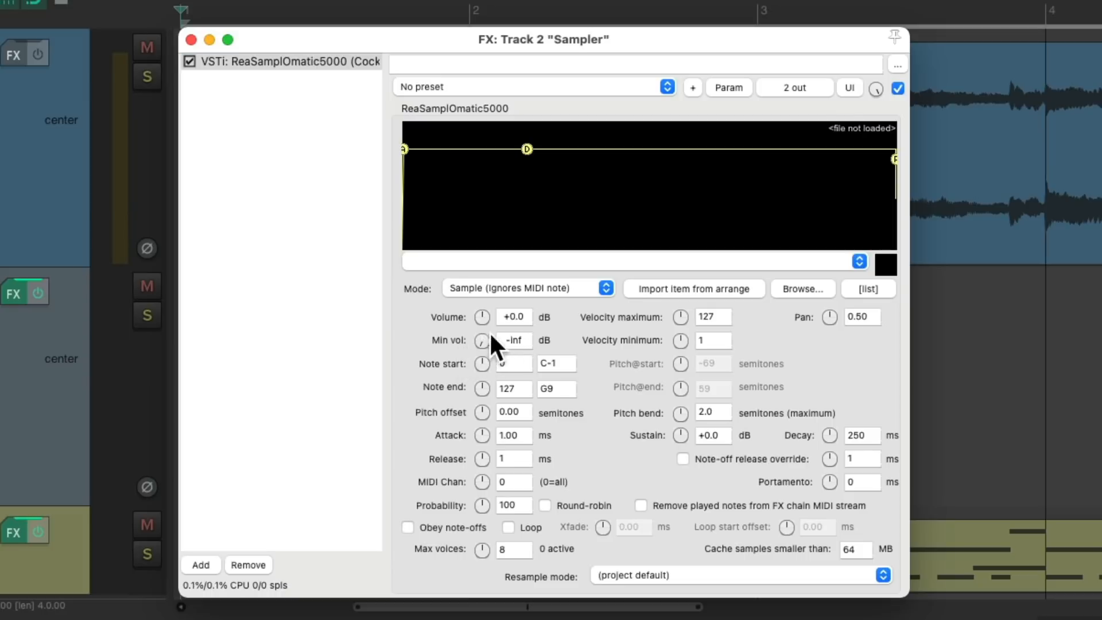
{"action": "mouse_move", "coordinate": [566, 362]}
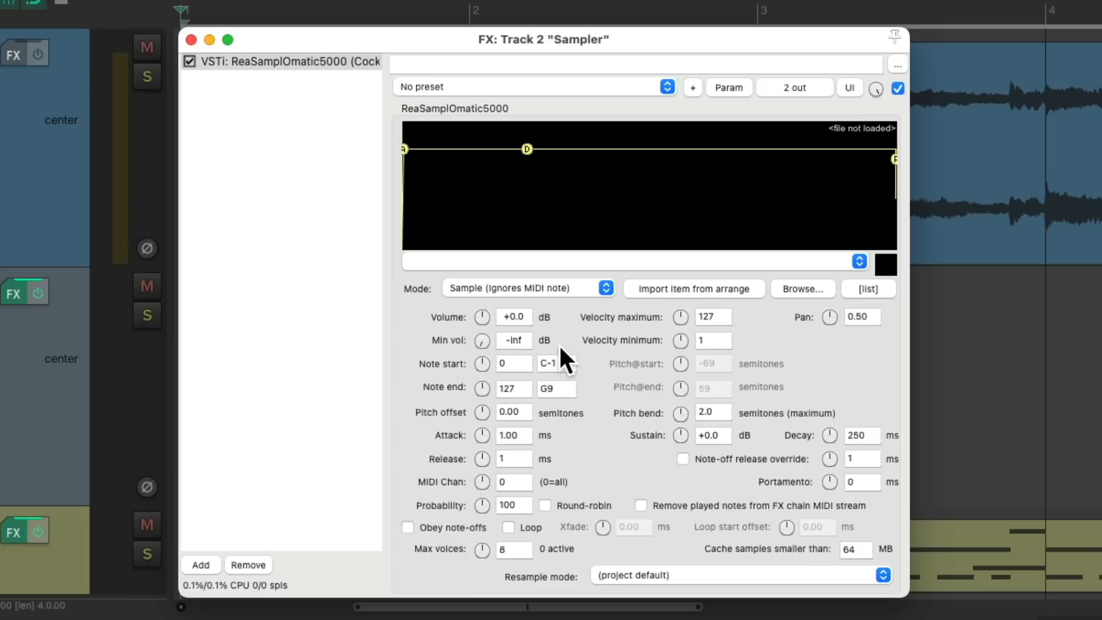
{"action": "mouse_move", "coordinate": [422, 541]}
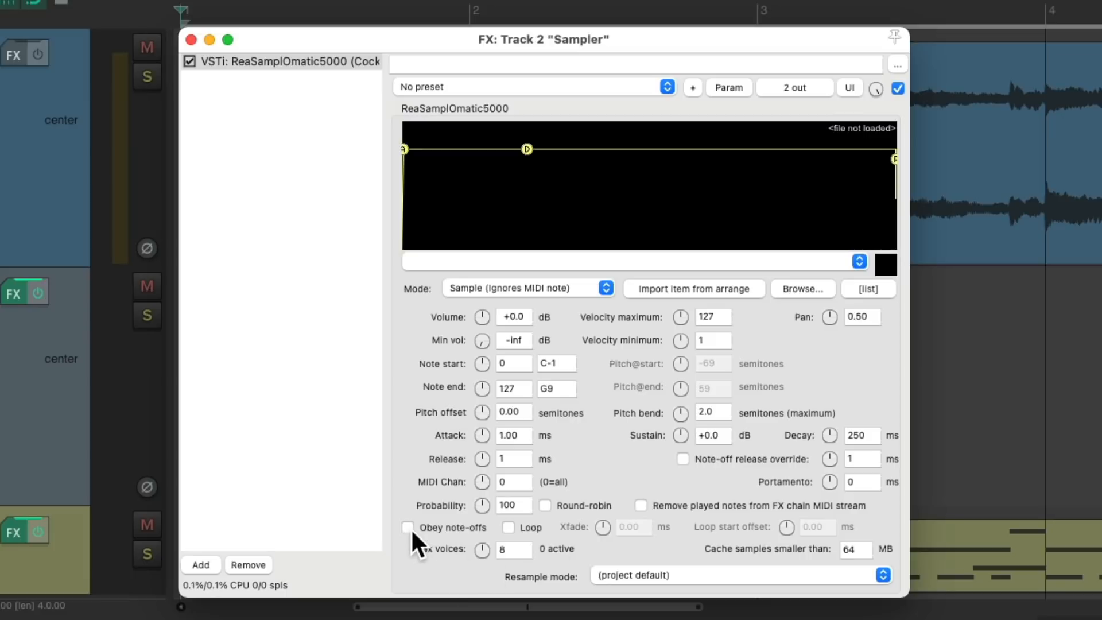
- Make the sampler obey note-offs and set its pitch bend range to 12
{"action": "left_click", "coordinate": [407, 527]}
{"action": "type", "text": "1"}
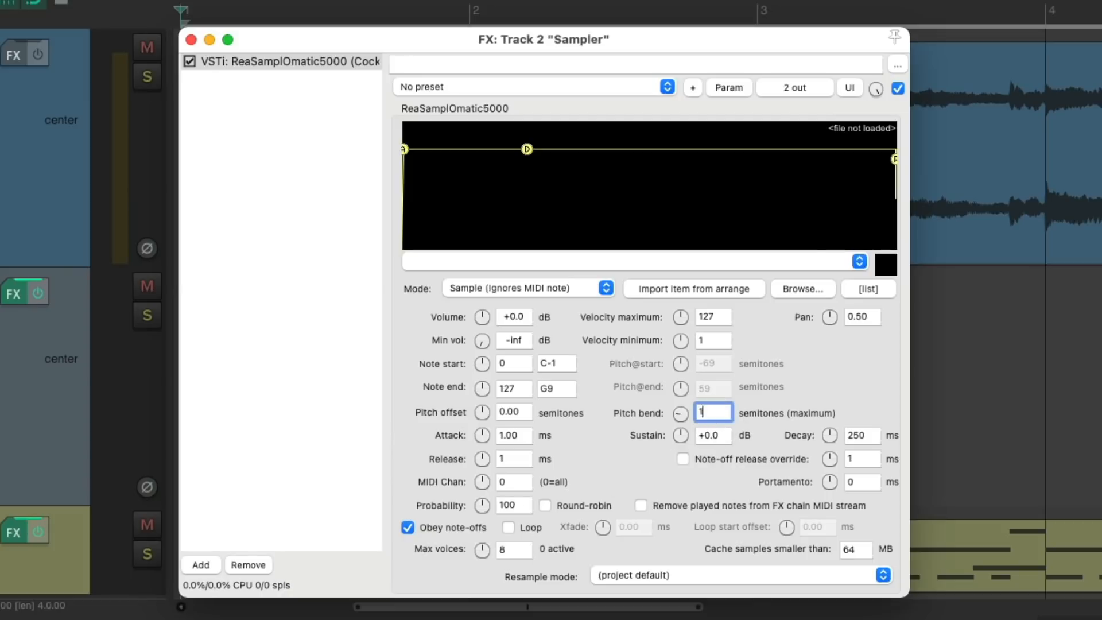
{"action": "type", "text": "2"}
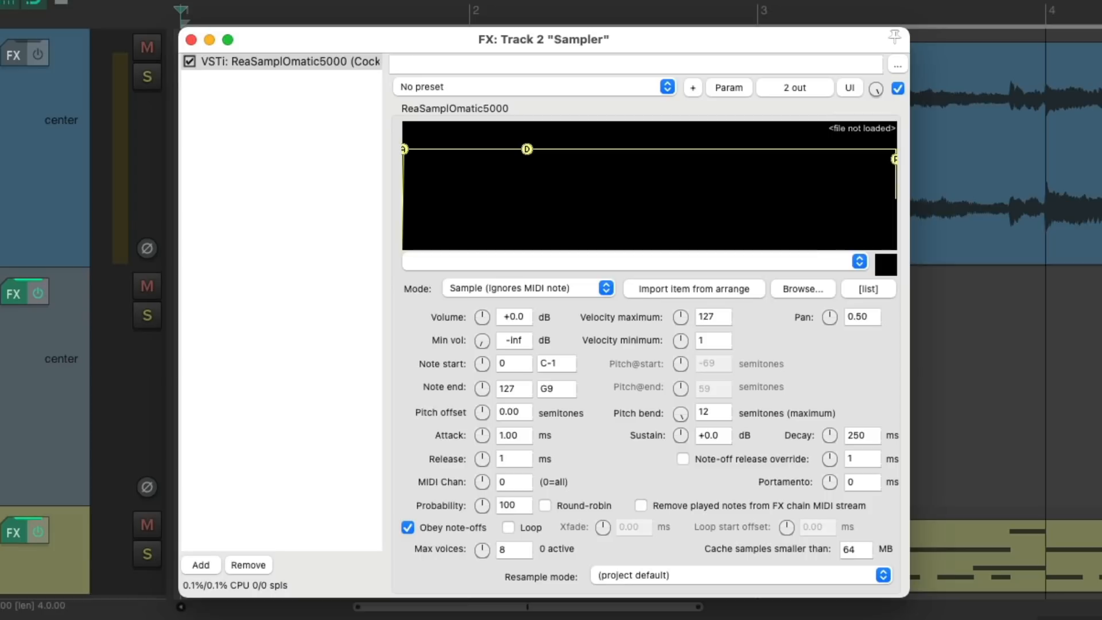
{"action": "mouse_move", "coordinate": [473, 395]}
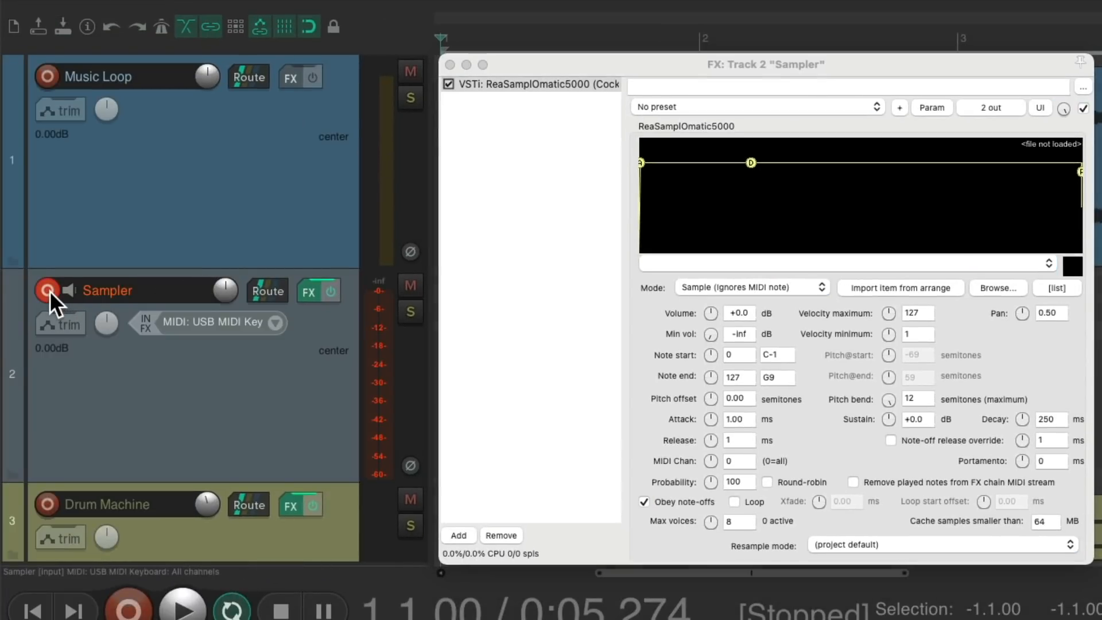
- Bring up the Sampler track's record input options for the USB MIDI keyboard
{"action": "left_click", "coordinate": [280, 322]}
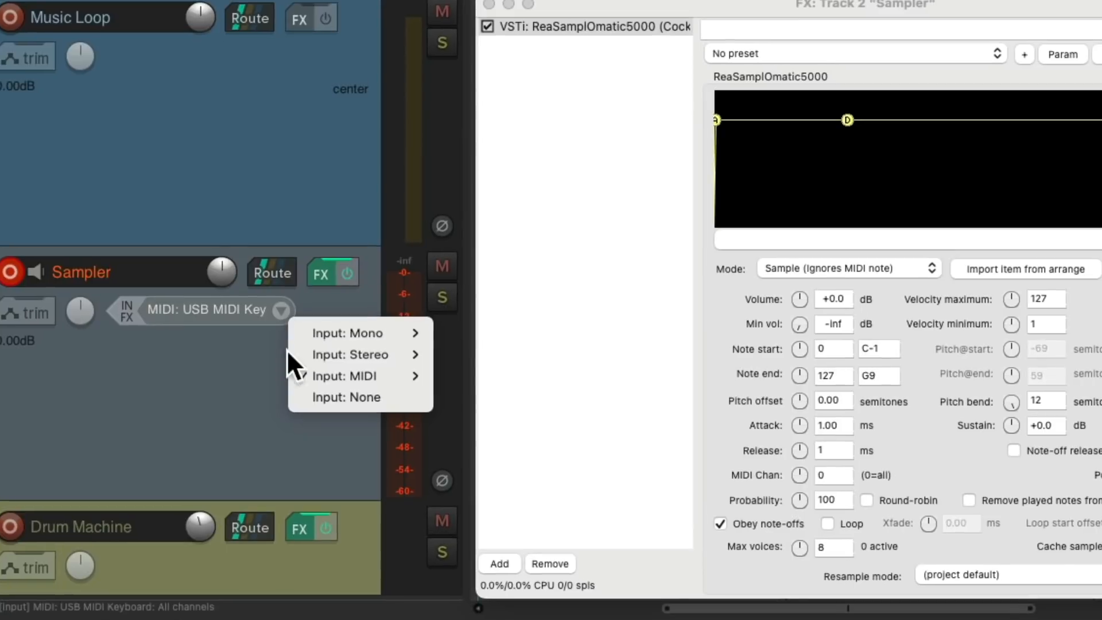
{"action": "mouse_move", "coordinate": [345, 376]}
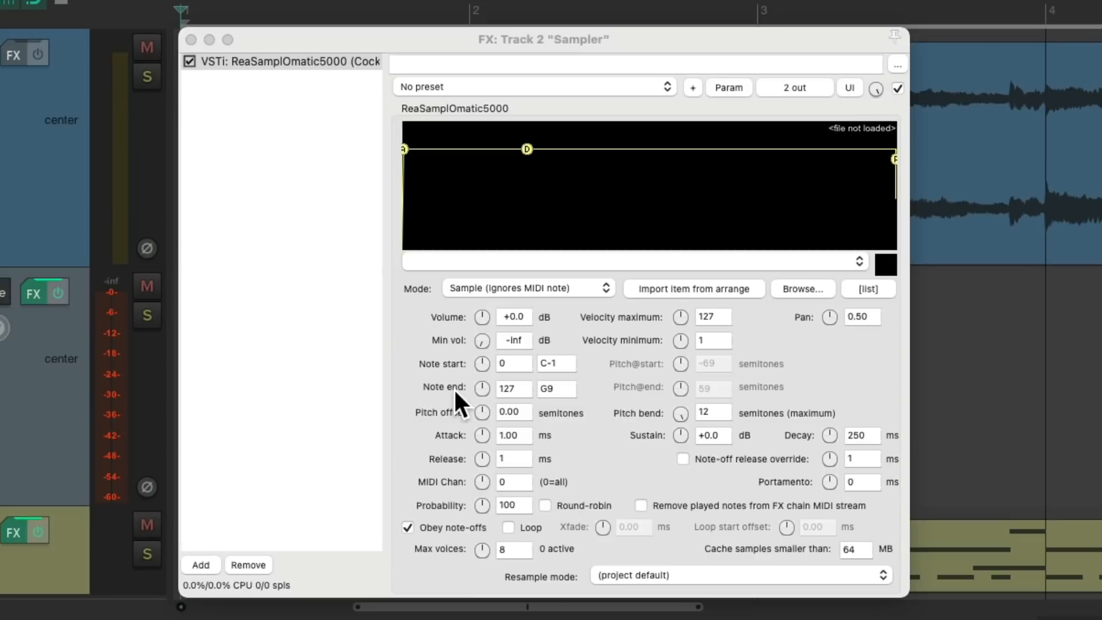
{"action": "mouse_move", "coordinate": [577, 422]}
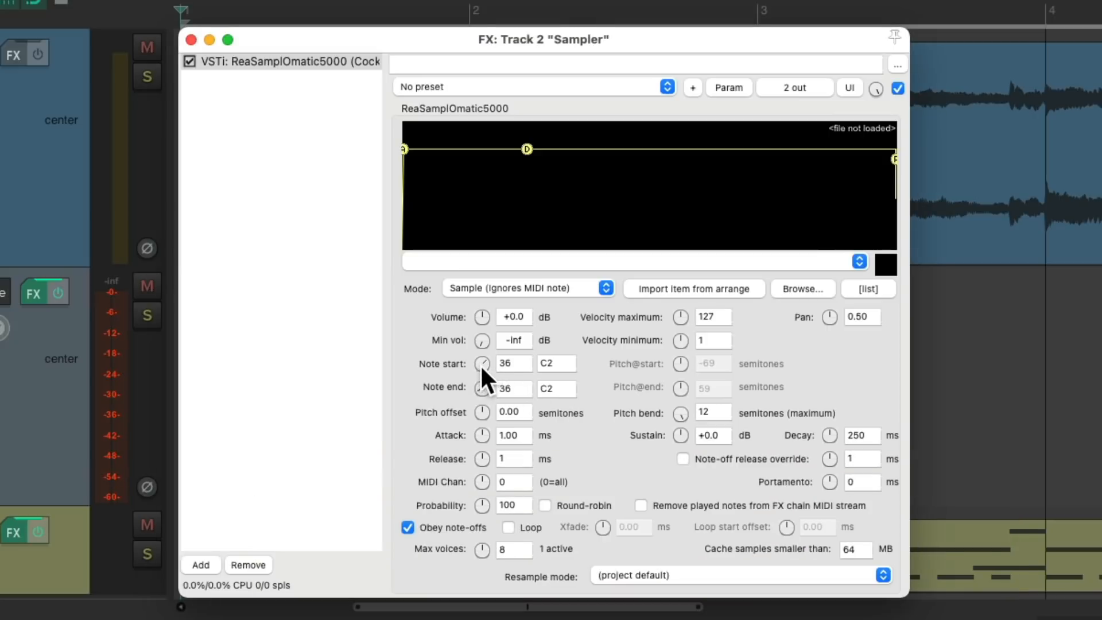
{"action": "mouse_move", "coordinate": [468, 409]}
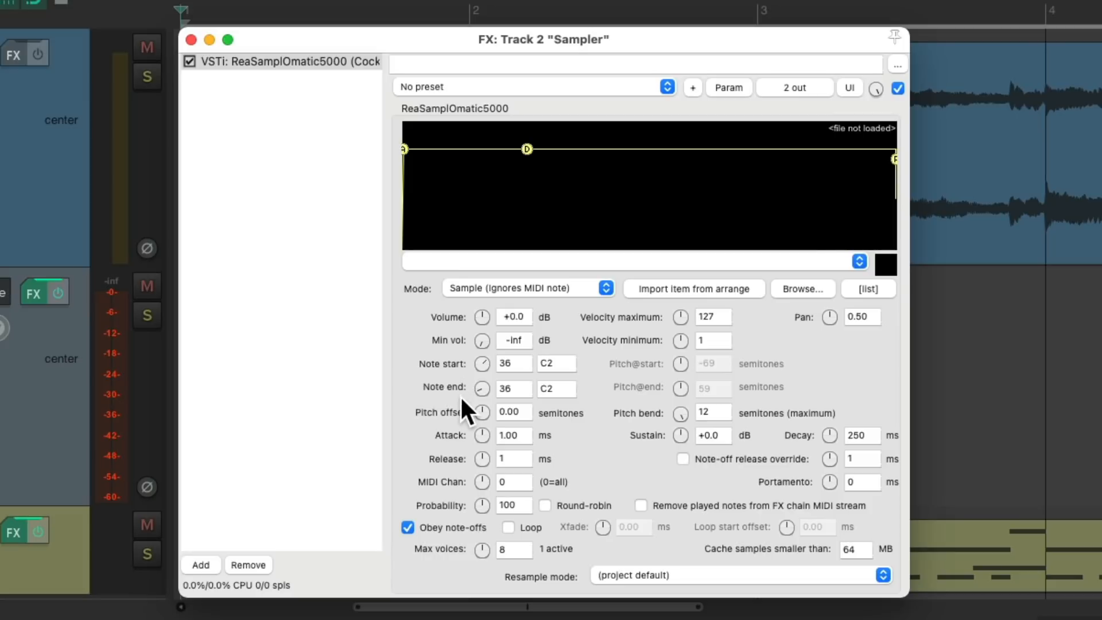
{"action": "mouse_move", "coordinate": [594, 390]}
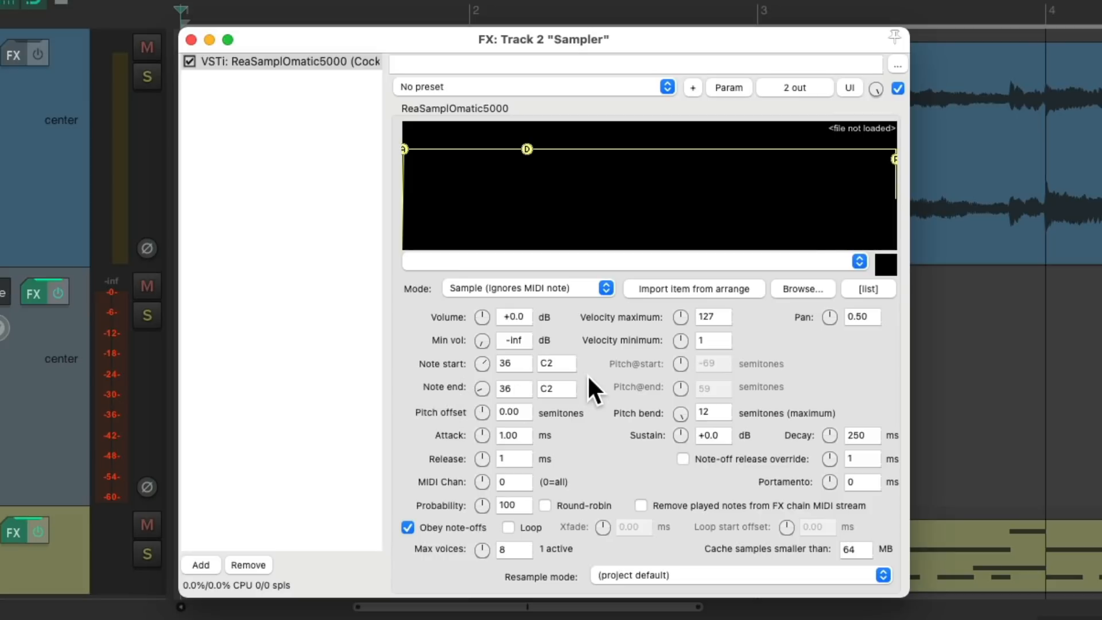
{"action": "mouse_move", "coordinate": [661, 232]}
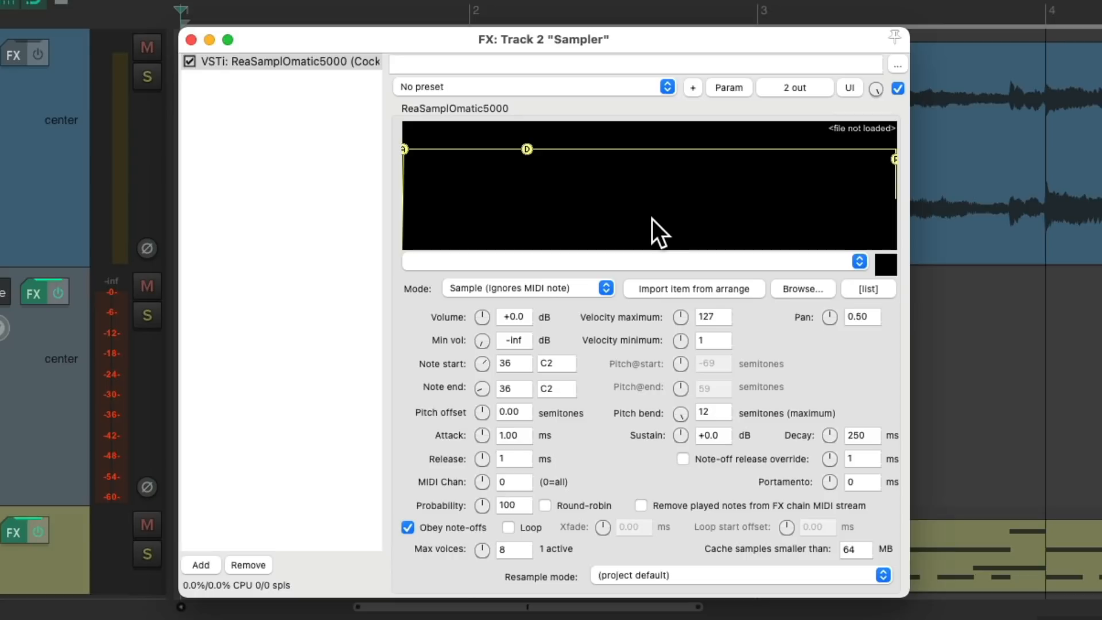
- Select the sampler instances in turn and remap each to its own note, C2 through C3
{"action": "left_click", "coordinate": [282, 62]}
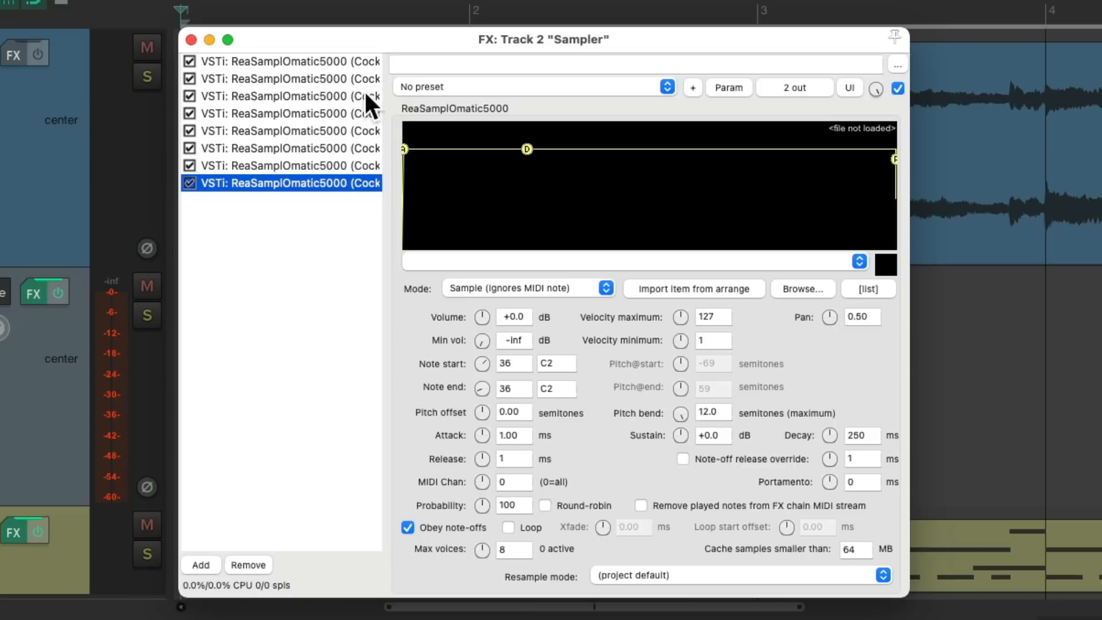
{"action": "left_click", "coordinate": [288, 62]}
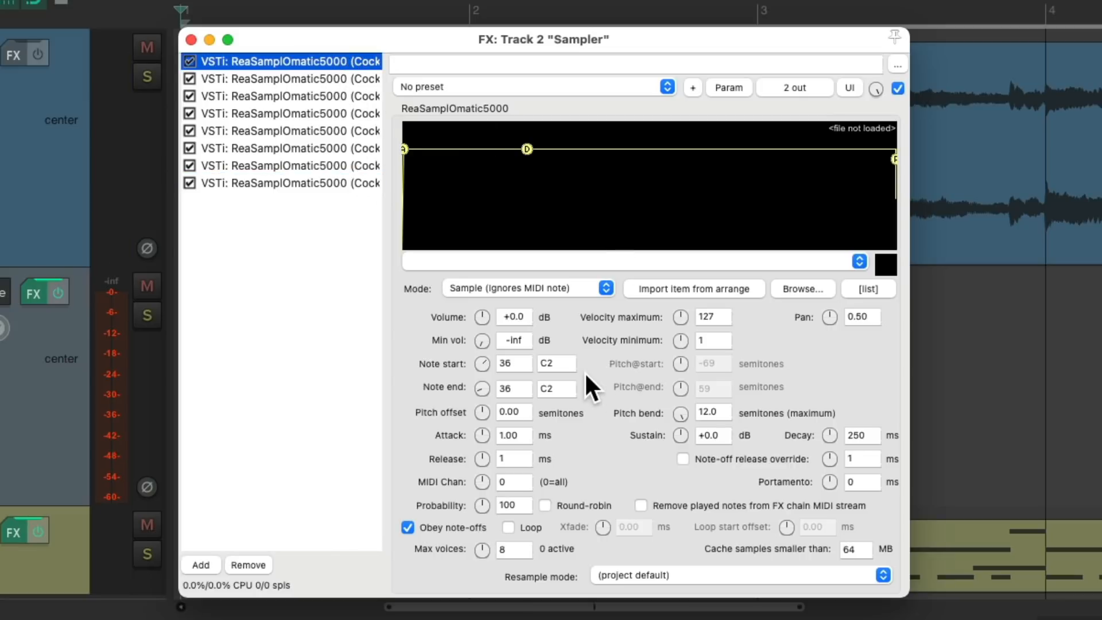
{"action": "left_click", "coordinate": [289, 78]}
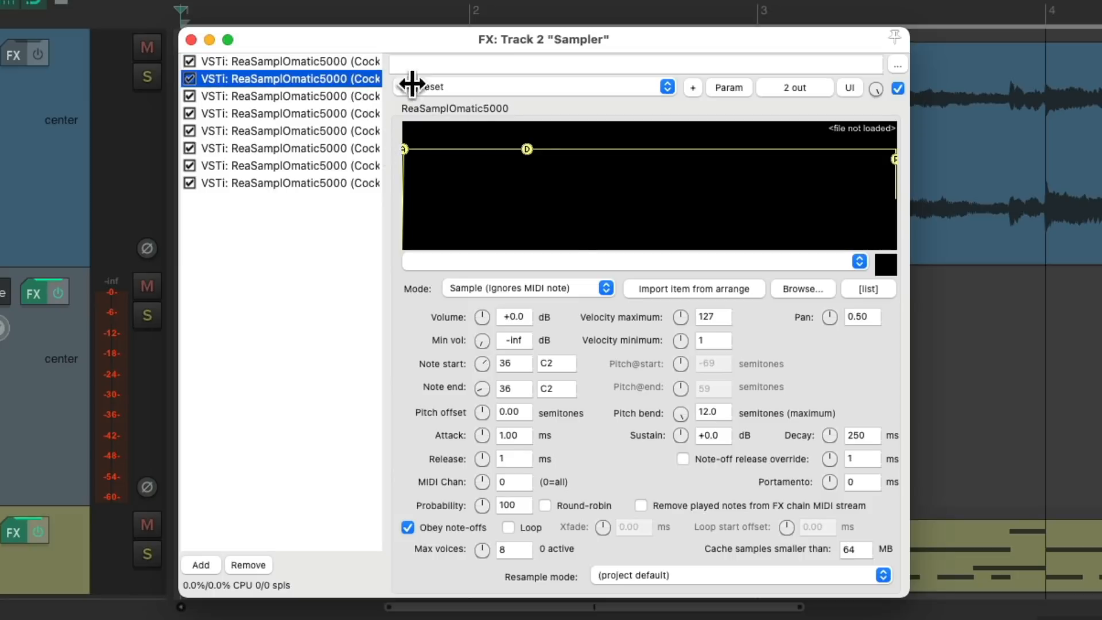
{"action": "mouse_move", "coordinate": [488, 373]}
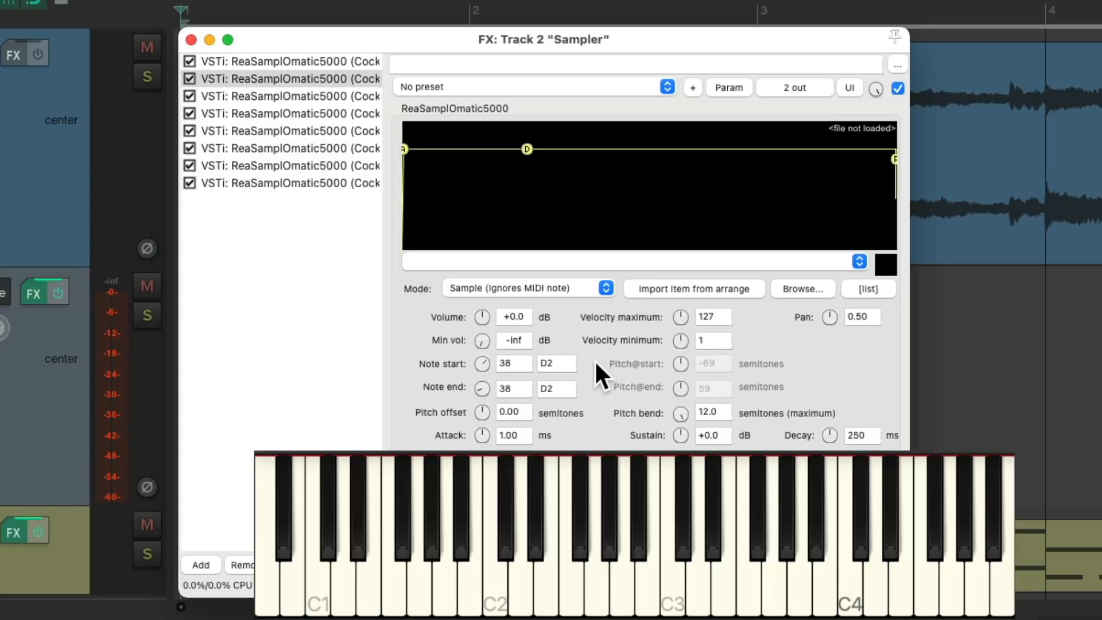
{"action": "mouse_move", "coordinate": [382, 172]}
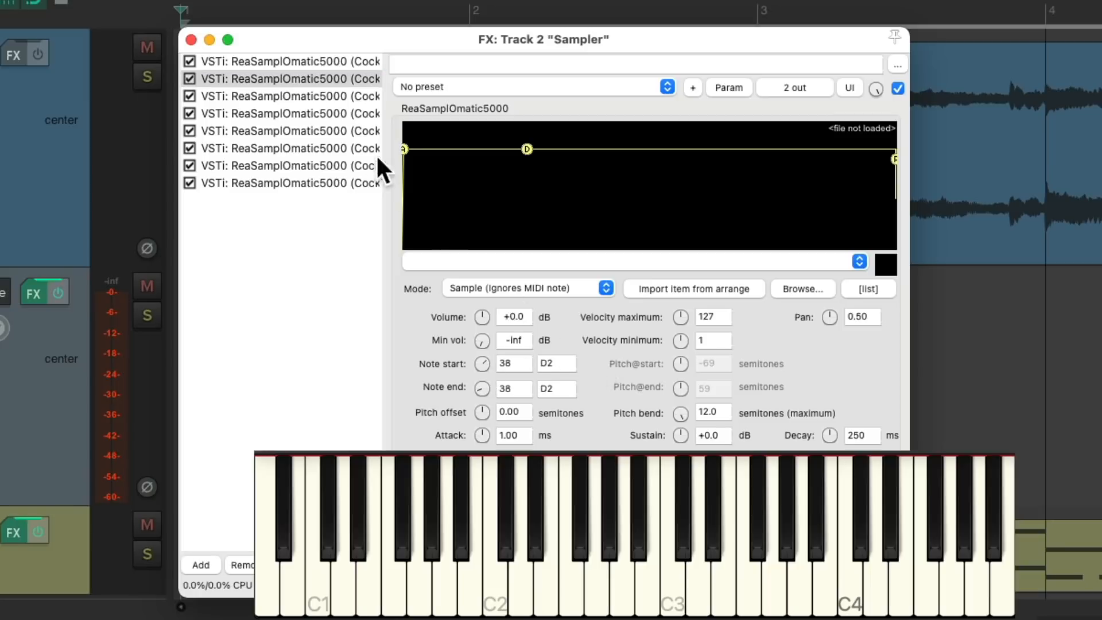
{"action": "left_click", "coordinate": [281, 96]}
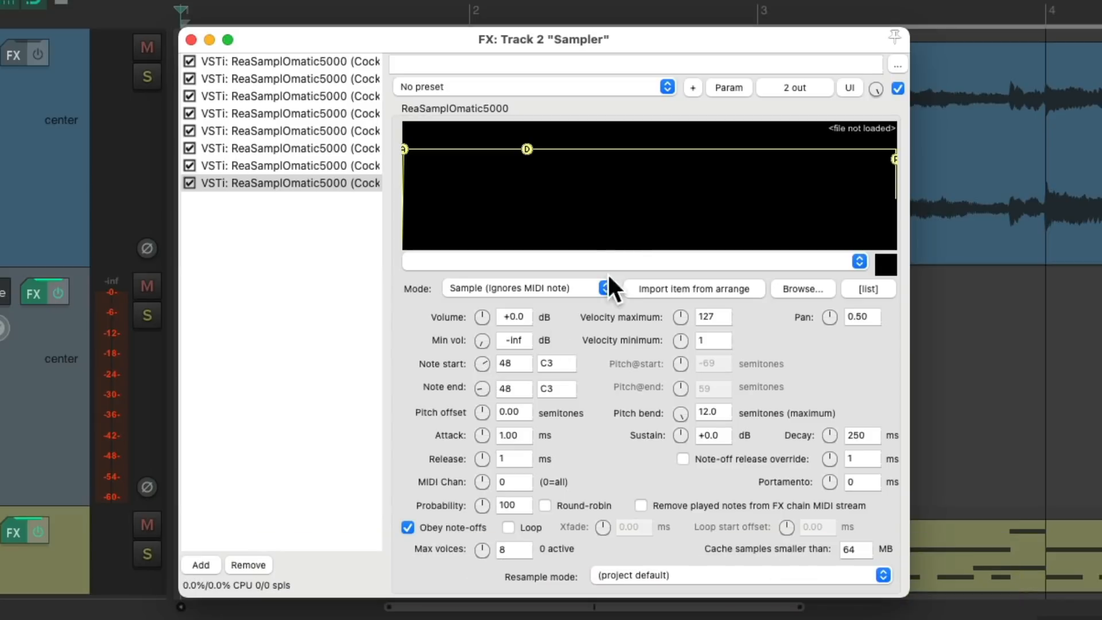
{"action": "mouse_move", "coordinate": [640, 220]}
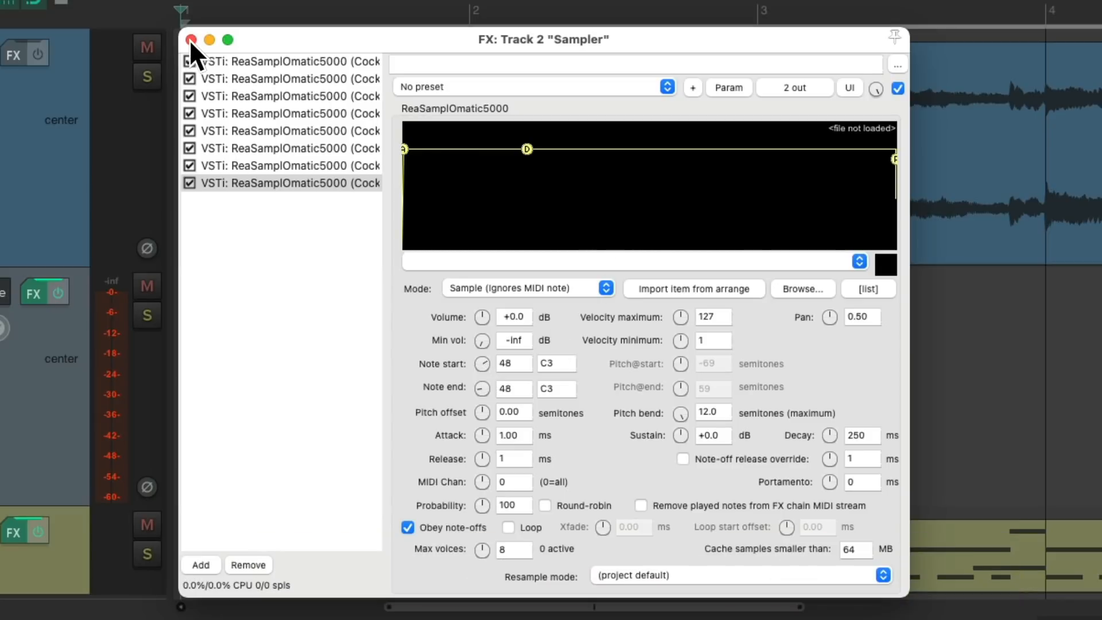
- Close the FX: Track 2 "Sampler" window
{"action": "left_click", "coordinate": [189, 40]}
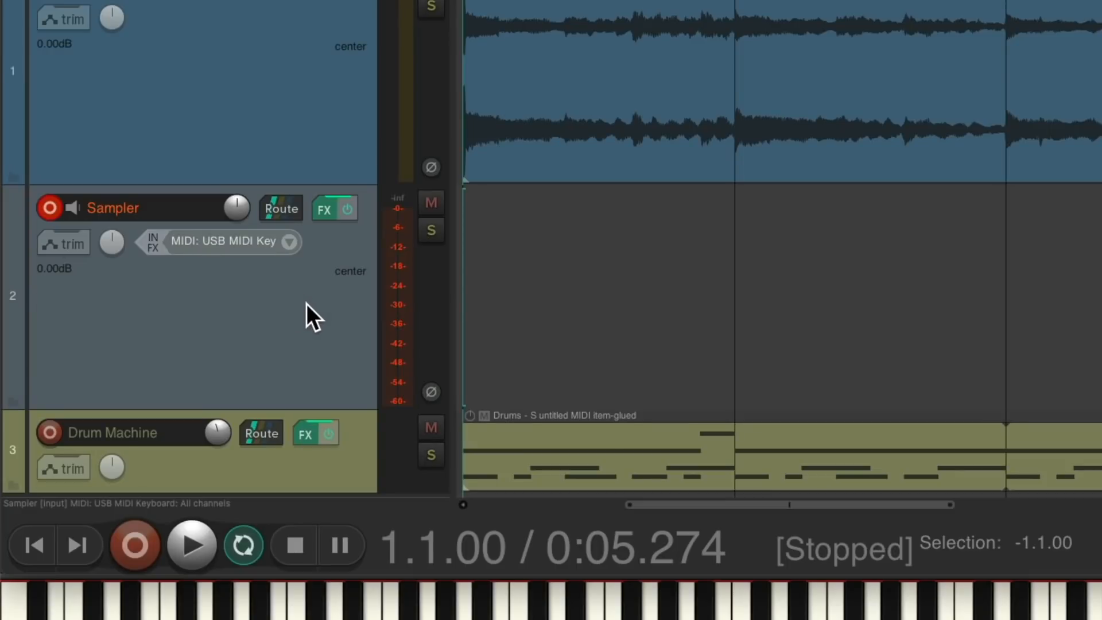
- Save the Sampler track as a track template named 'Sampler'
{"action": "right_click", "coordinate": [313, 313]}
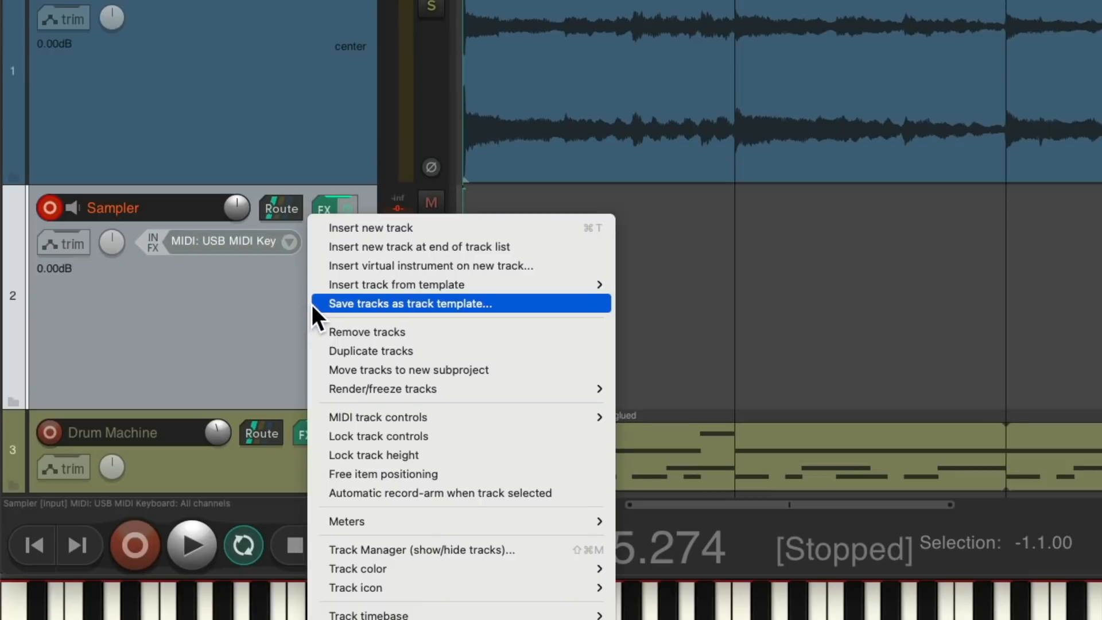
{"action": "left_click", "coordinate": [410, 304]}
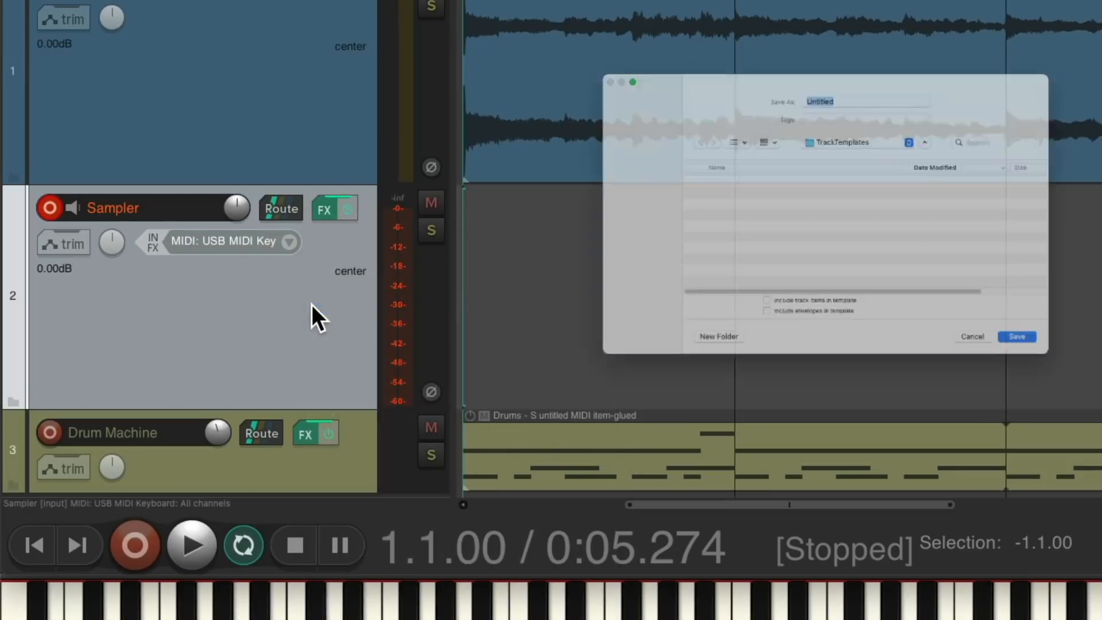
{"action": "type", "text": "S"}
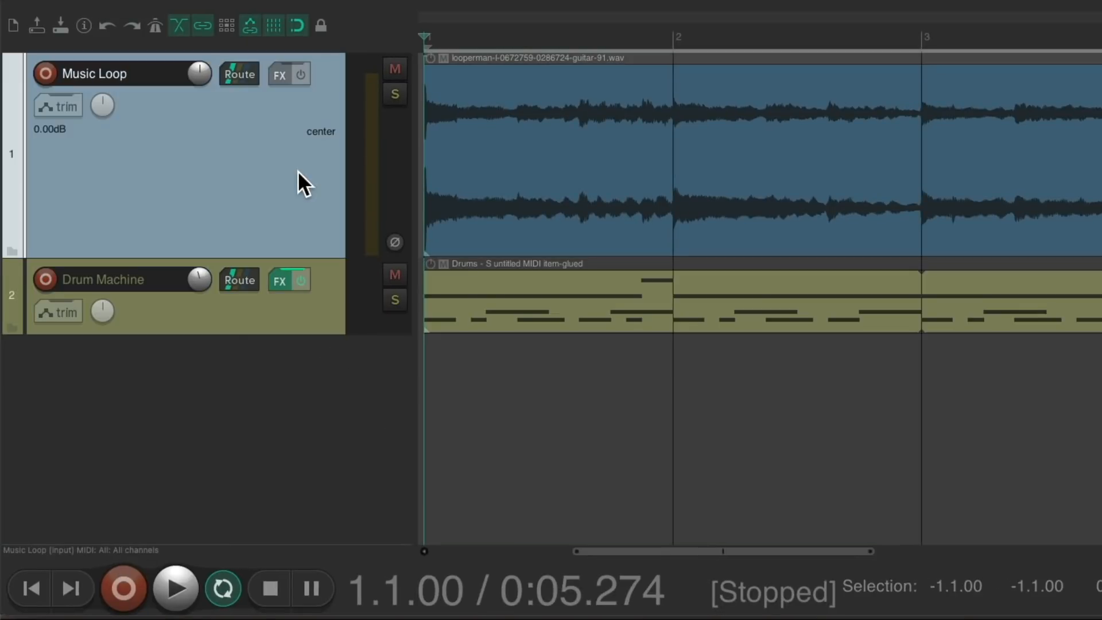
- Insert the 'Sampler' track template between the Music Loop and Drum Machine tracks
{"action": "right_click", "coordinate": [302, 182]}
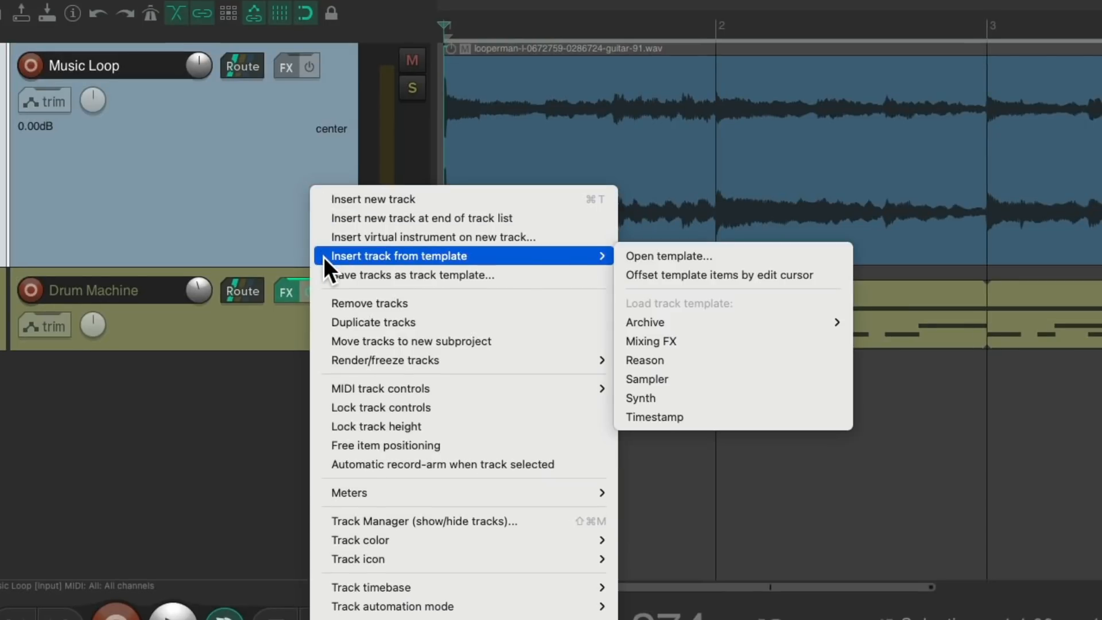
{"action": "mouse_move", "coordinate": [767, 383]}
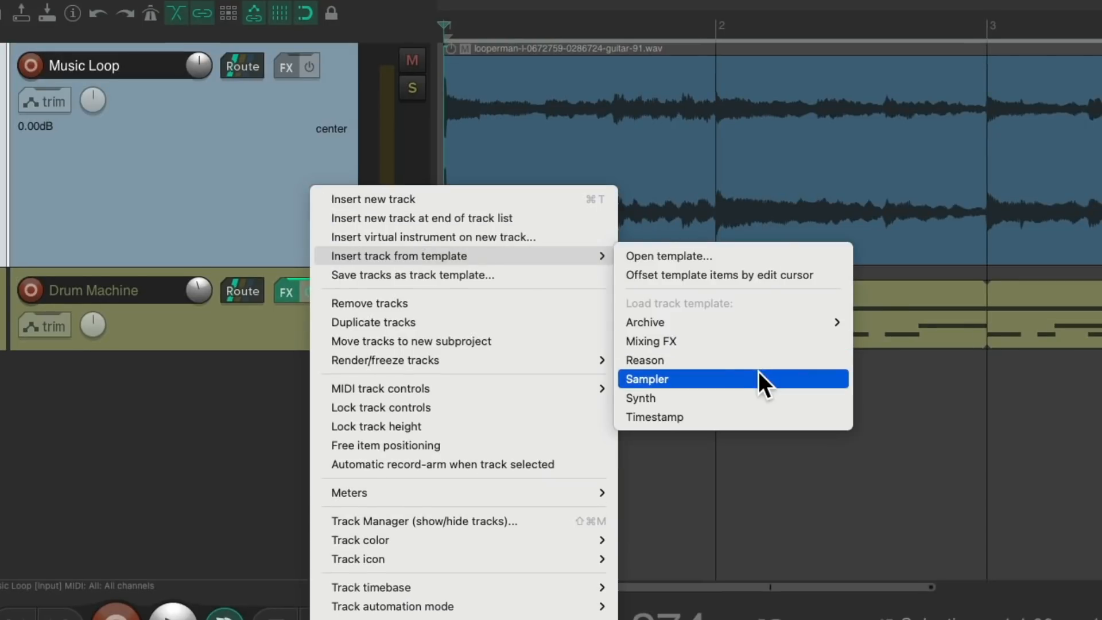
{"action": "mouse_move", "coordinate": [723, 401]}
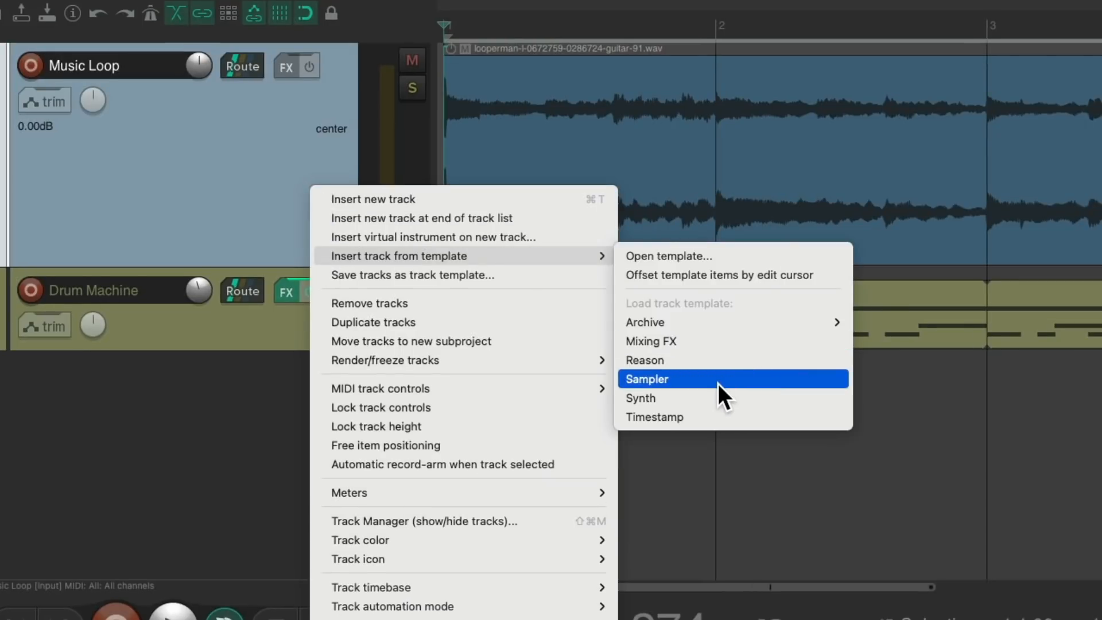
{"action": "left_click", "coordinate": [647, 379]}
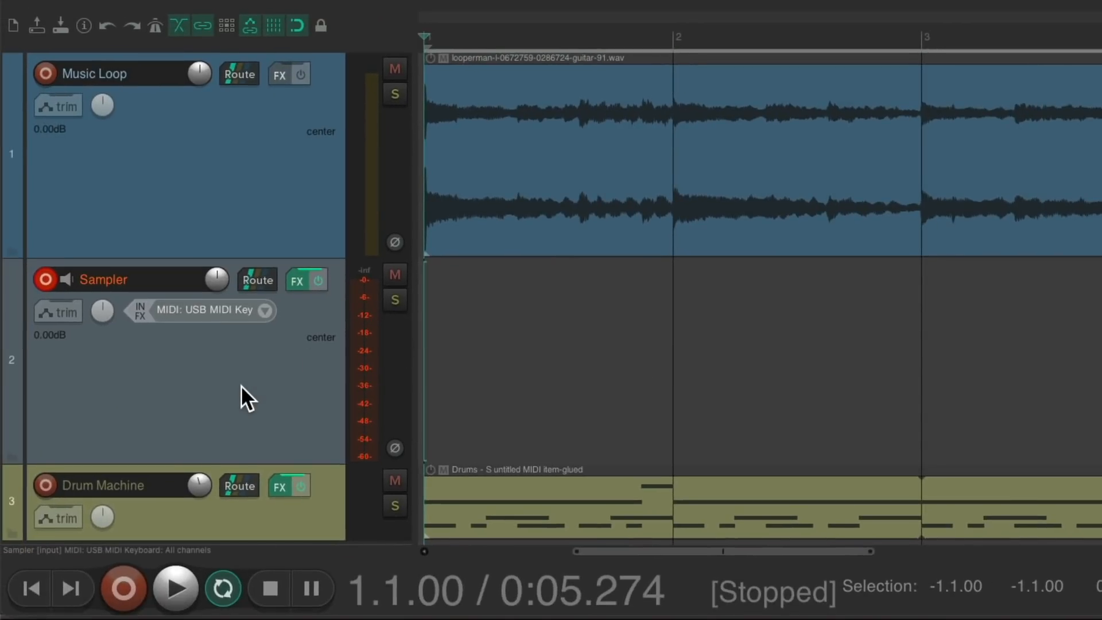
- Inspect the restored Sampler's effect chain and its ReaSamplOmatic5000 instances
{"action": "left_click", "coordinate": [296, 280]}
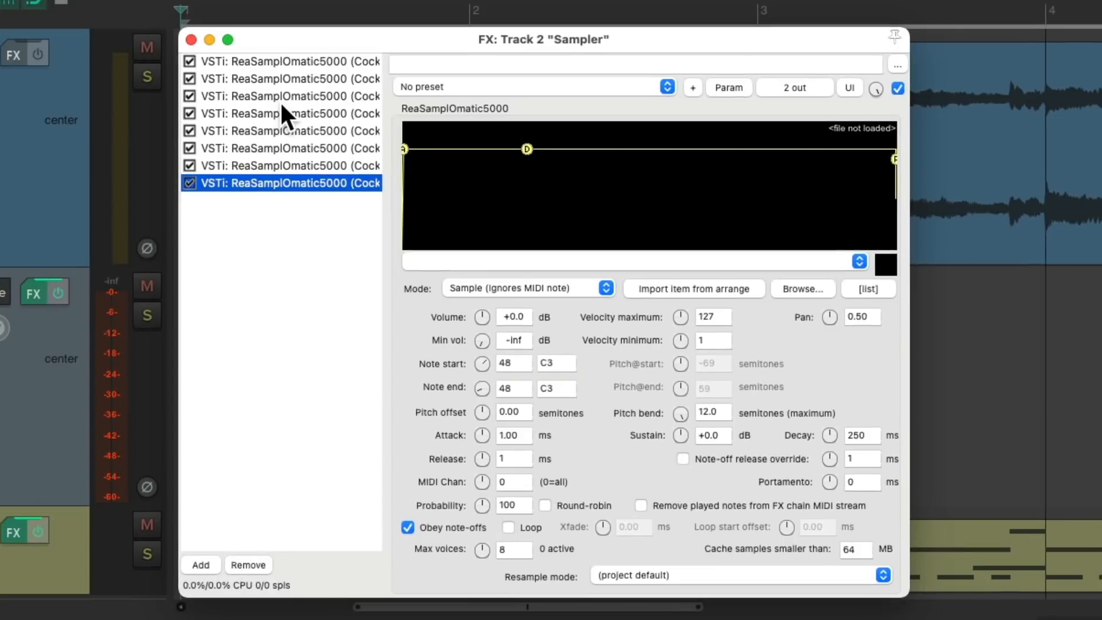
{"action": "left_click", "coordinate": [282, 62]}
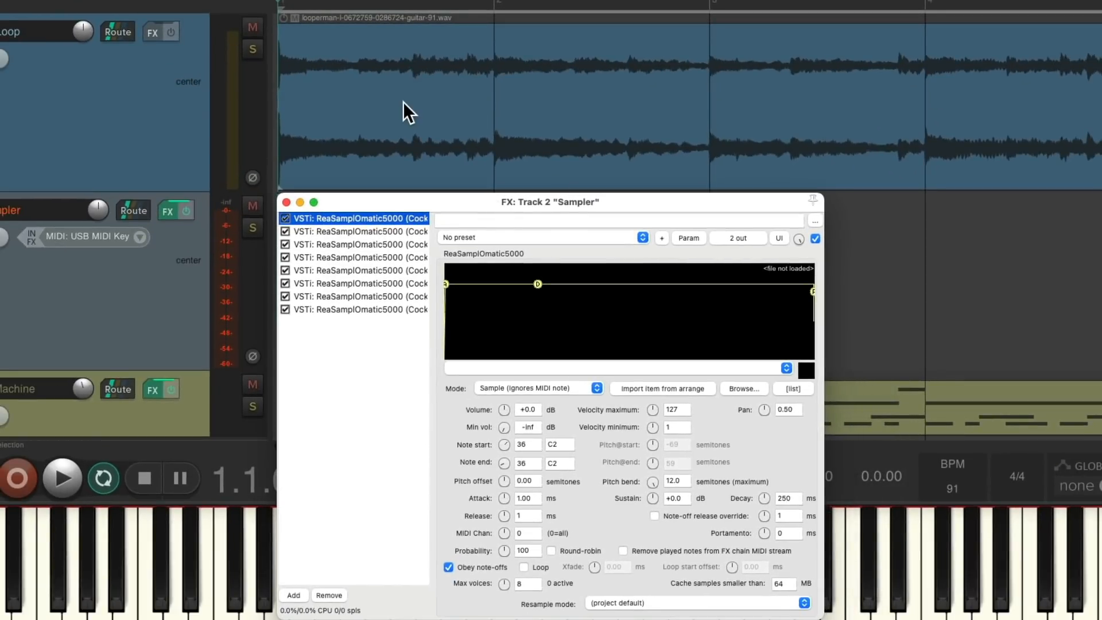
{"action": "mouse_move", "coordinate": [367, 144]}
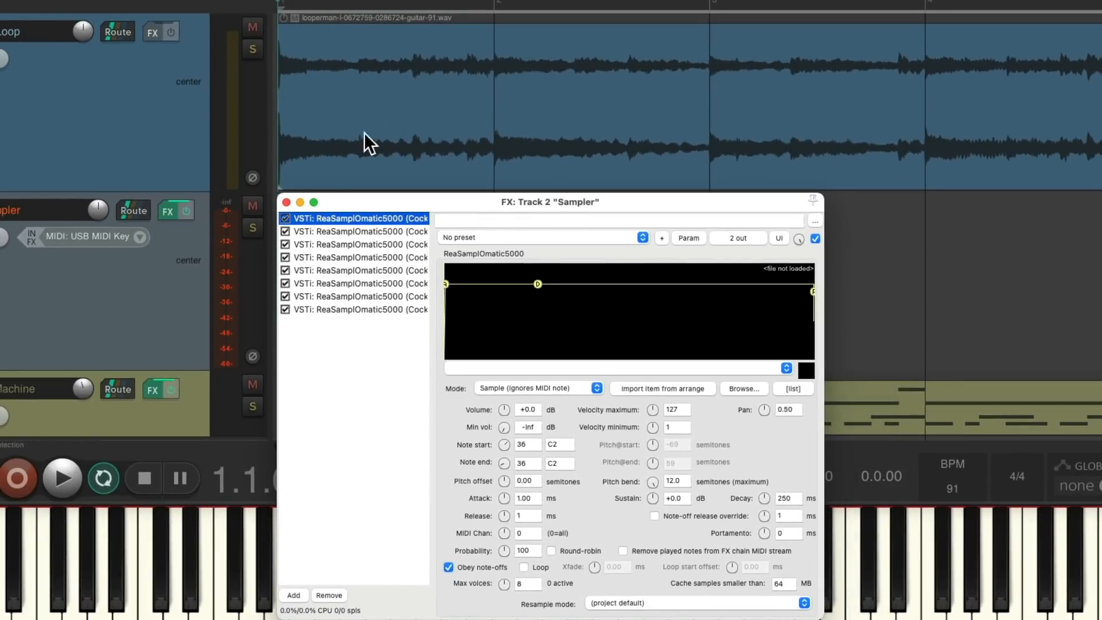
{"action": "left_click", "coordinate": [287, 203]}
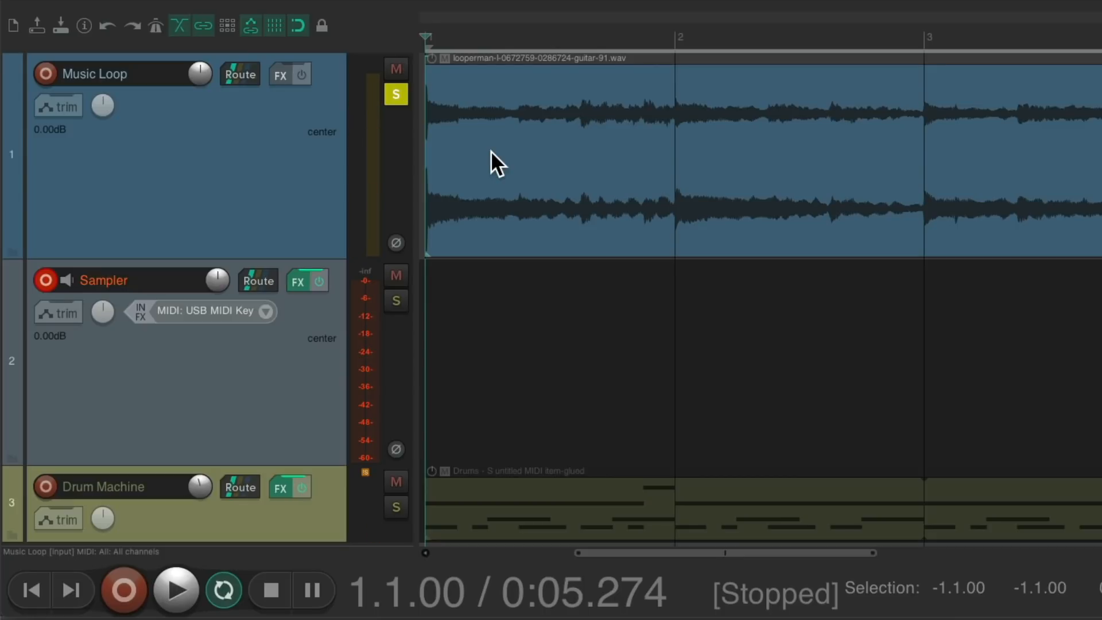
{"action": "mouse_move", "coordinate": [527, 148]}
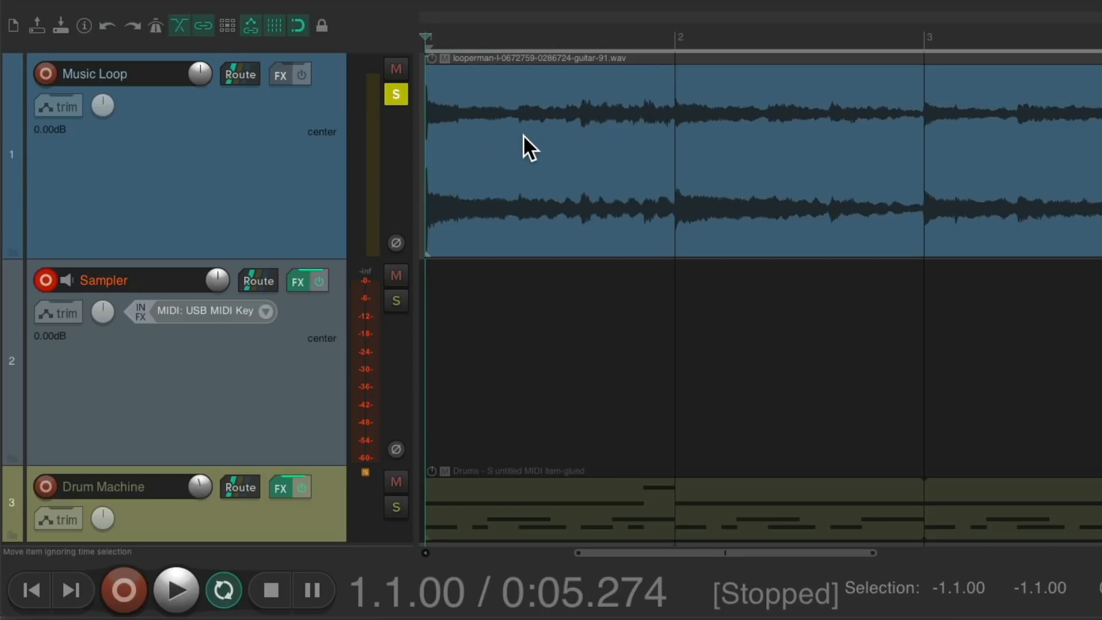
{"action": "left_click", "coordinate": [175, 589]}
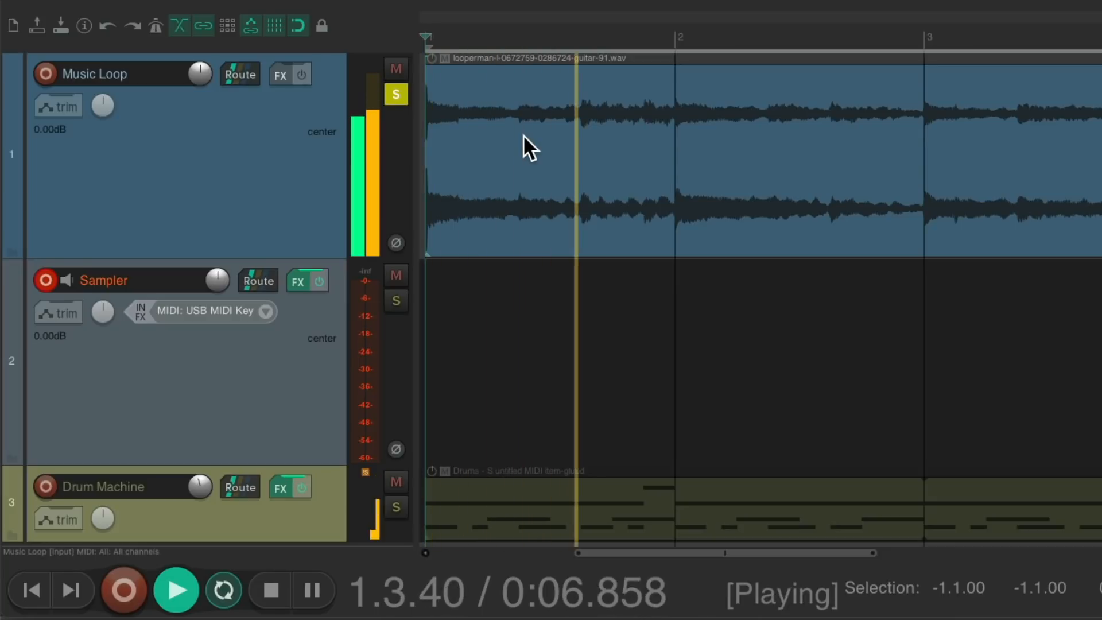
{"action": "left_click", "coordinate": [268, 589]}
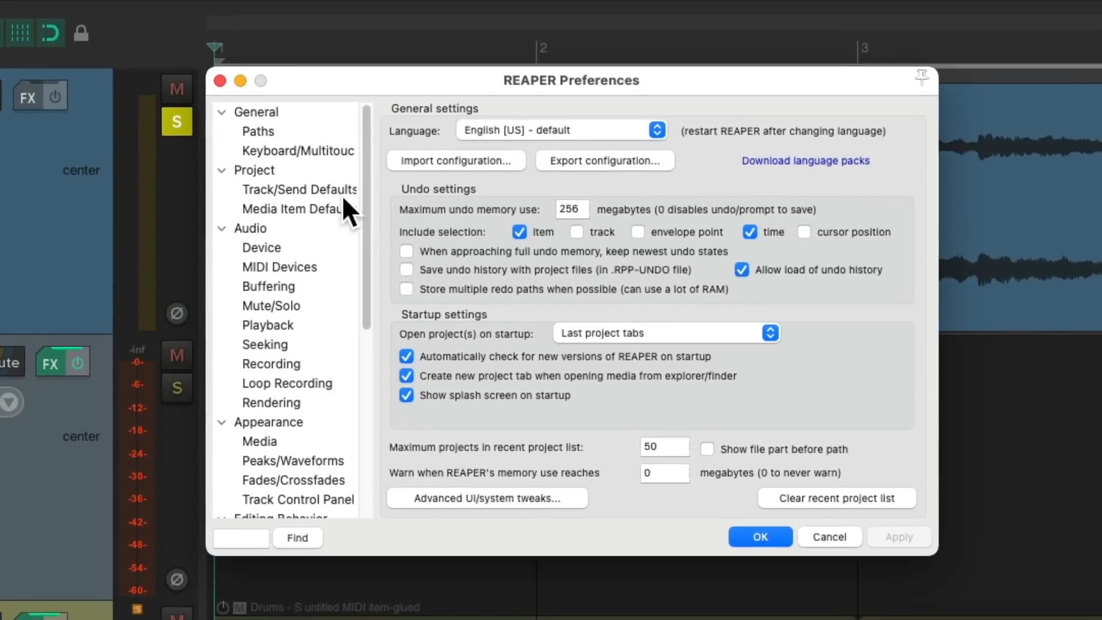
{"action": "left_click", "coordinate": [300, 209]}
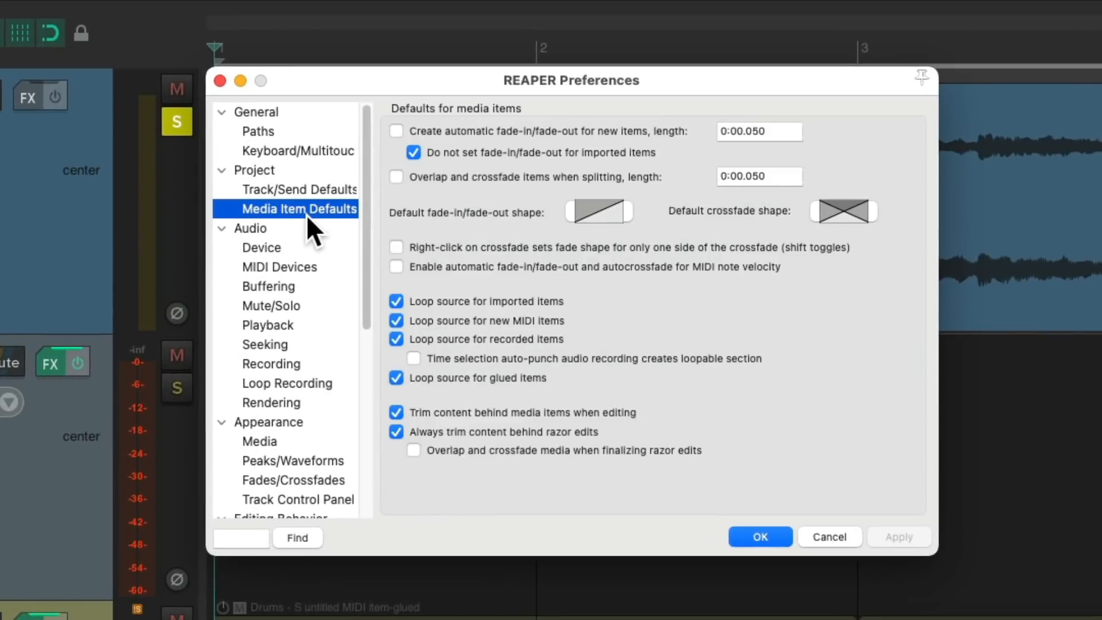
{"action": "left_click", "coordinate": [397, 153]}
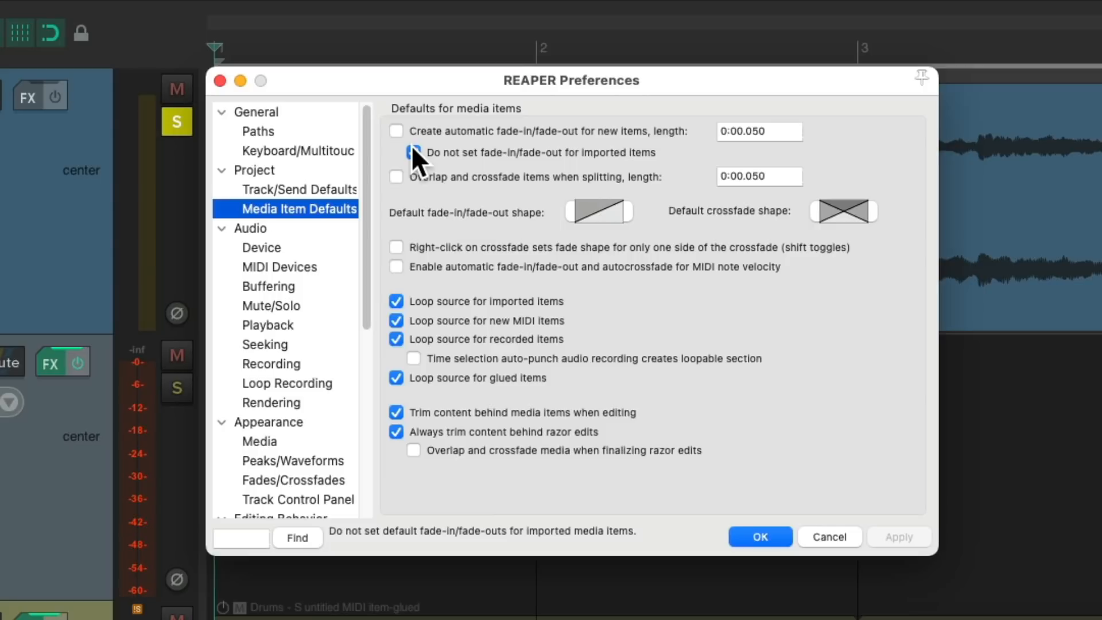
{"action": "left_click", "coordinate": [395, 153]}
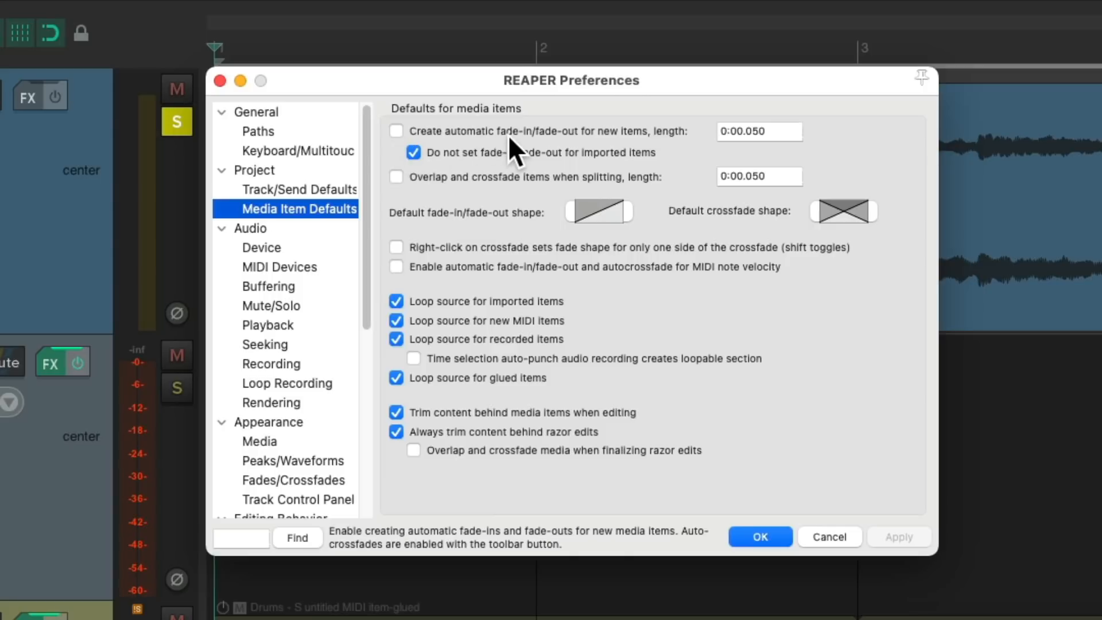
{"action": "mouse_move", "coordinate": [436, 169]}
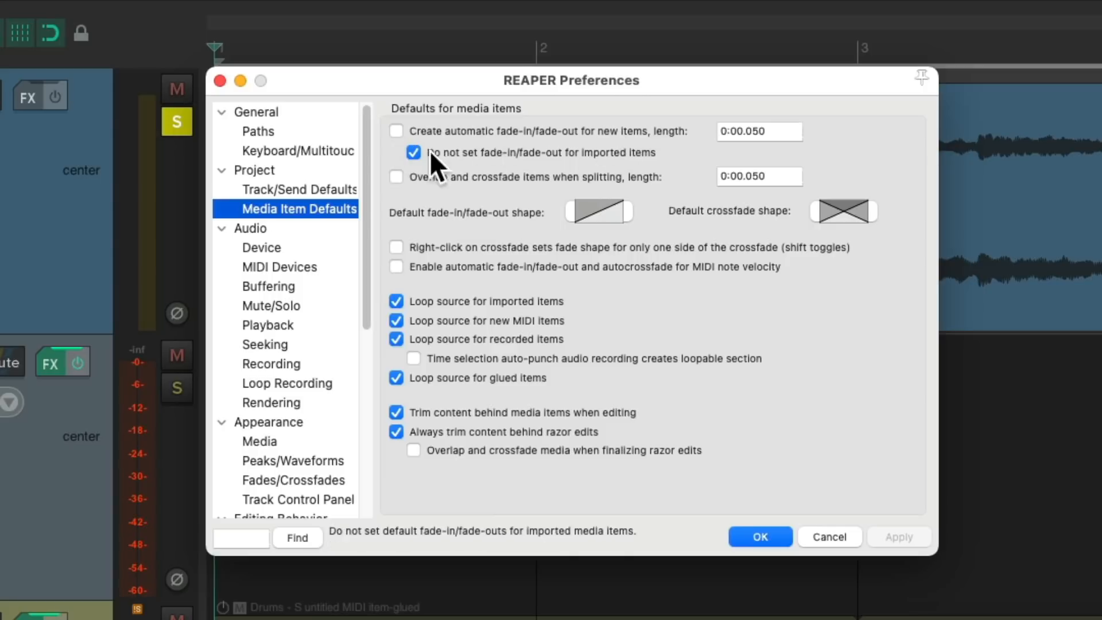
{"action": "mouse_move", "coordinate": [520, 197]}
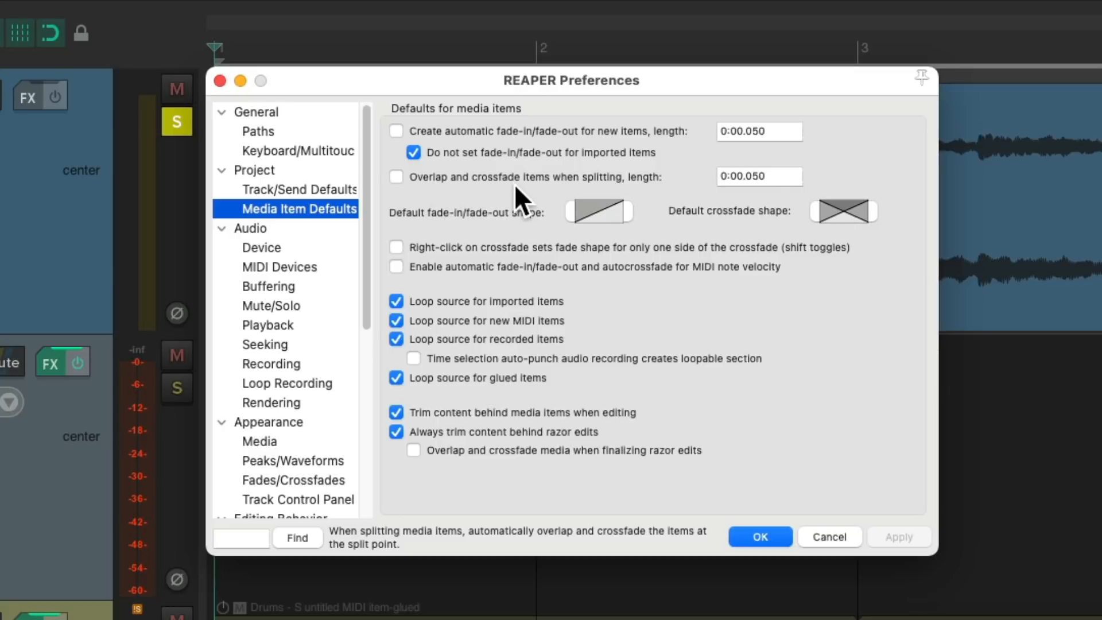
{"action": "mouse_move", "coordinate": [603, 200]}
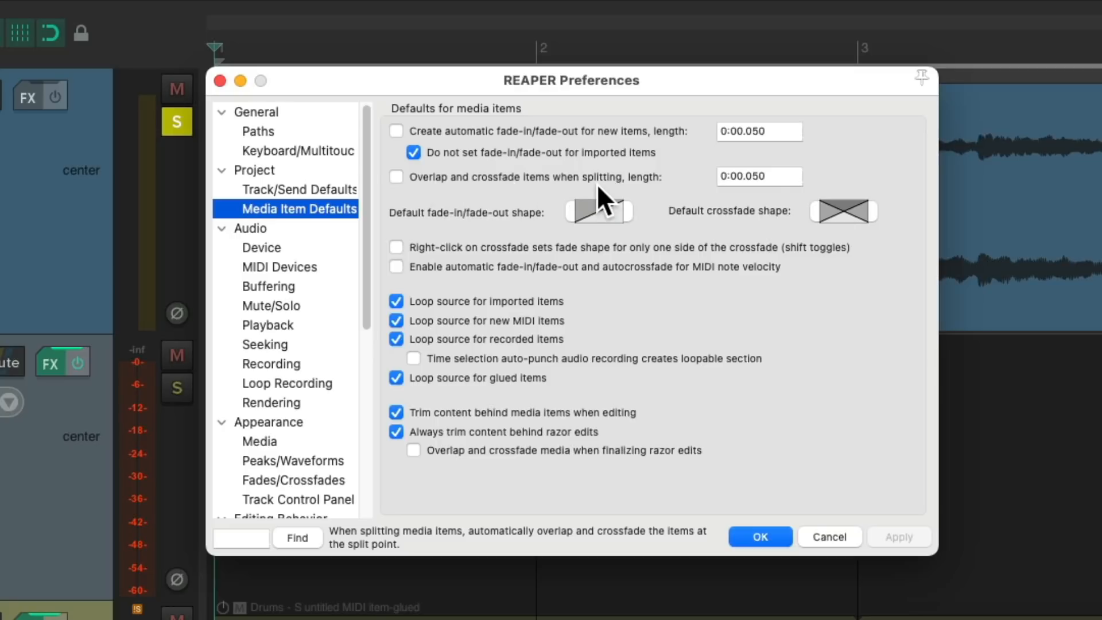
{"action": "left_click", "coordinate": [759, 537]}
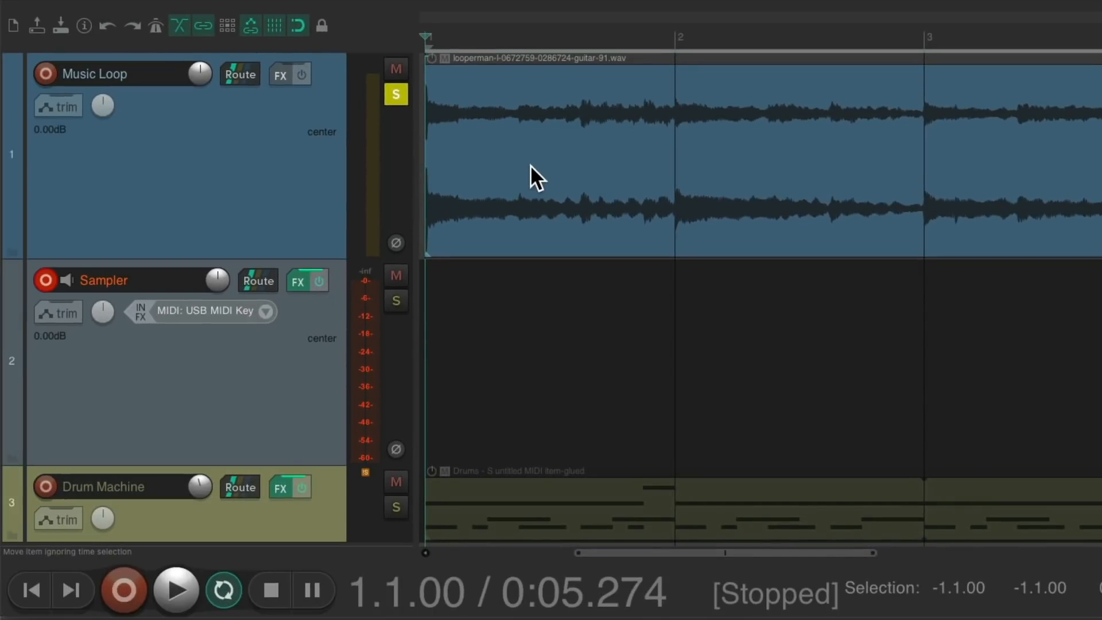
- Play the guitar loop and split it at the first note onset
{"action": "left_click", "coordinate": [175, 589]}
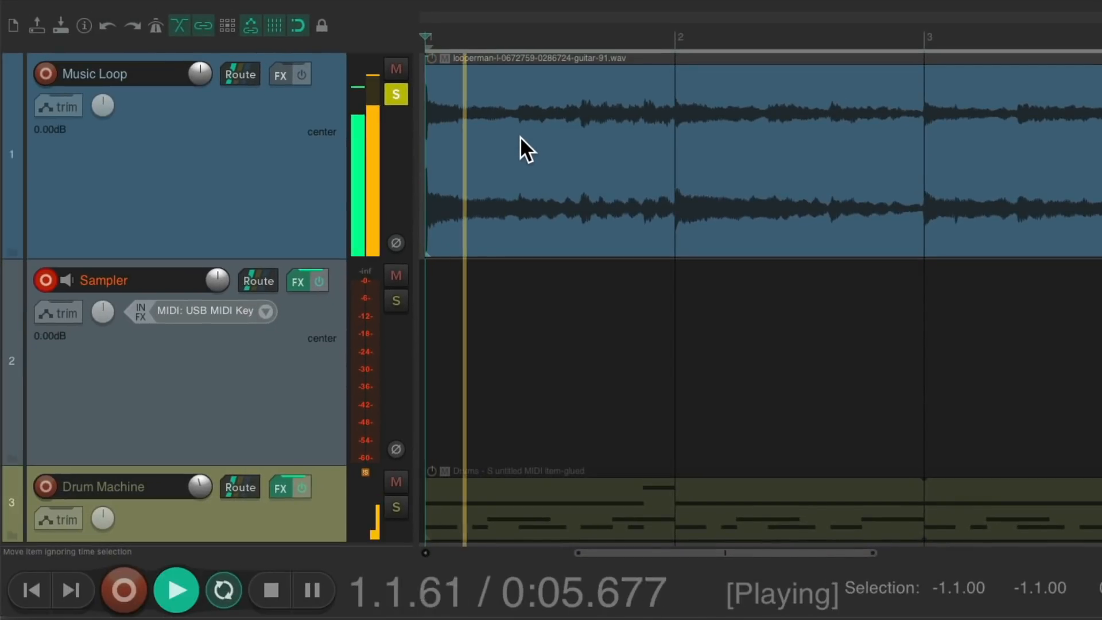
{"action": "left_click", "coordinate": [269, 590]}
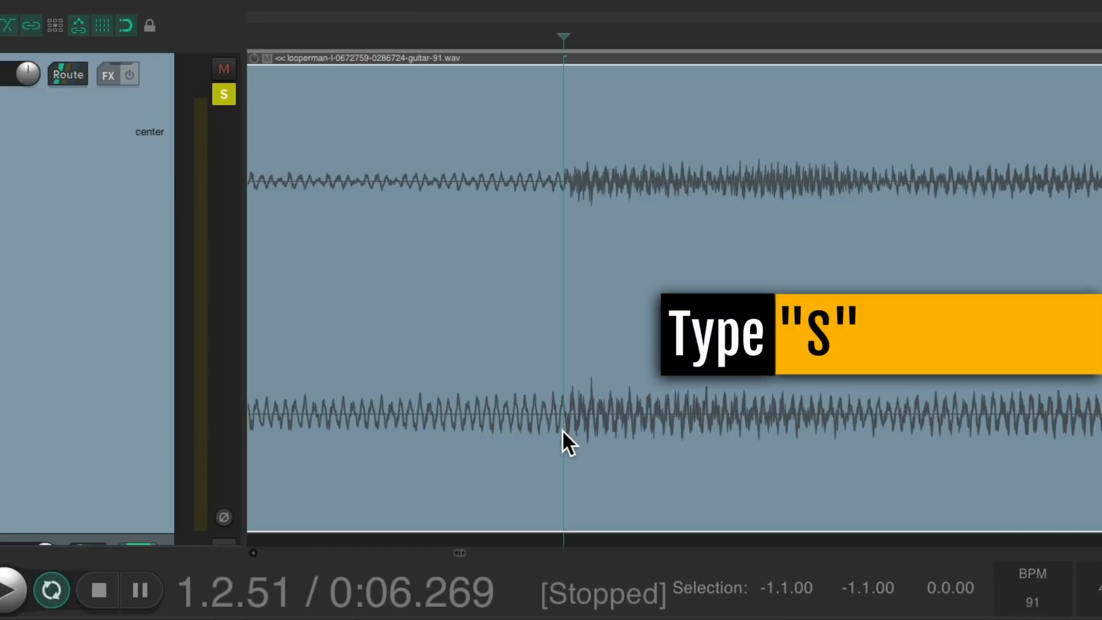
{"action": "key", "text": "s"}
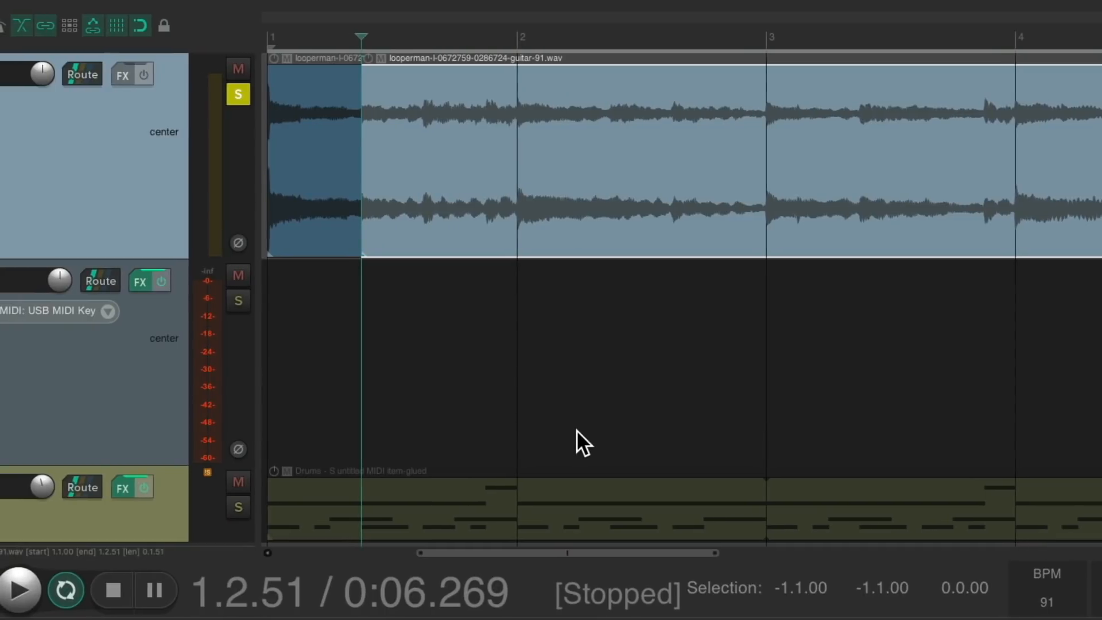
- Split off further guitar slices from bar 2 at successive note onsets
{"action": "left_click", "coordinate": [19, 589]}
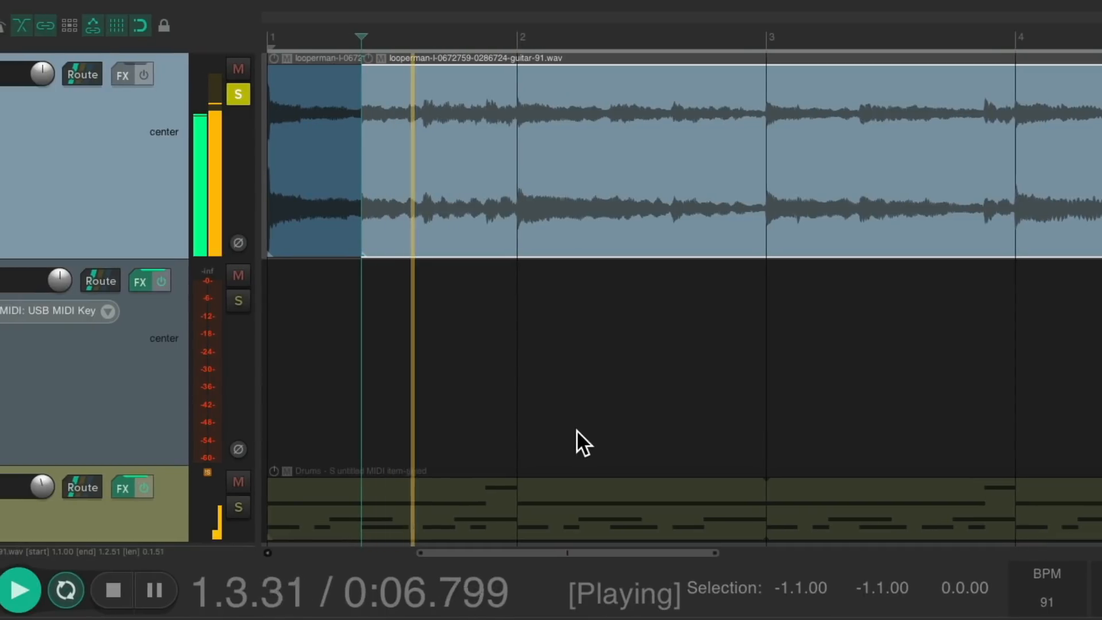
{"action": "left_click", "coordinate": [111, 590]}
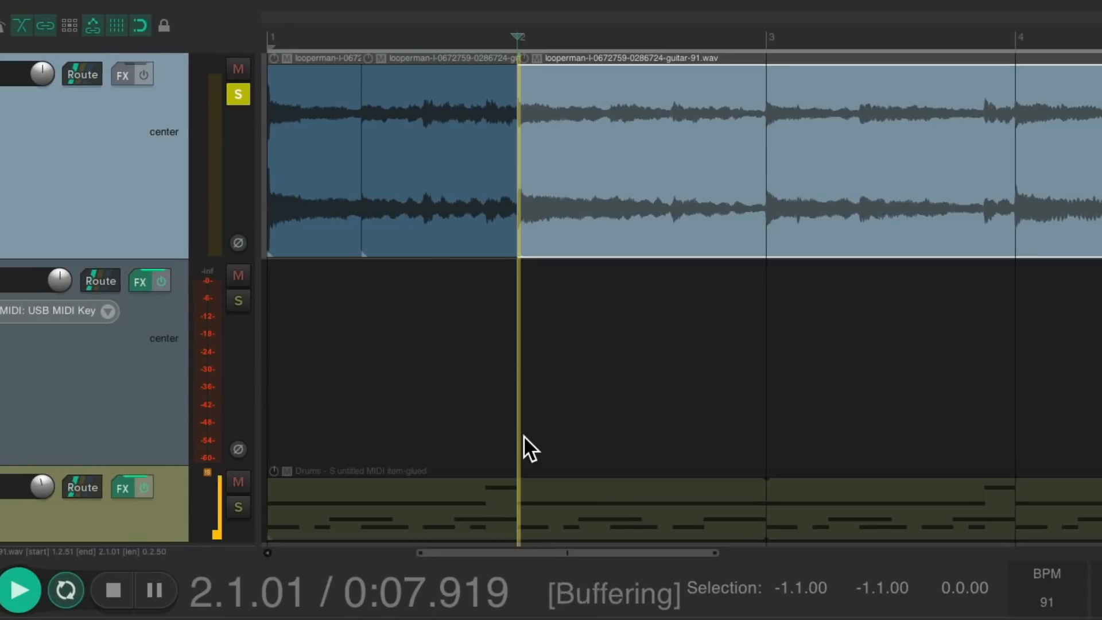
{"action": "left_click", "coordinate": [112, 589]}
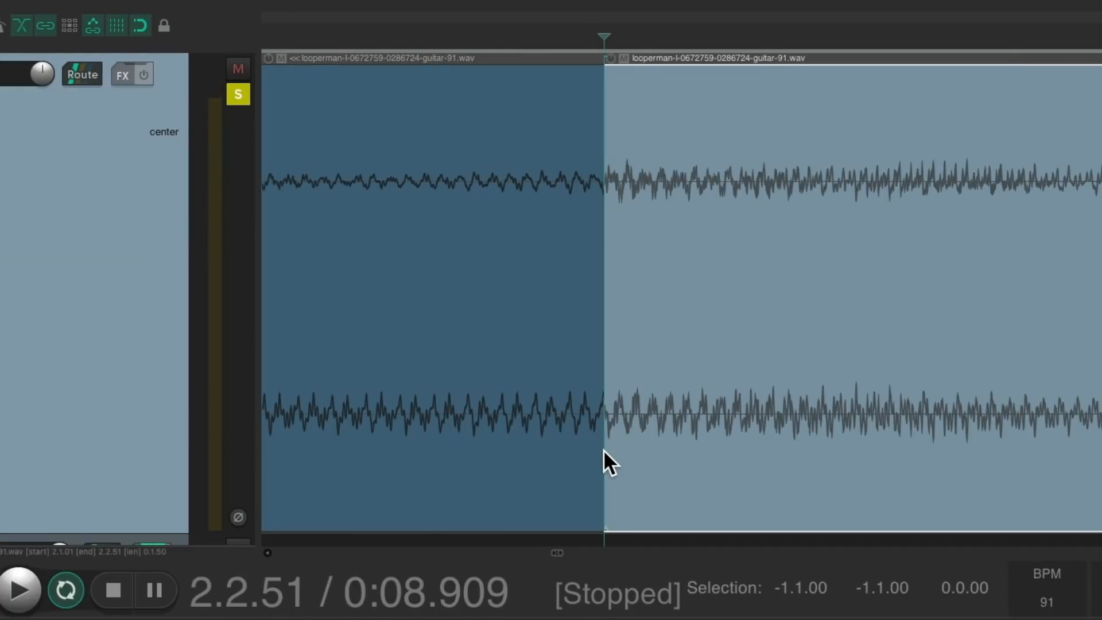
{"action": "mouse_move", "coordinate": [604, 452]}
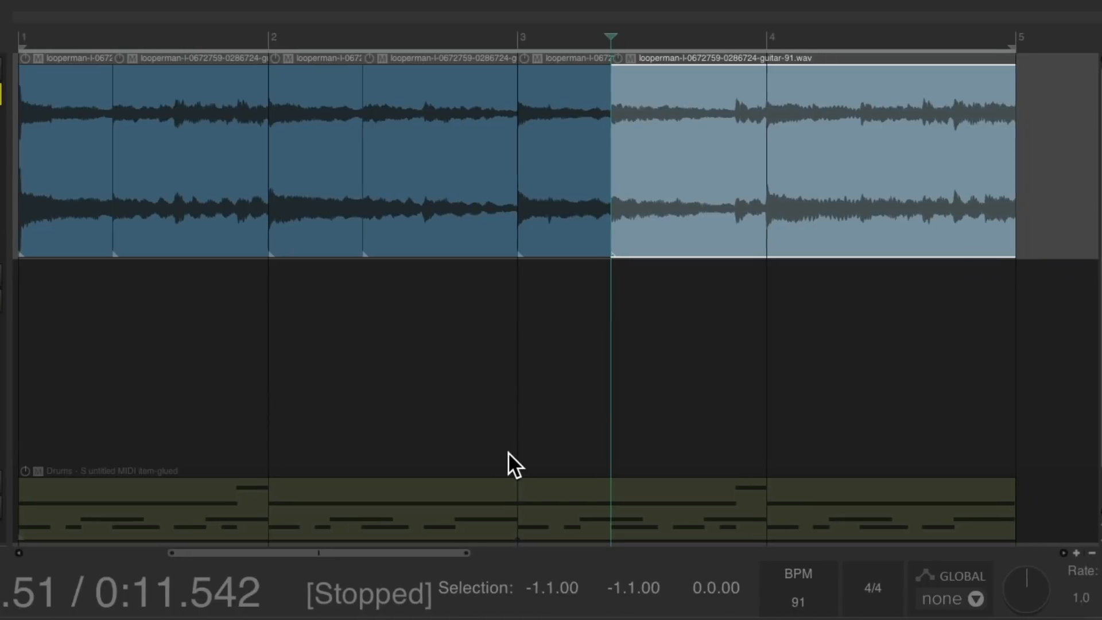
{"action": "key", "text": "space"}
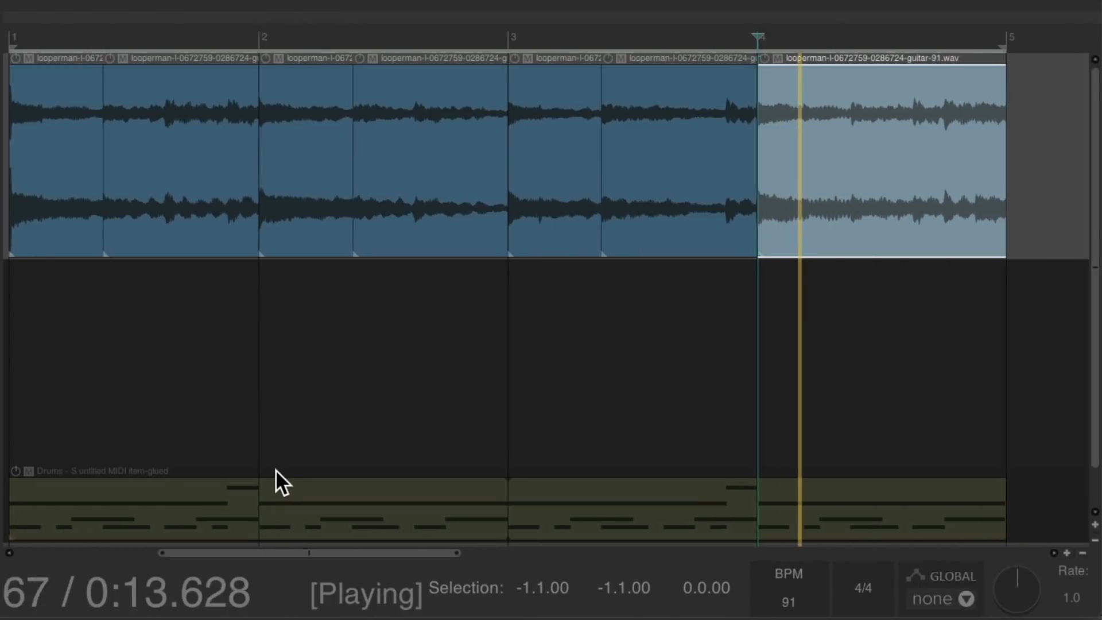
{"action": "key", "text": "space"}
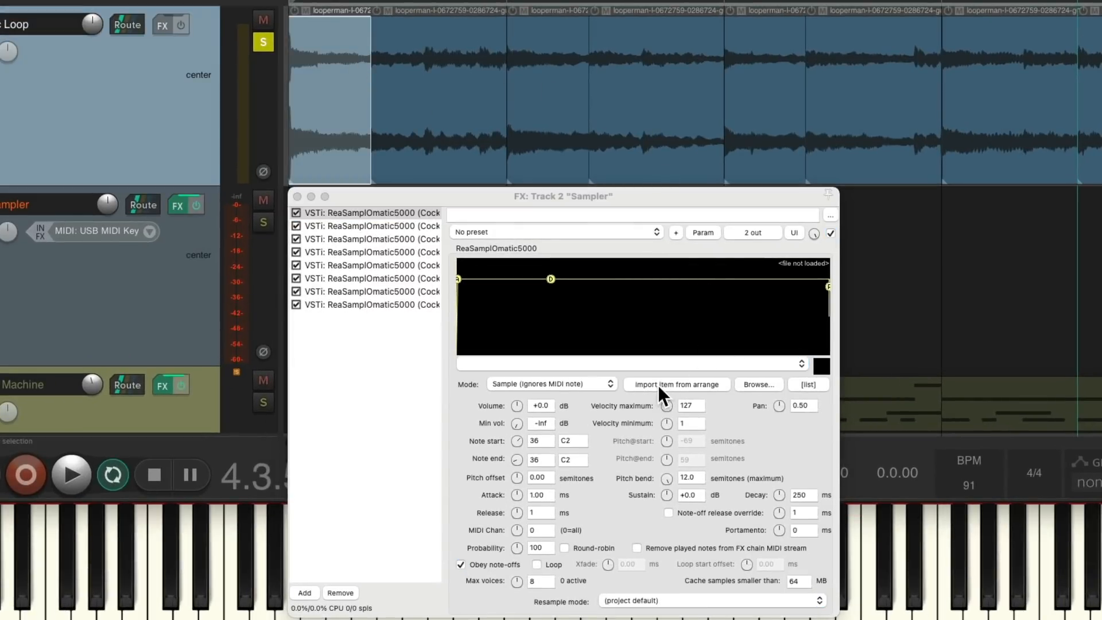
- Import a separate guitar slice into each of the eight ReaSamplOmatic5000 instances
{"action": "left_click", "coordinate": [675, 384]}
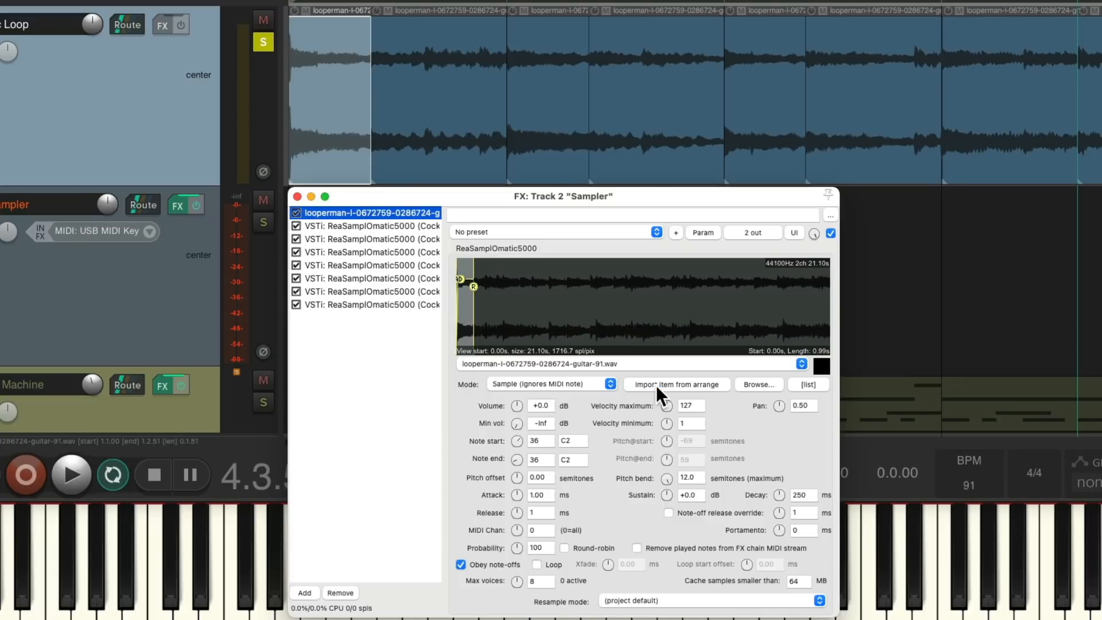
{"action": "mouse_move", "coordinate": [579, 451]}
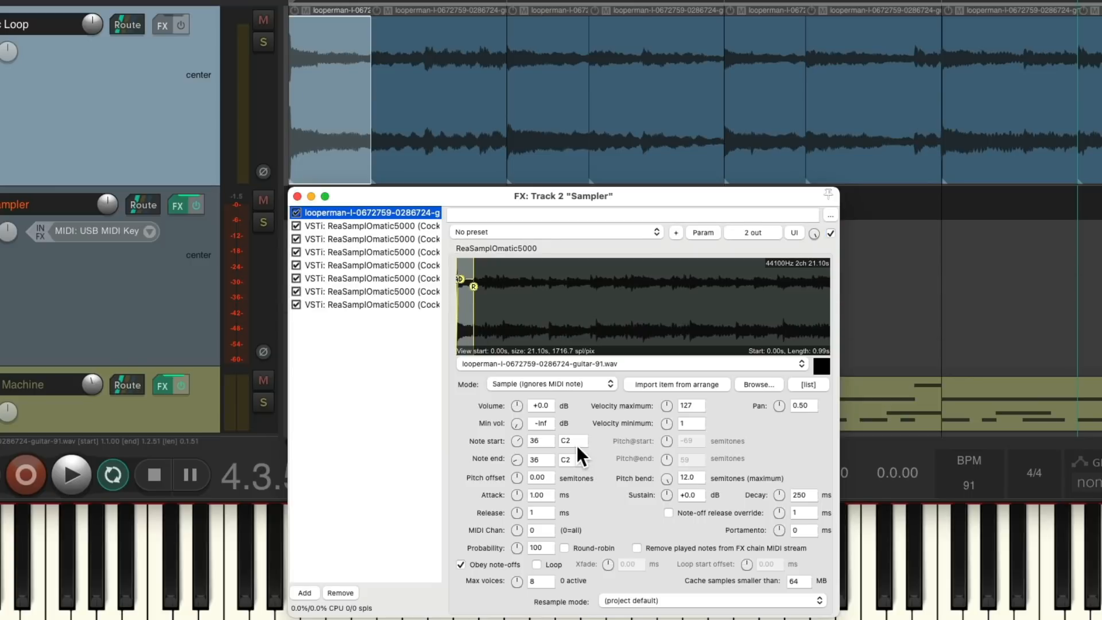
{"action": "left_click", "coordinate": [366, 225]}
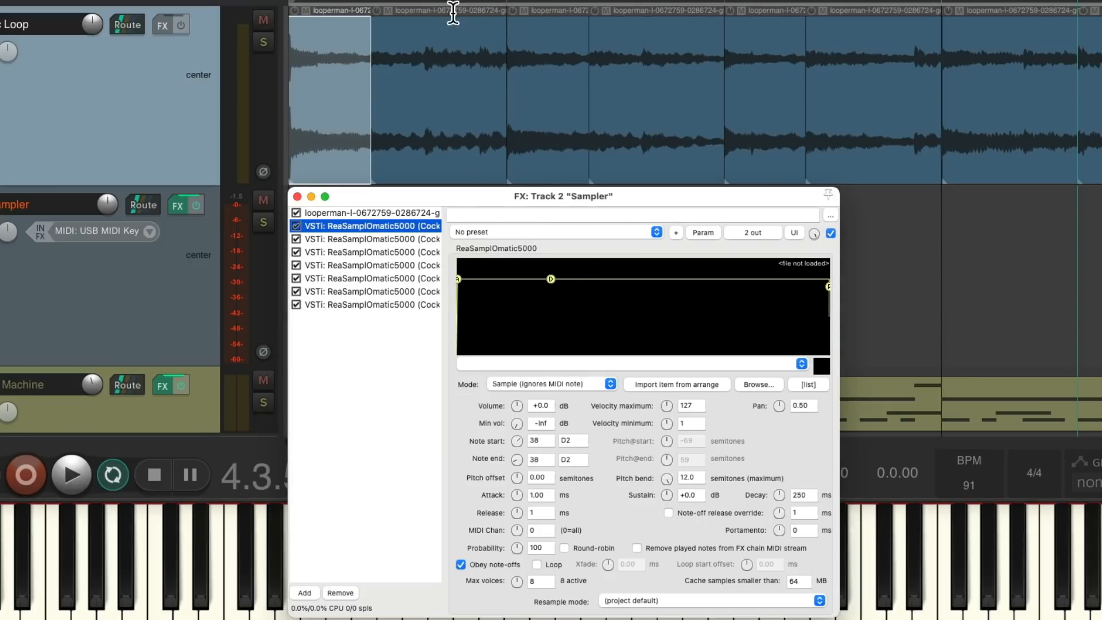
{"action": "left_click", "coordinate": [676, 384]}
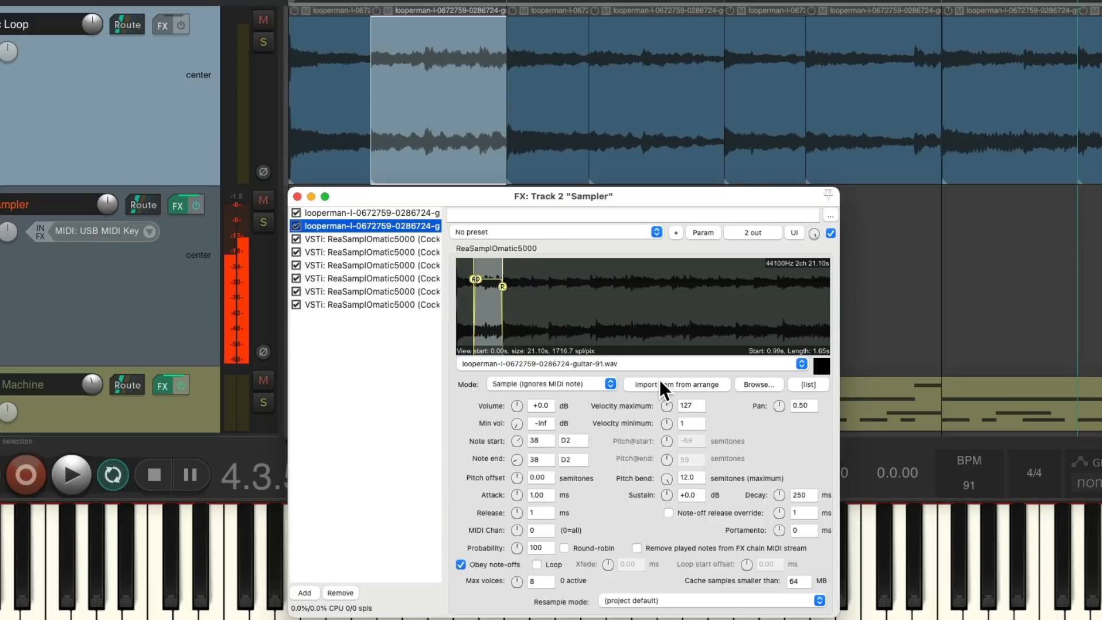
{"action": "left_click", "coordinate": [365, 238]}
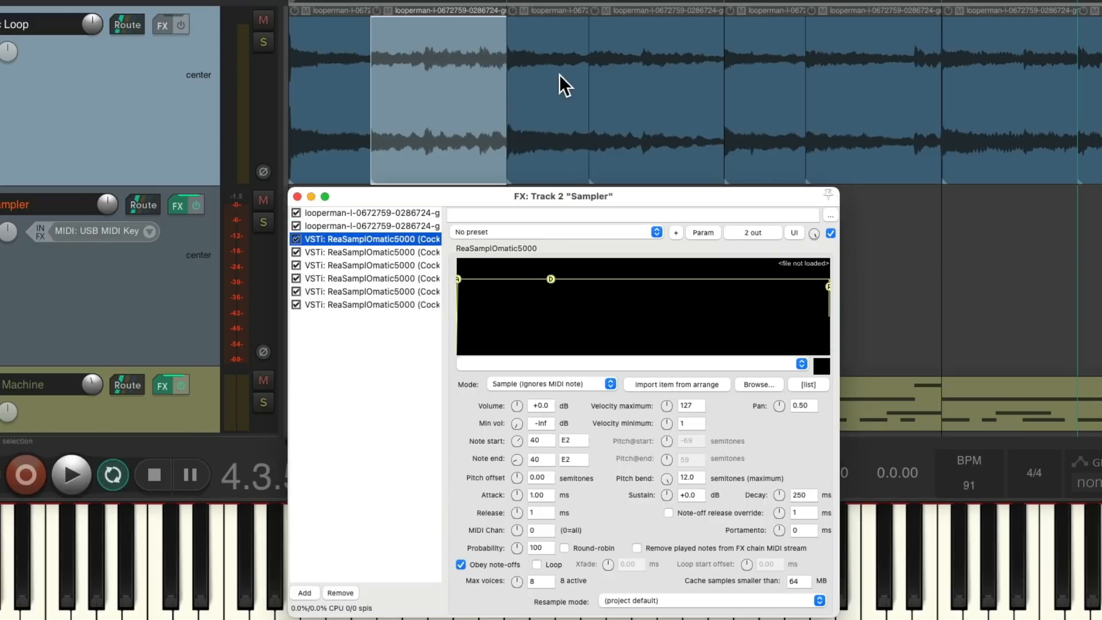
{"action": "left_click", "coordinate": [366, 239]}
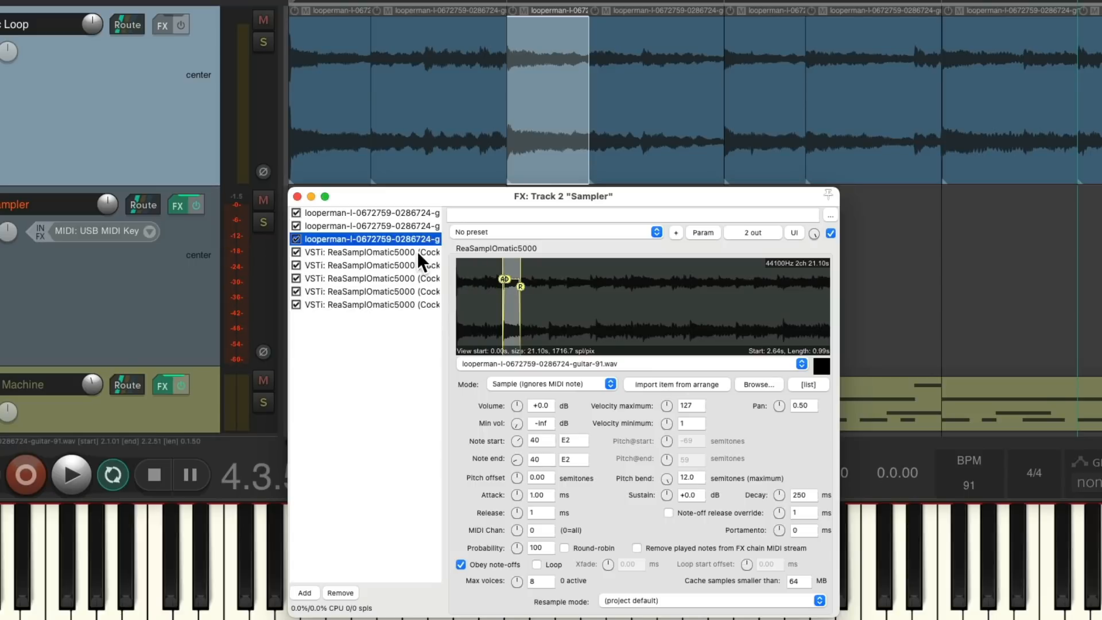
{"action": "left_click", "coordinate": [365, 265]}
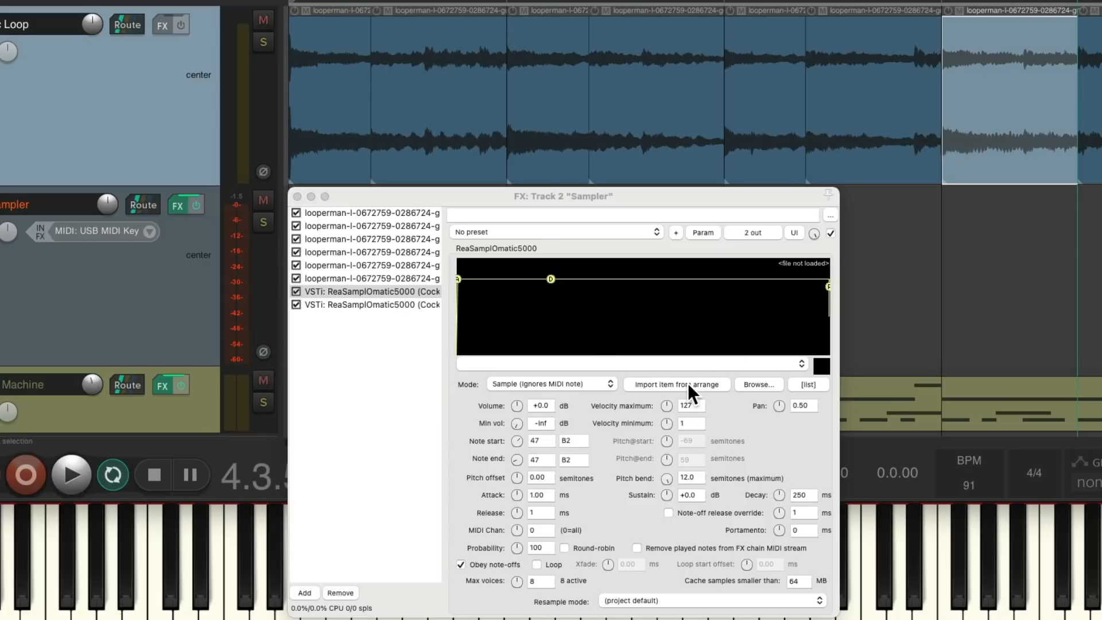
{"action": "left_click", "coordinate": [675, 384]}
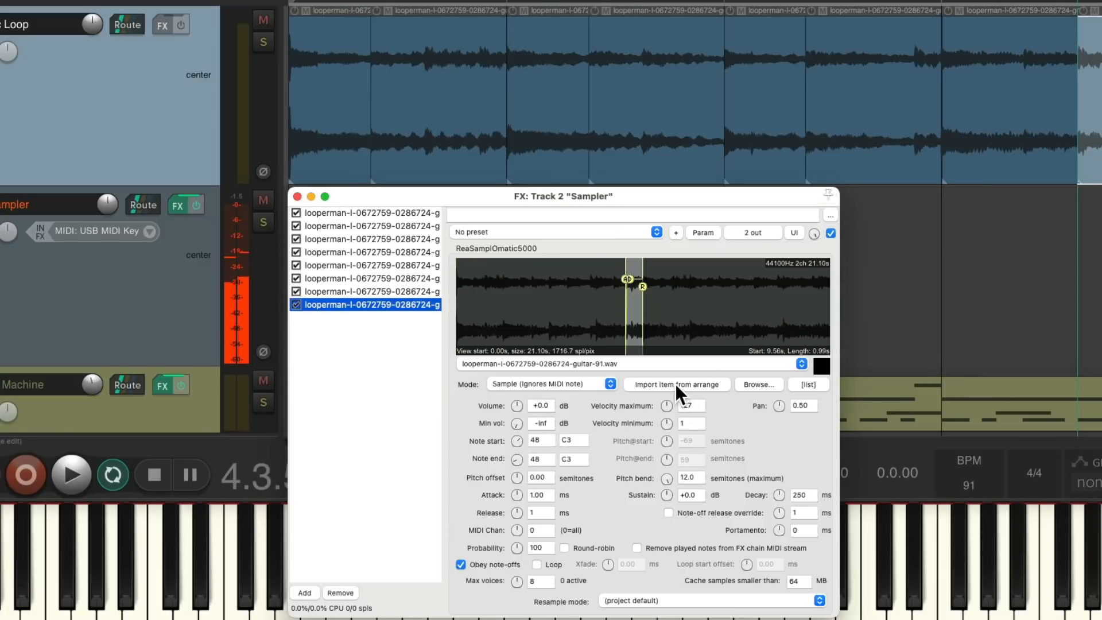
{"action": "left_click", "coordinate": [297, 196]}
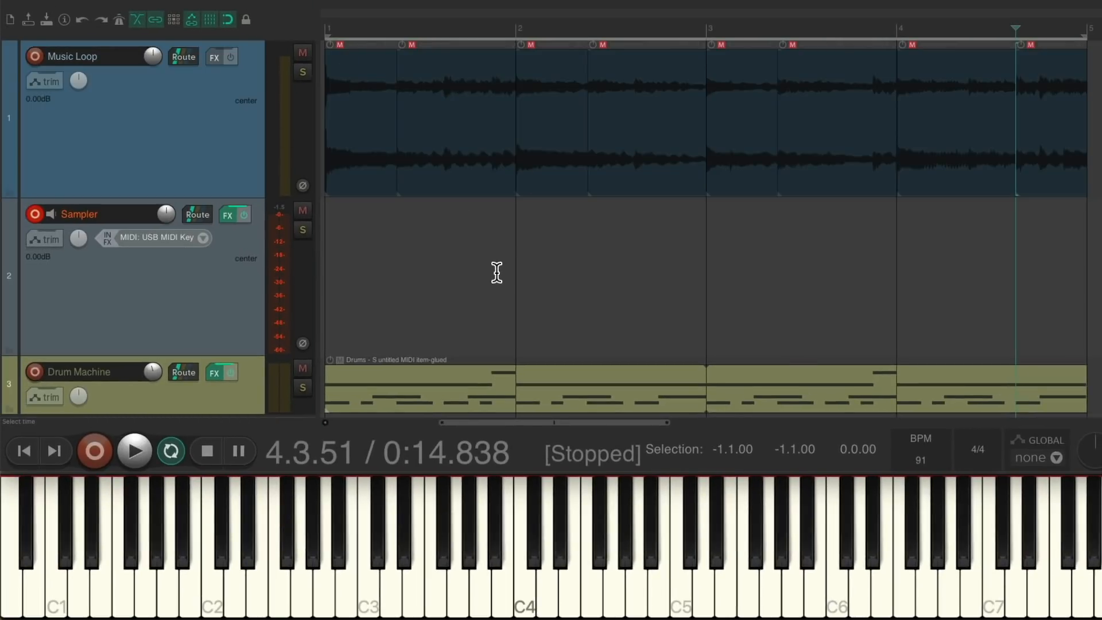
- Mute the guitar slice items and play a first keyboard take over the drums
{"action": "left_click", "coordinate": [210, 548]}
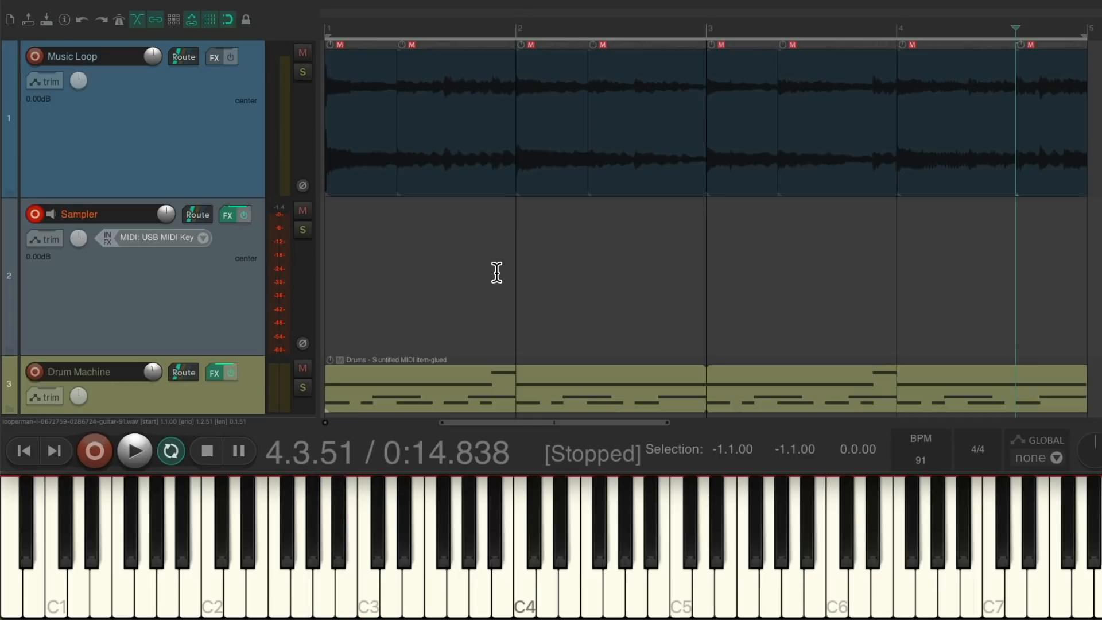
{"action": "left_click", "coordinate": [133, 451]}
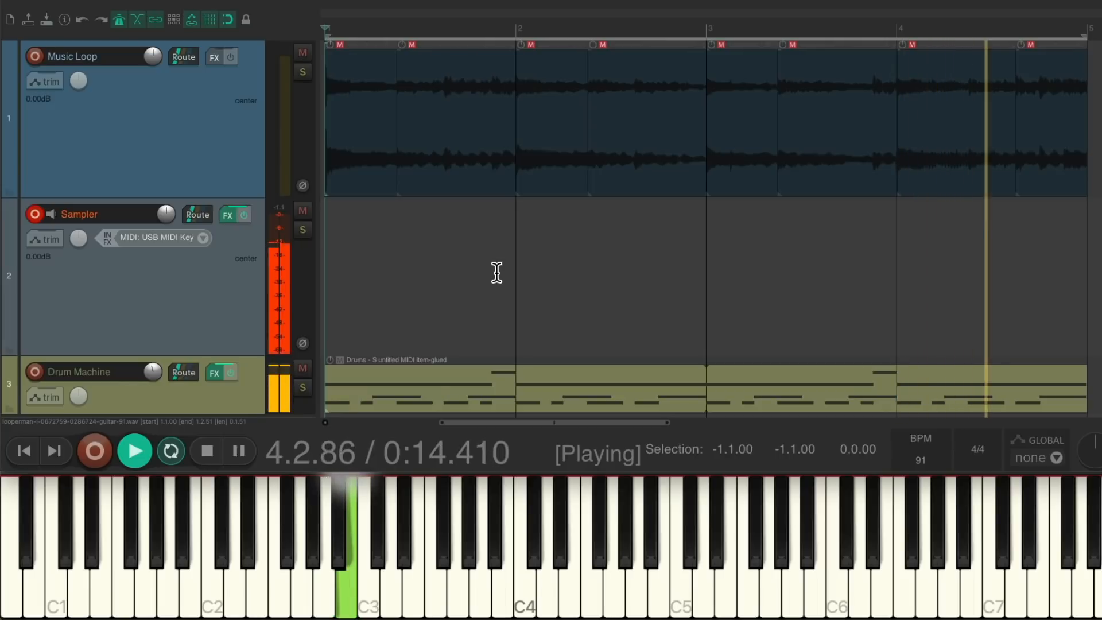
{"action": "left_click", "coordinate": [206, 450]}
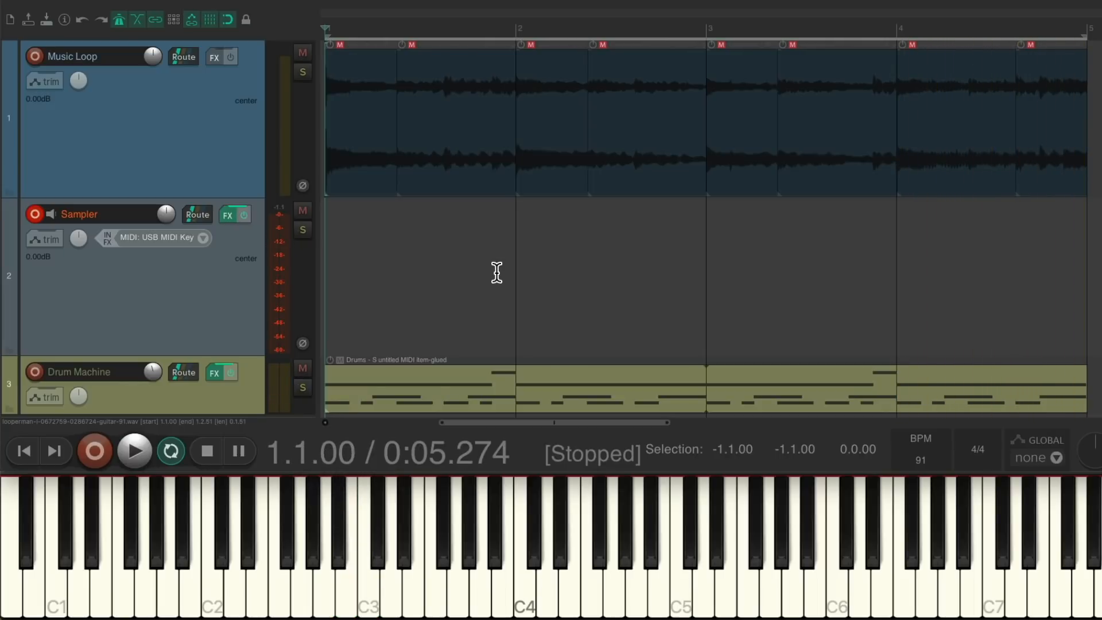
- Play two more takes of the guitar slices from the keyboard over the drum pattern
{"action": "left_click", "coordinate": [211, 534]}
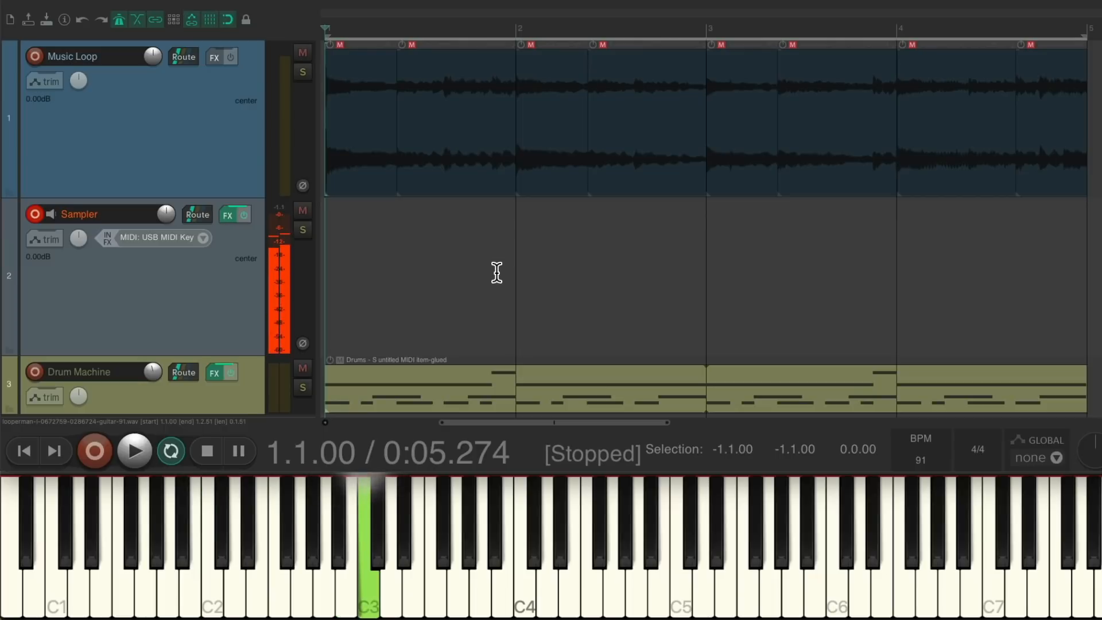
{"action": "left_click", "coordinate": [134, 451]}
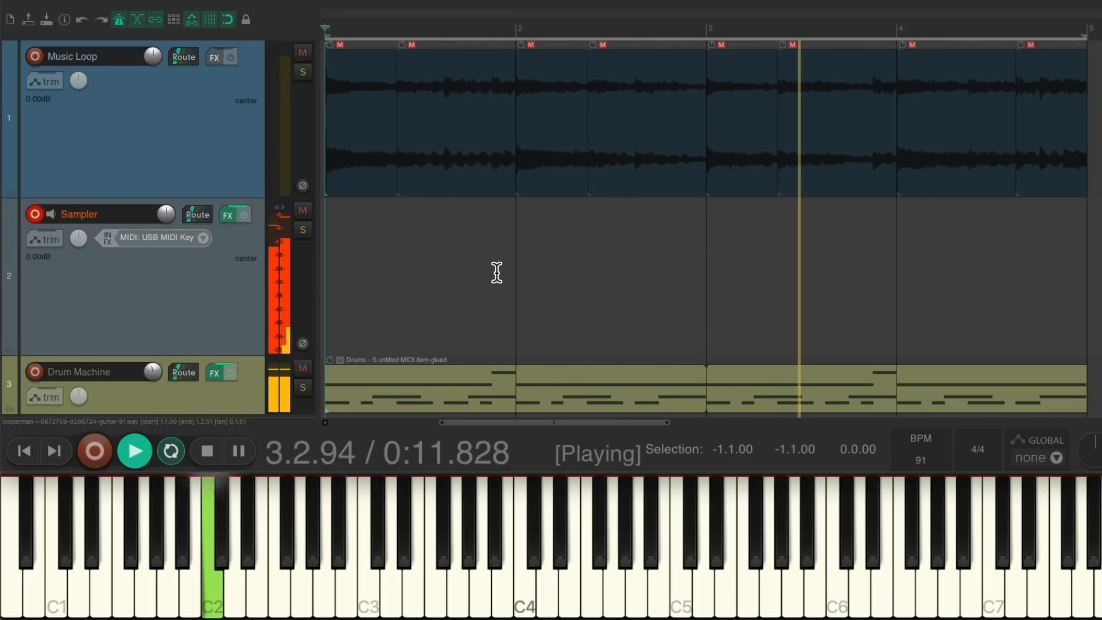
{"action": "left_click", "coordinate": [206, 451]}
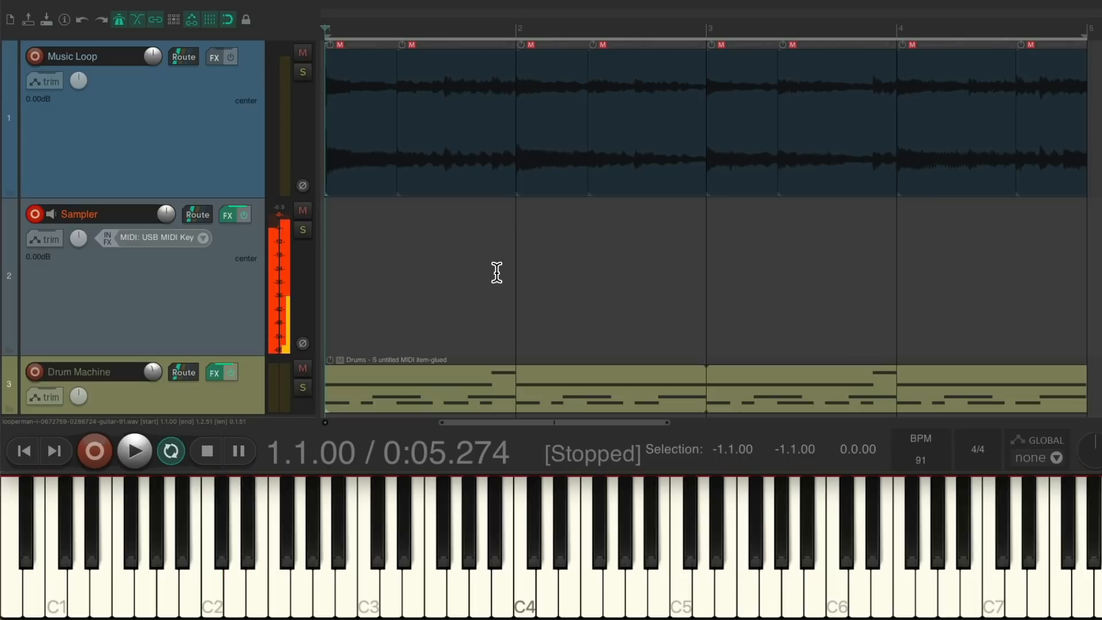
{"action": "left_click", "coordinate": [210, 548]}
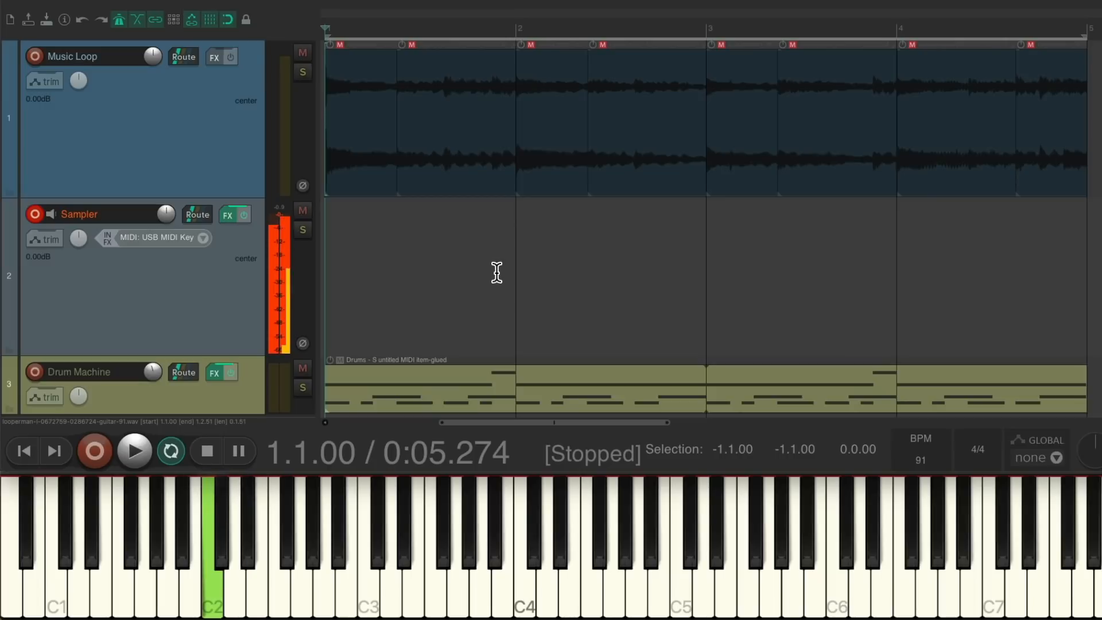
{"action": "left_click", "coordinate": [133, 451]}
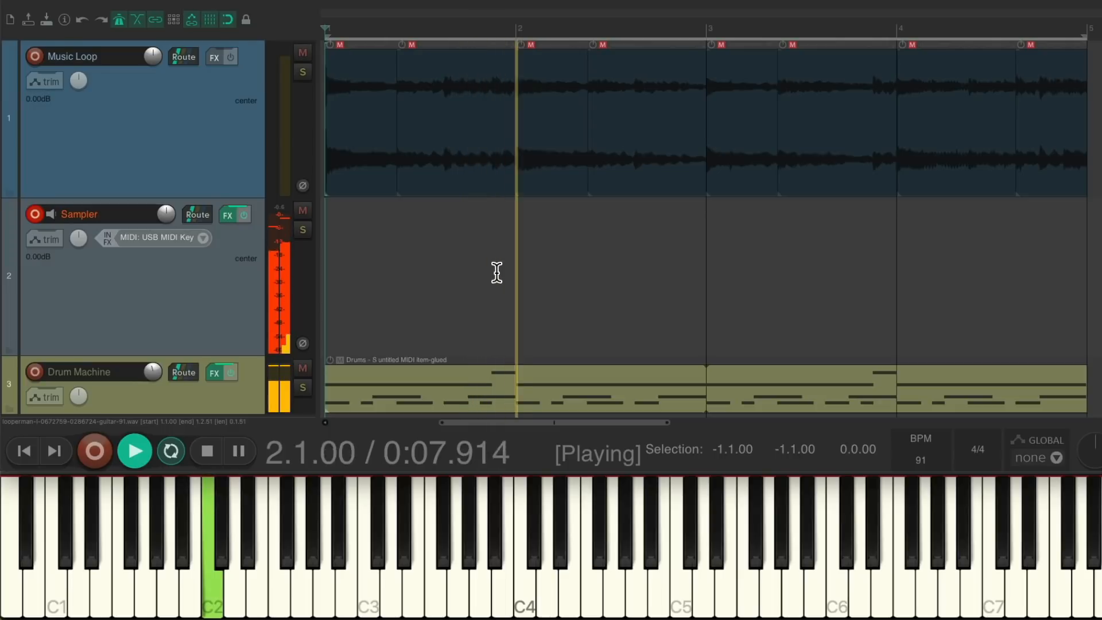
{"action": "left_click", "coordinate": [206, 451]}
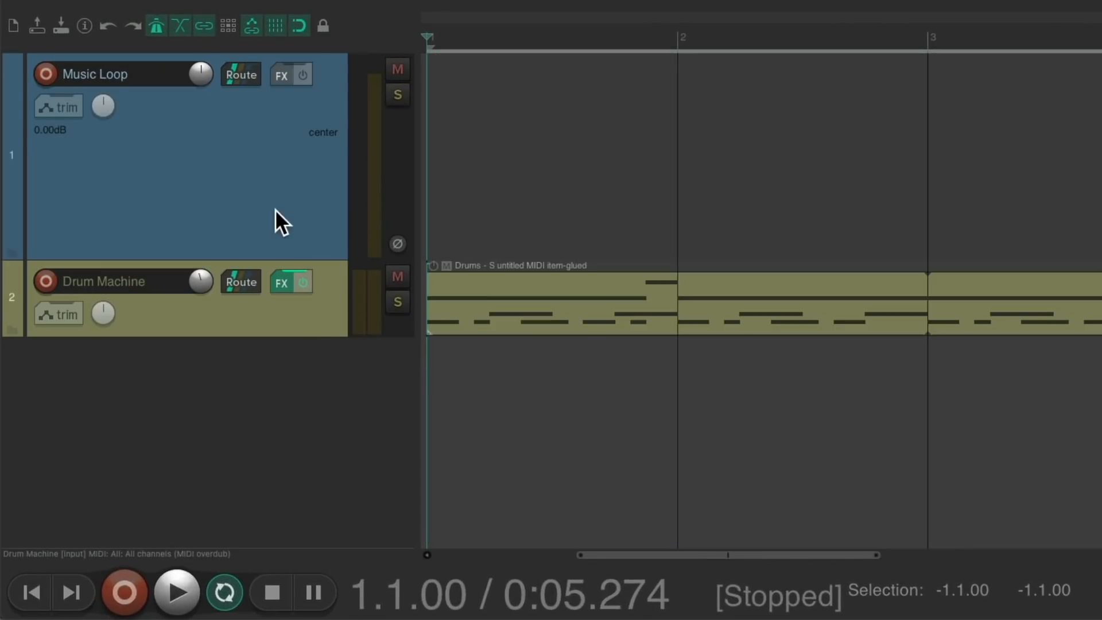
- Insert a new track from the saved Sampler track template
{"action": "right_click", "coordinate": [275, 218]}
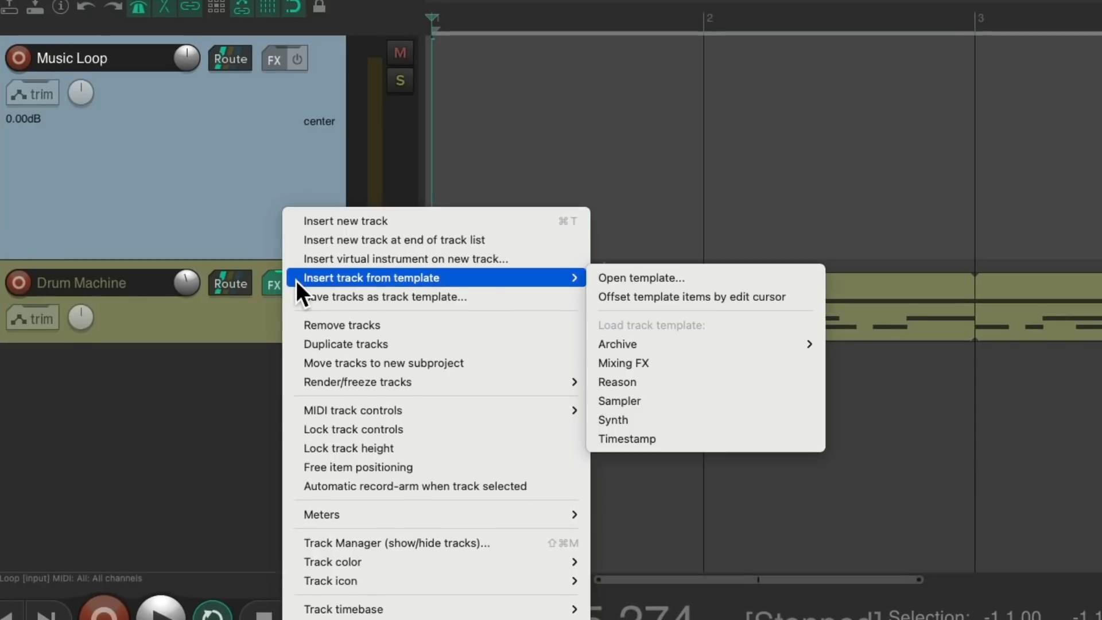
{"action": "mouse_move", "coordinate": [696, 382]}
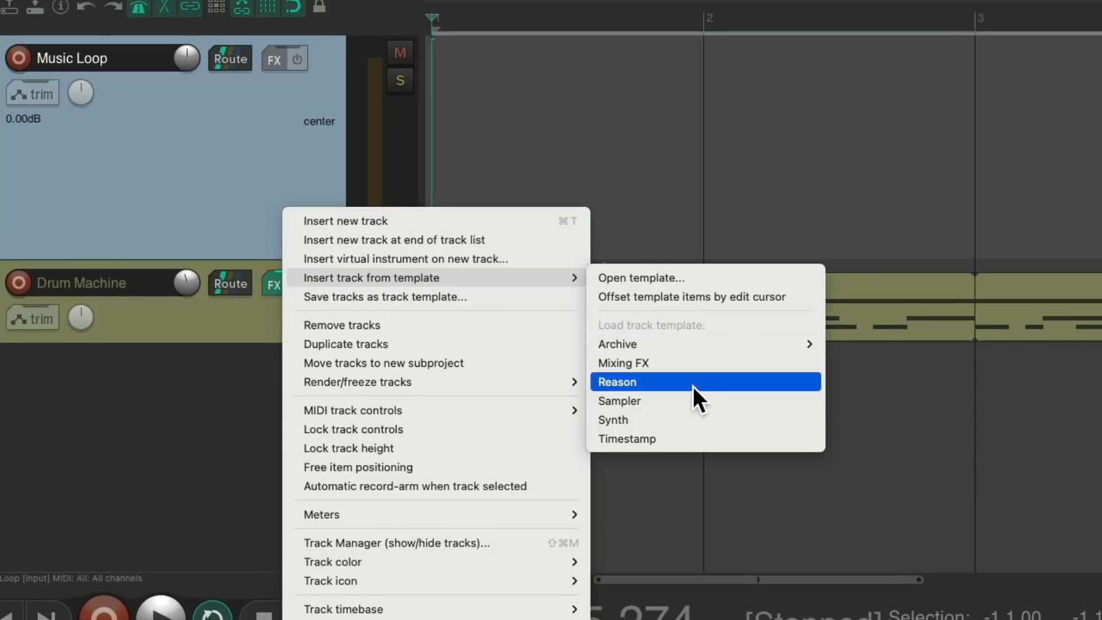
{"action": "left_click", "coordinate": [619, 400]}
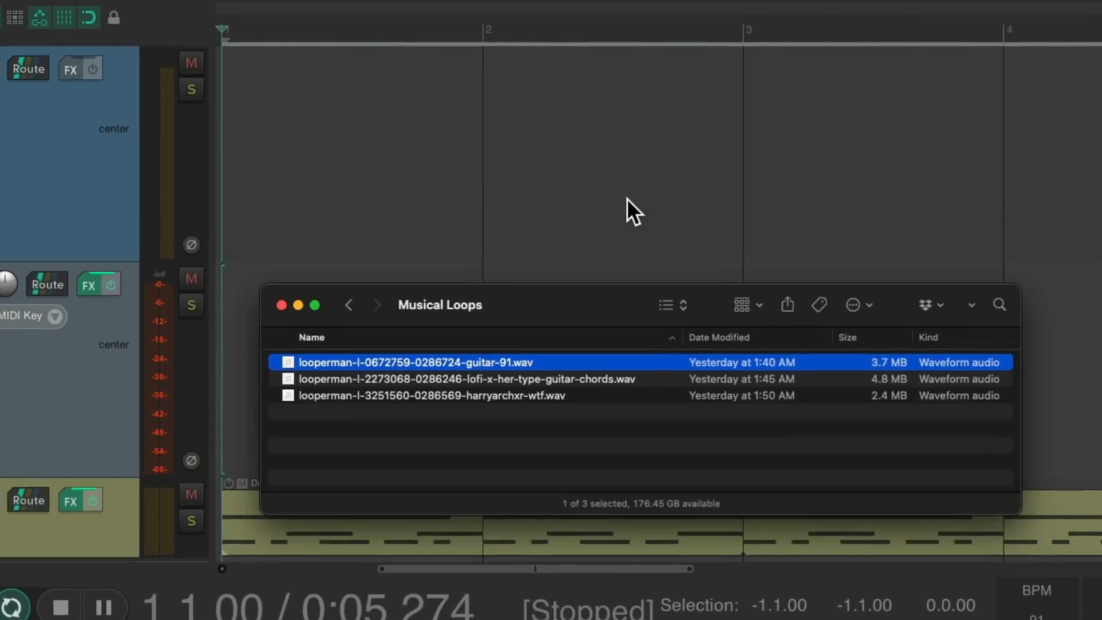
- Add the lofi guitar chords loop, preview it with the drums, and slice it into eight
{"action": "left_click", "coordinate": [414, 395]}
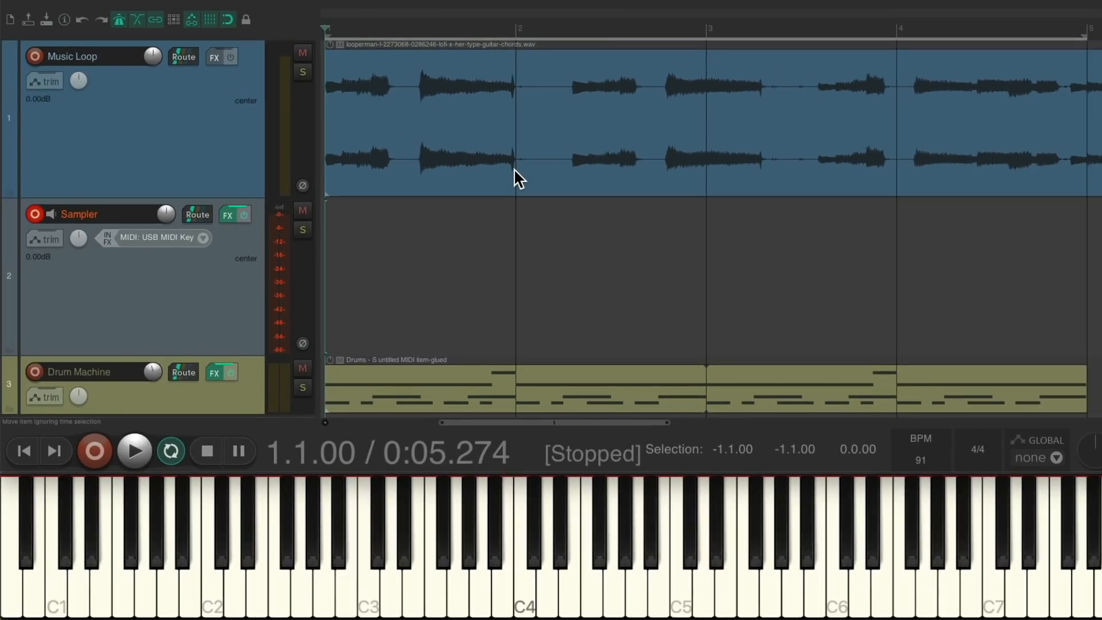
{"action": "left_click", "coordinate": [134, 451]}
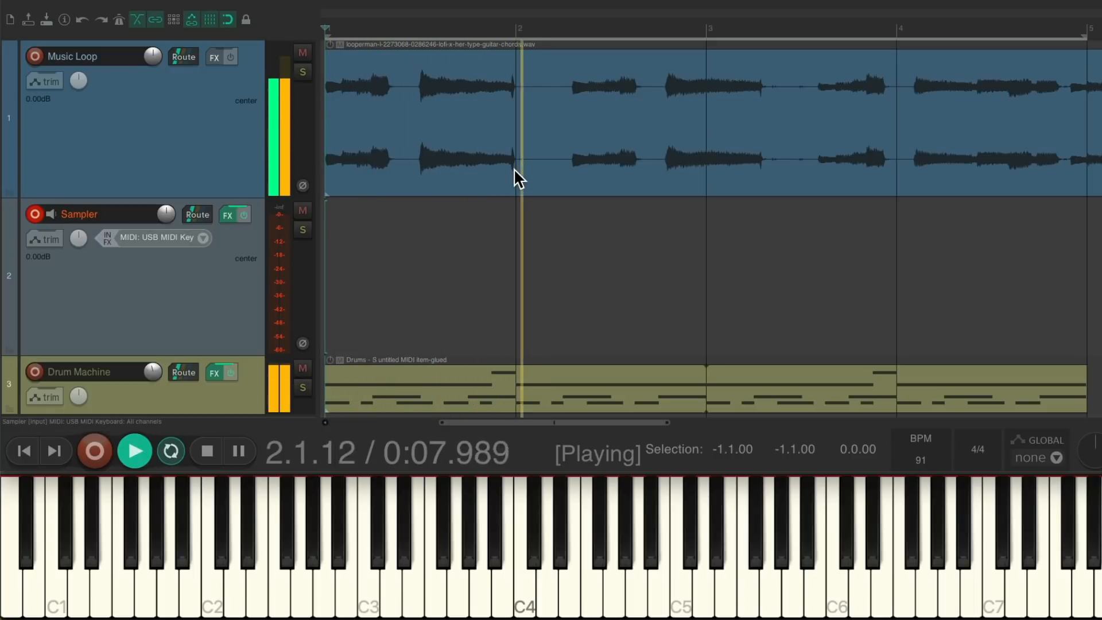
{"action": "left_click", "coordinate": [237, 451]}
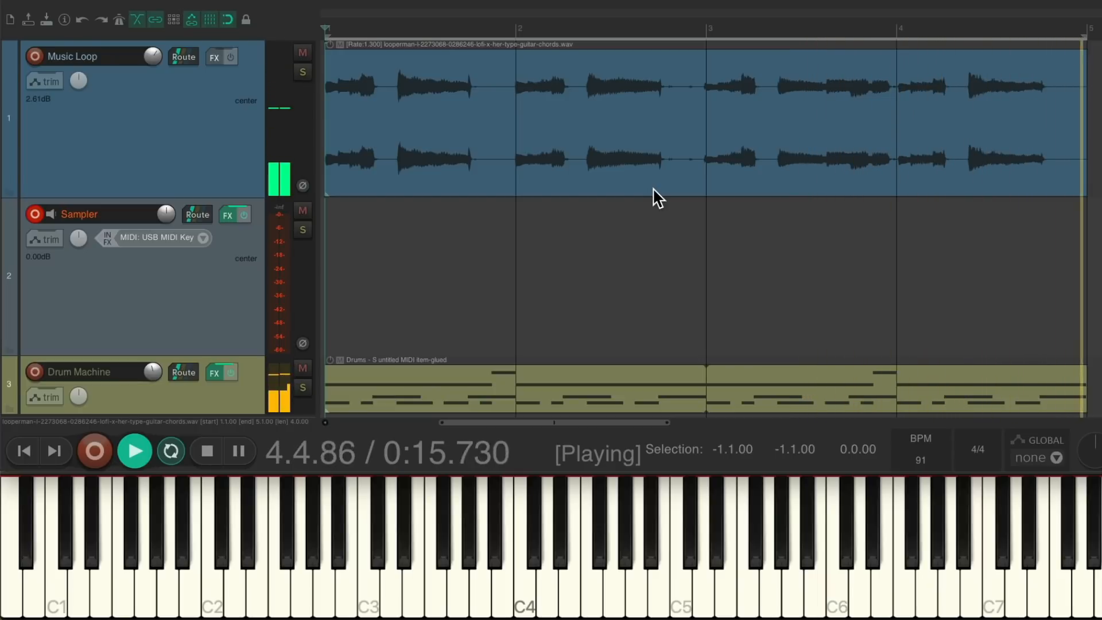
{"action": "left_click", "coordinate": [207, 451]}
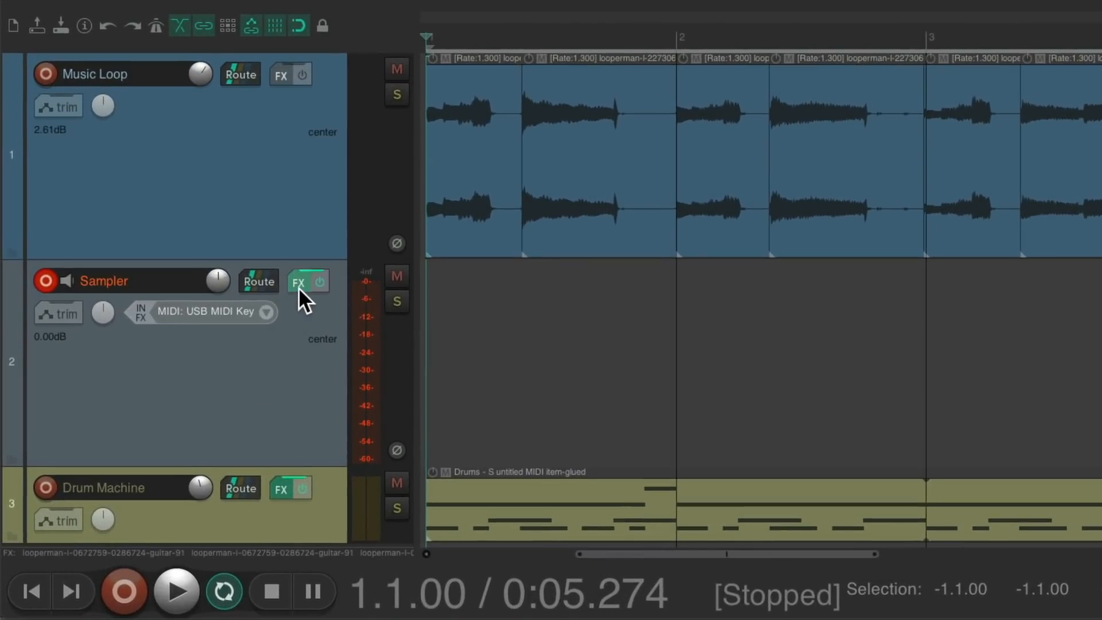
- Import one guitar-chord slice into each of the Sampler track's eight ReaSamplOmatic5000 slots
{"action": "left_click", "coordinate": [299, 282]}
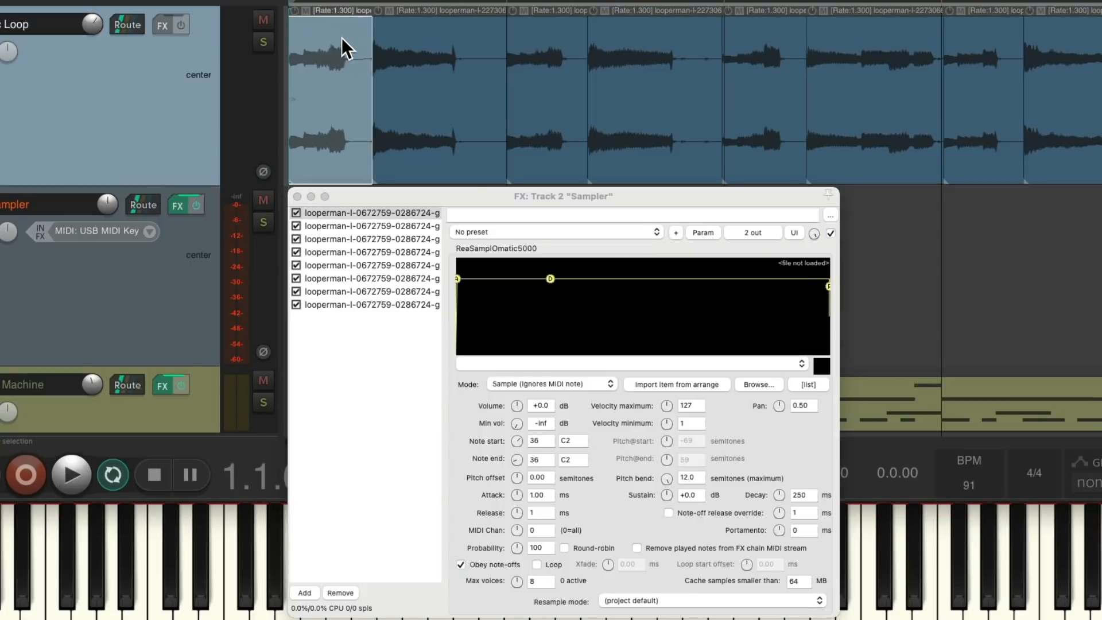
{"action": "left_click", "coordinate": [369, 213]}
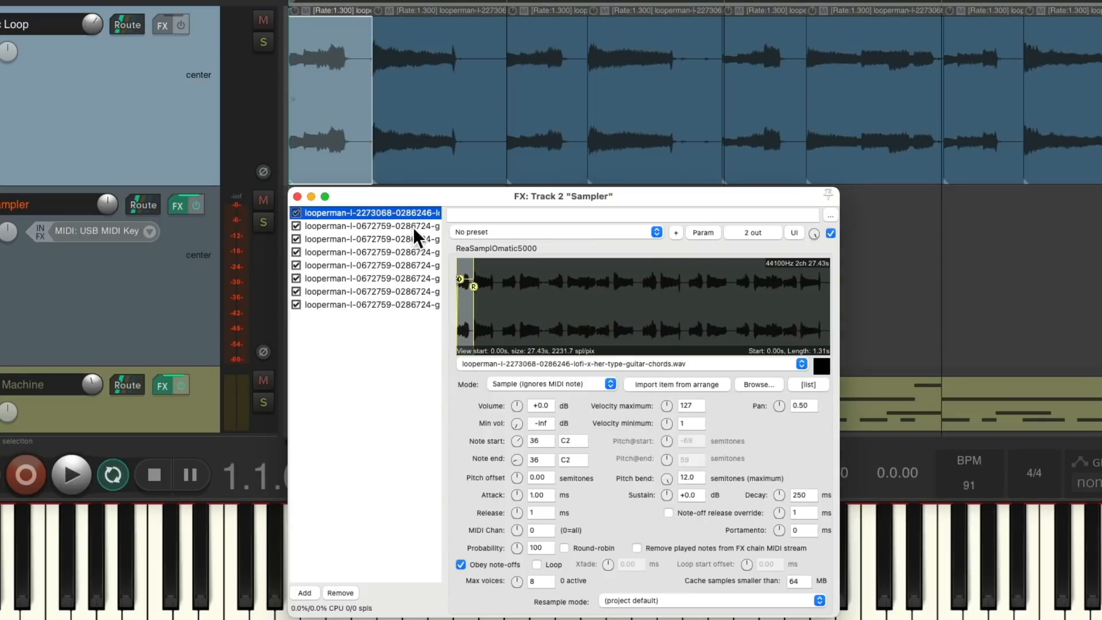
{"action": "left_click", "coordinate": [366, 227]}
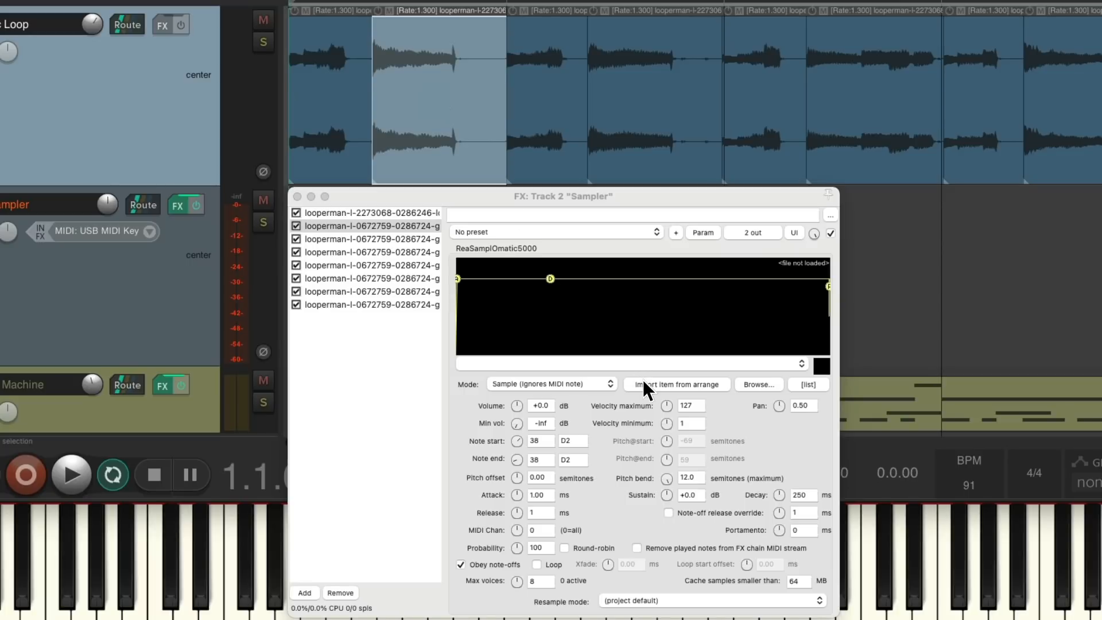
{"action": "left_click", "coordinate": [676, 384]}
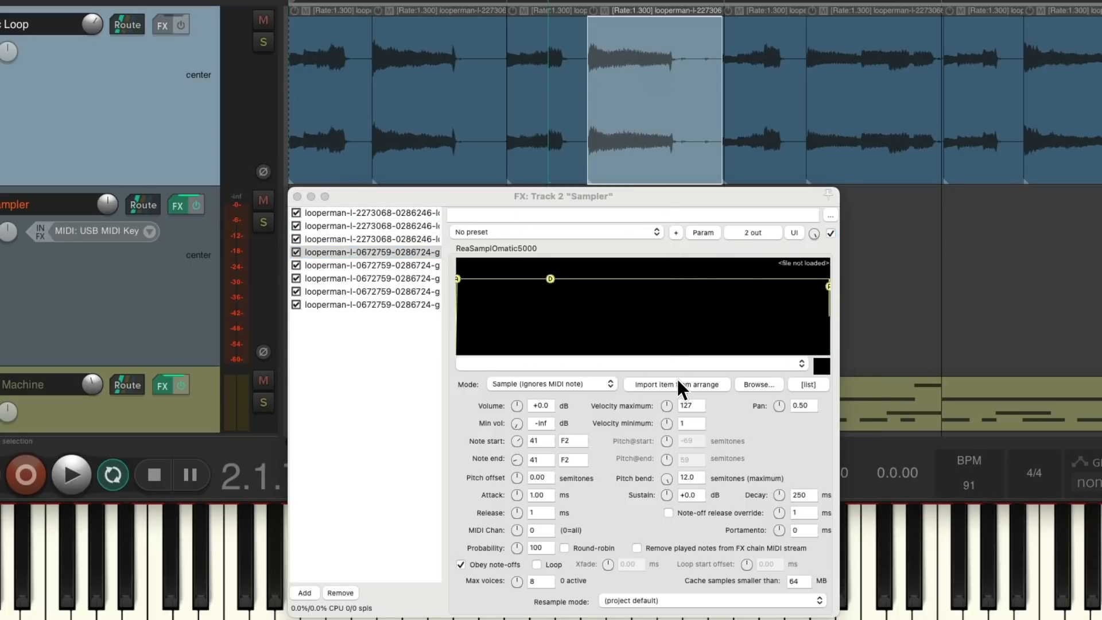
{"action": "left_click", "coordinate": [370, 278]}
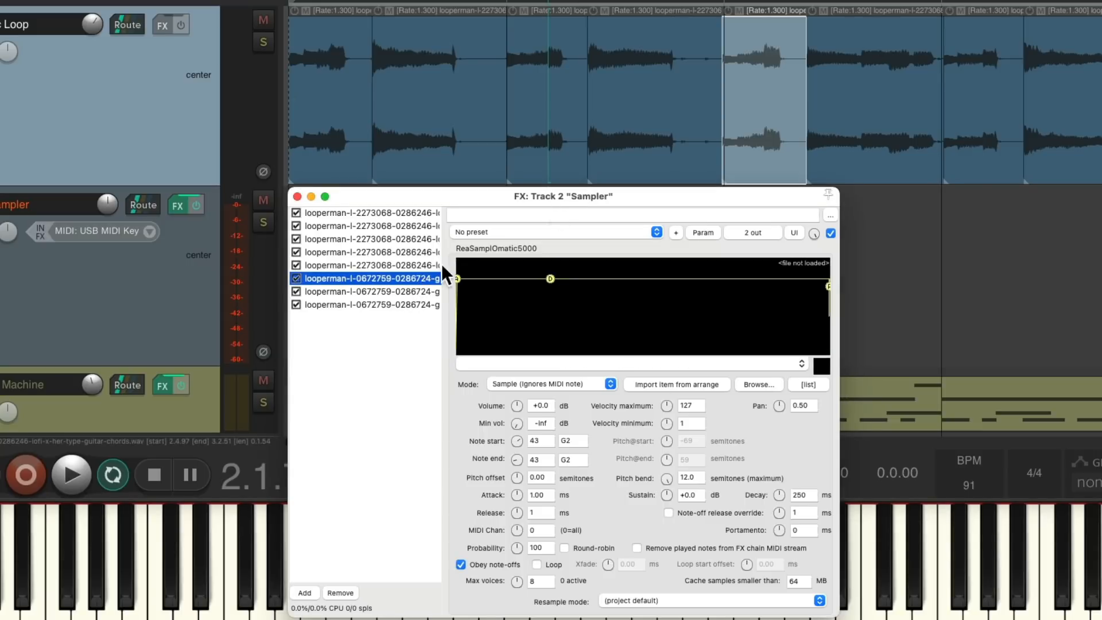
{"action": "left_click", "coordinate": [369, 292]}
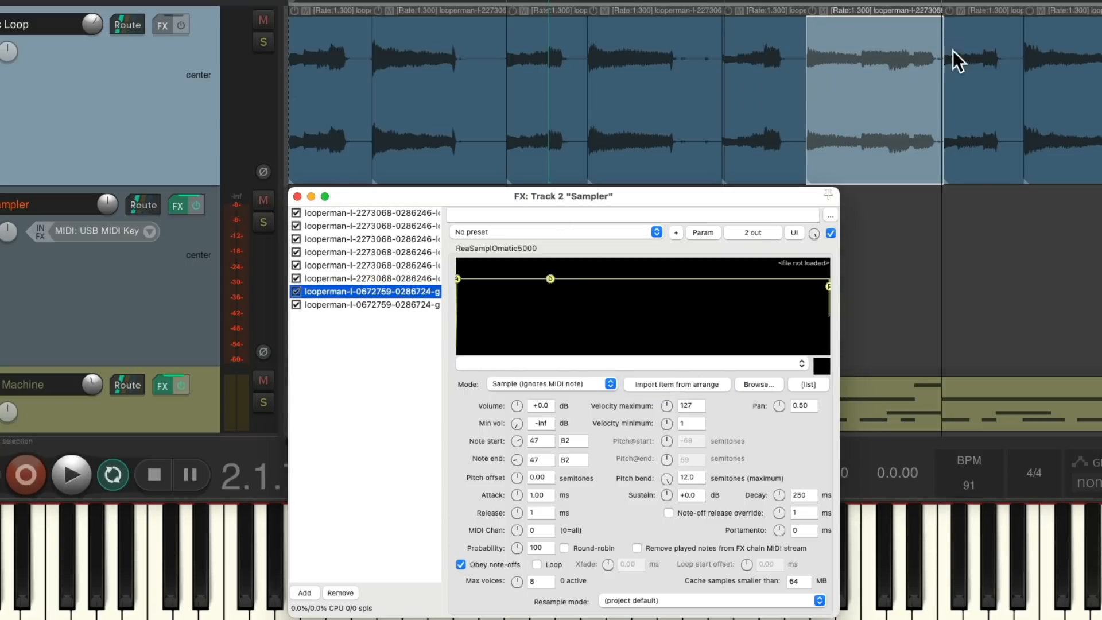
{"action": "left_click", "coordinate": [369, 305]}
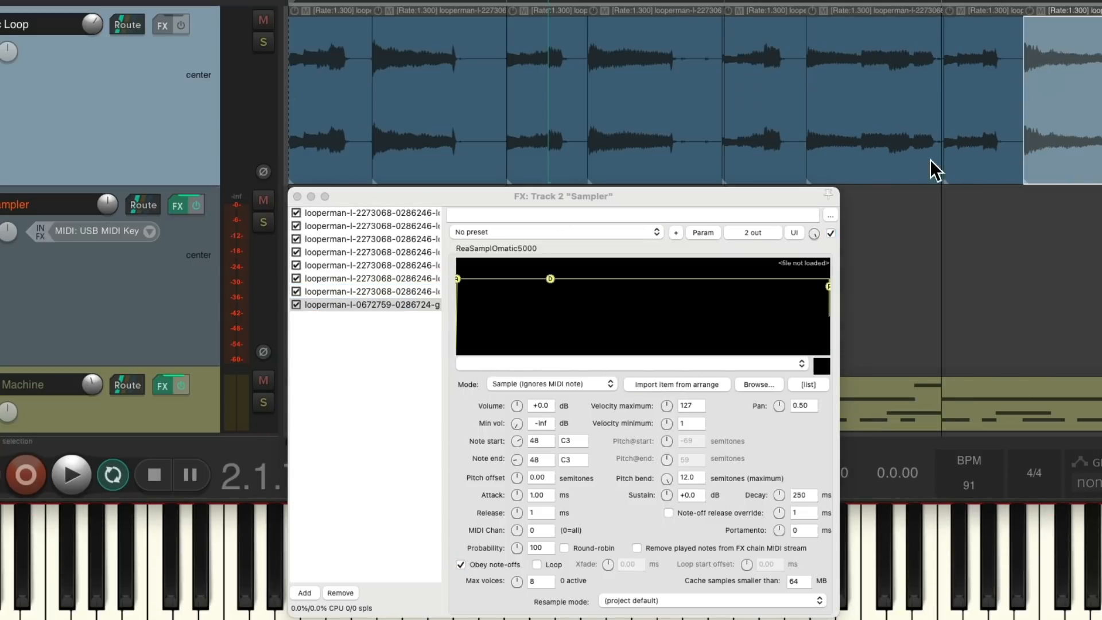
{"action": "left_click", "coordinate": [298, 196]}
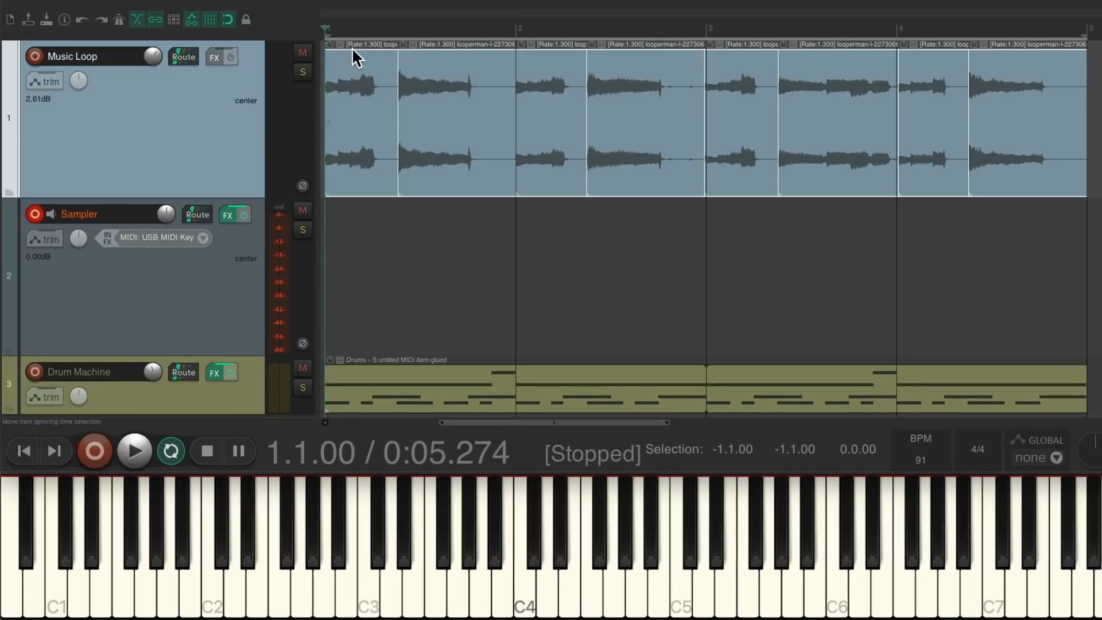
- Mute the chord slices and play the sampled chords from the keyboard during drum playback
{"action": "left_click", "coordinate": [134, 451]}
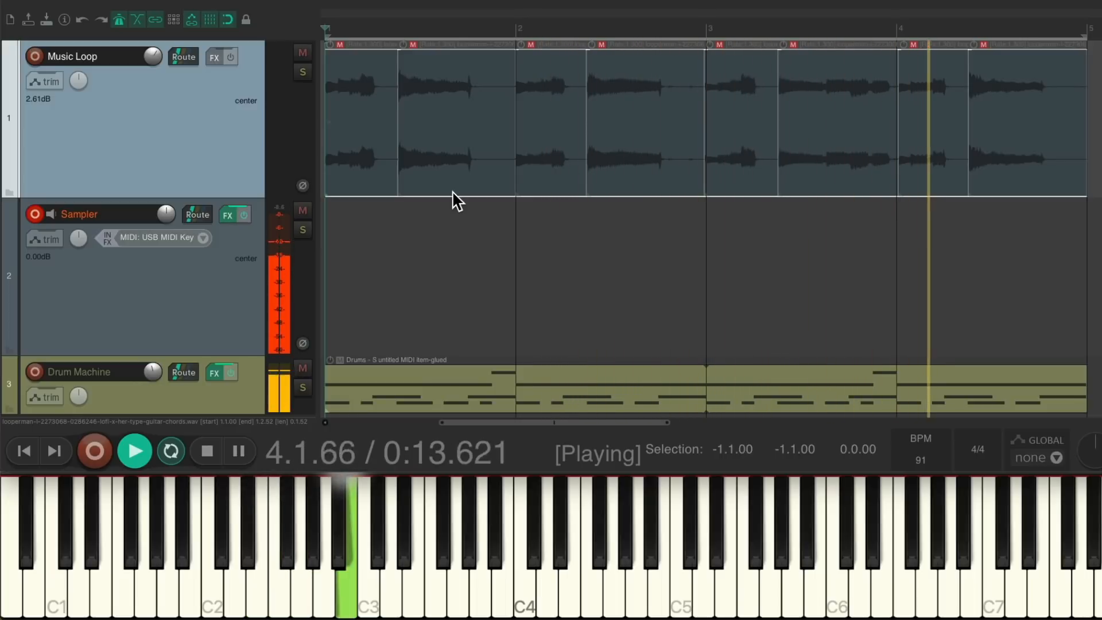
{"action": "left_click", "coordinate": [206, 451]}
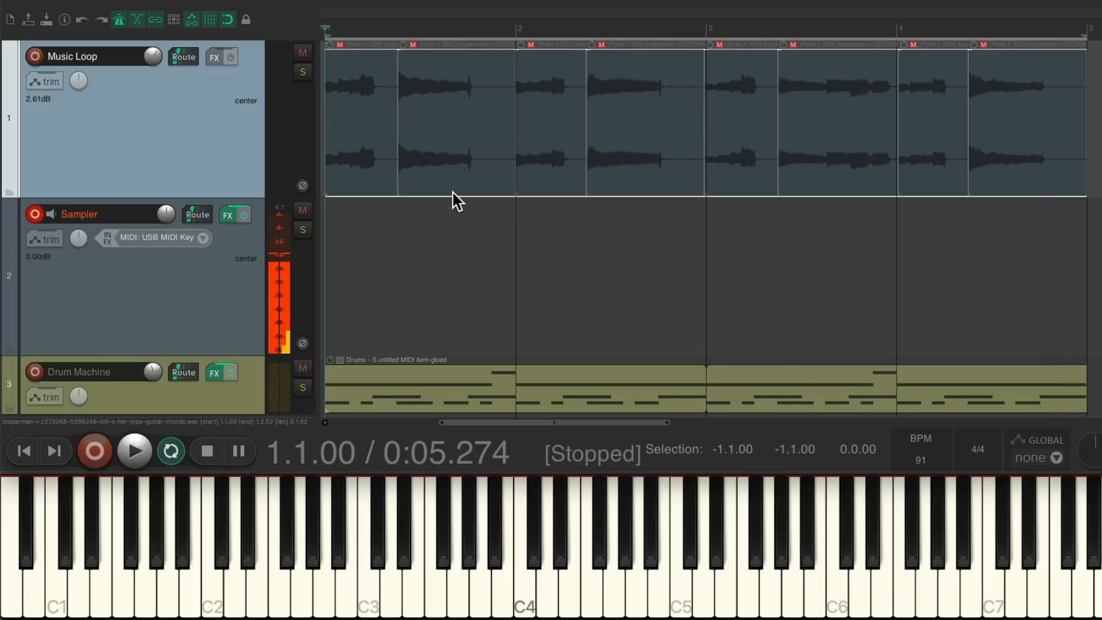
{"action": "left_click", "coordinate": [133, 451]}
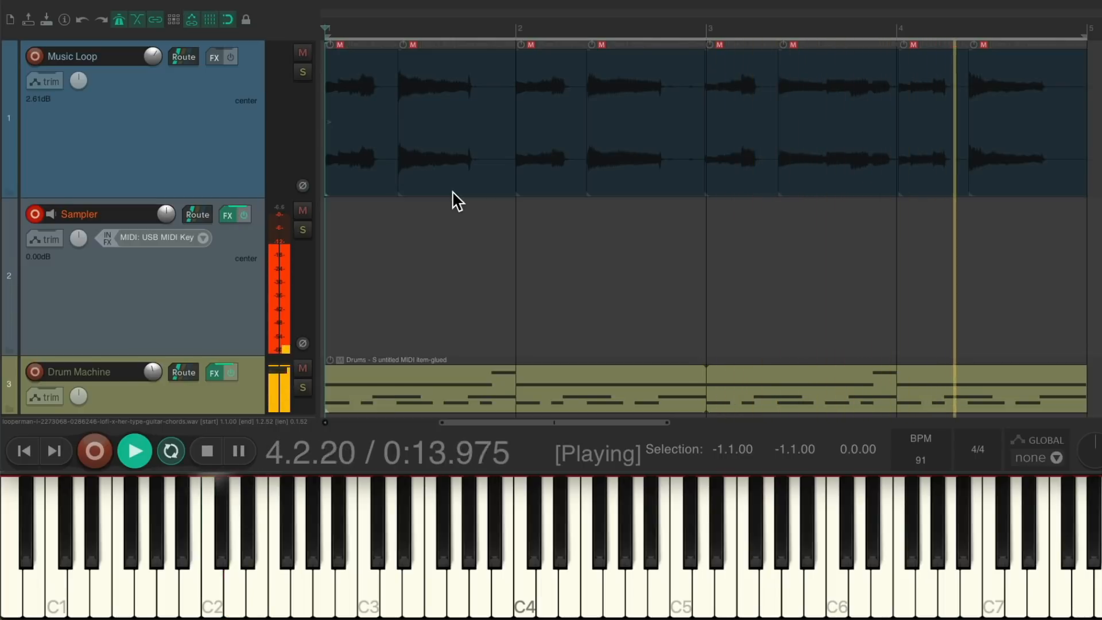
{"action": "left_click", "coordinate": [206, 451]}
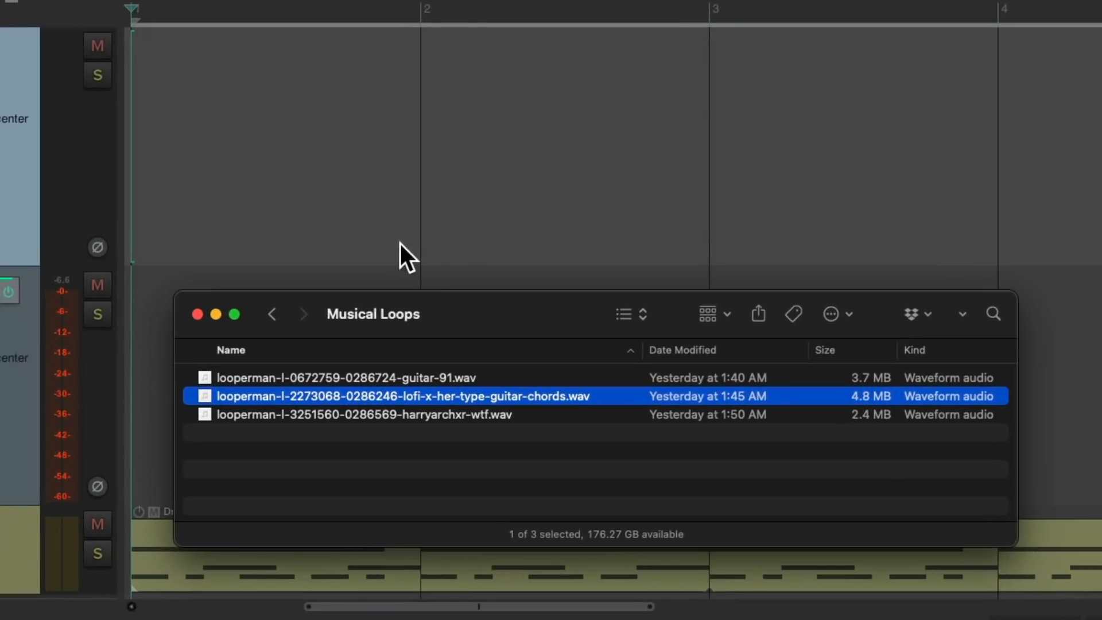
- Add the harryarchxr wtf synth loop to the Music Loop track and preview it with the drums
{"action": "left_click", "coordinate": [365, 414]}
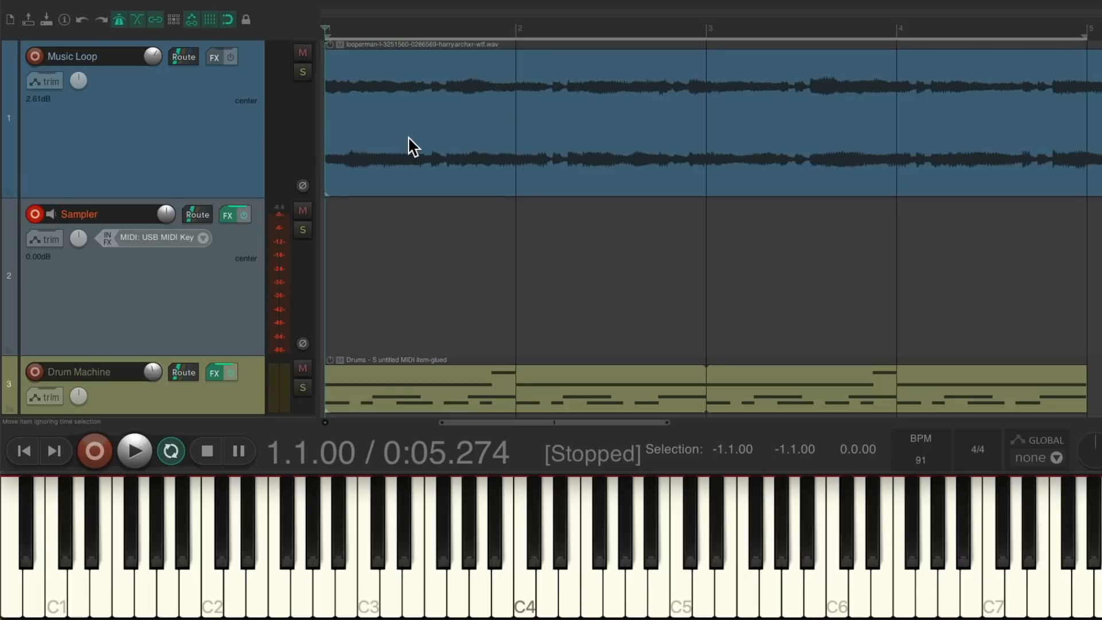
{"action": "mouse_move", "coordinate": [412, 148]}
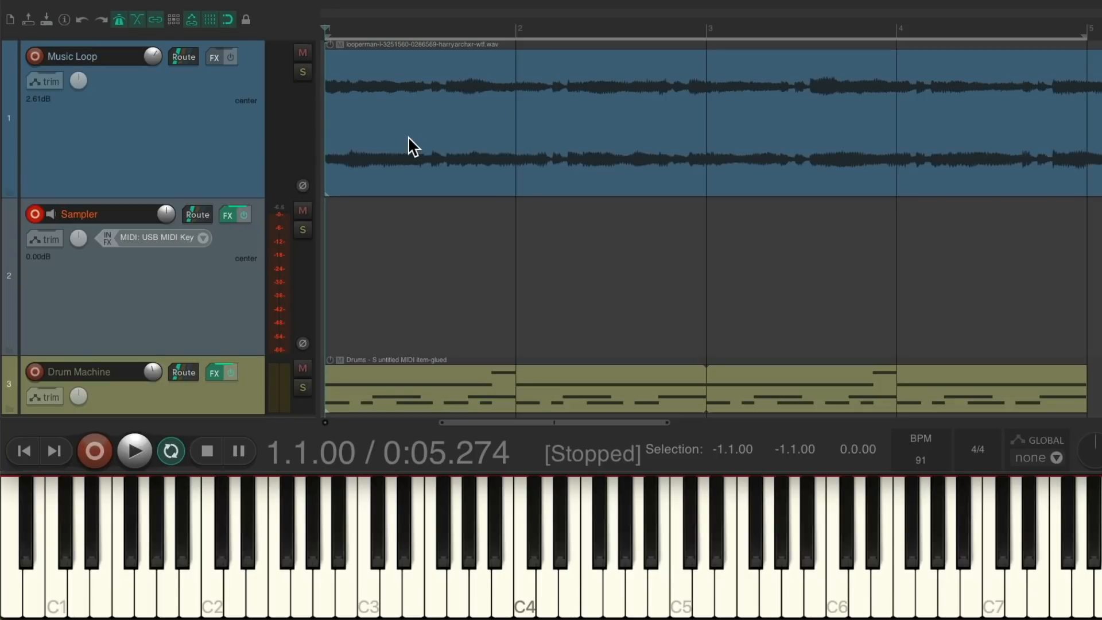
{"action": "left_click", "coordinate": [134, 451]}
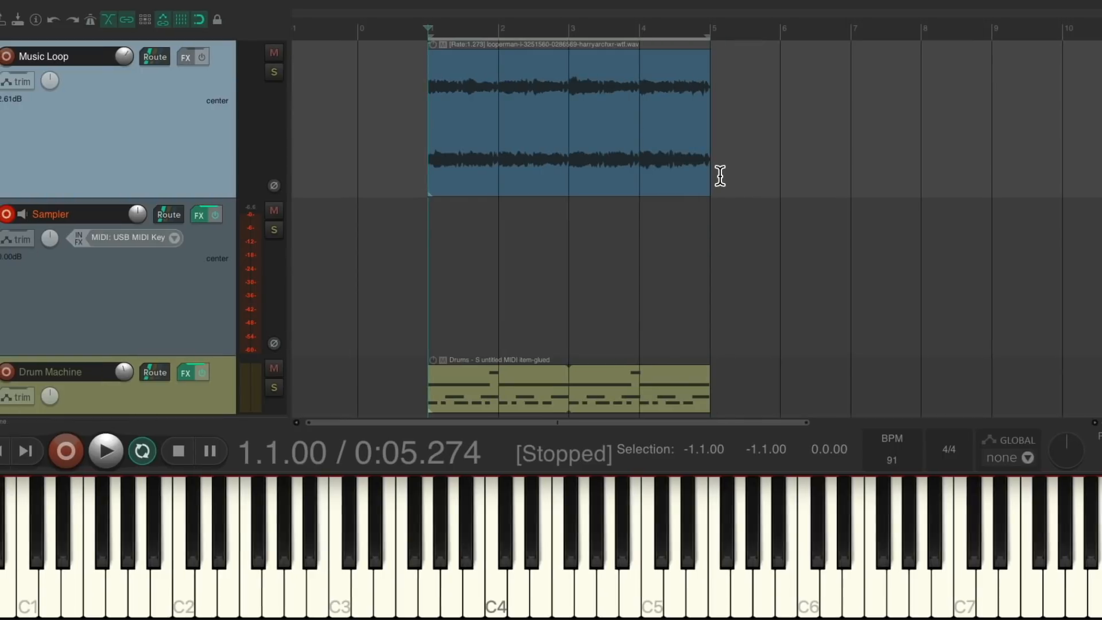
{"action": "left_click", "coordinate": [104, 452]}
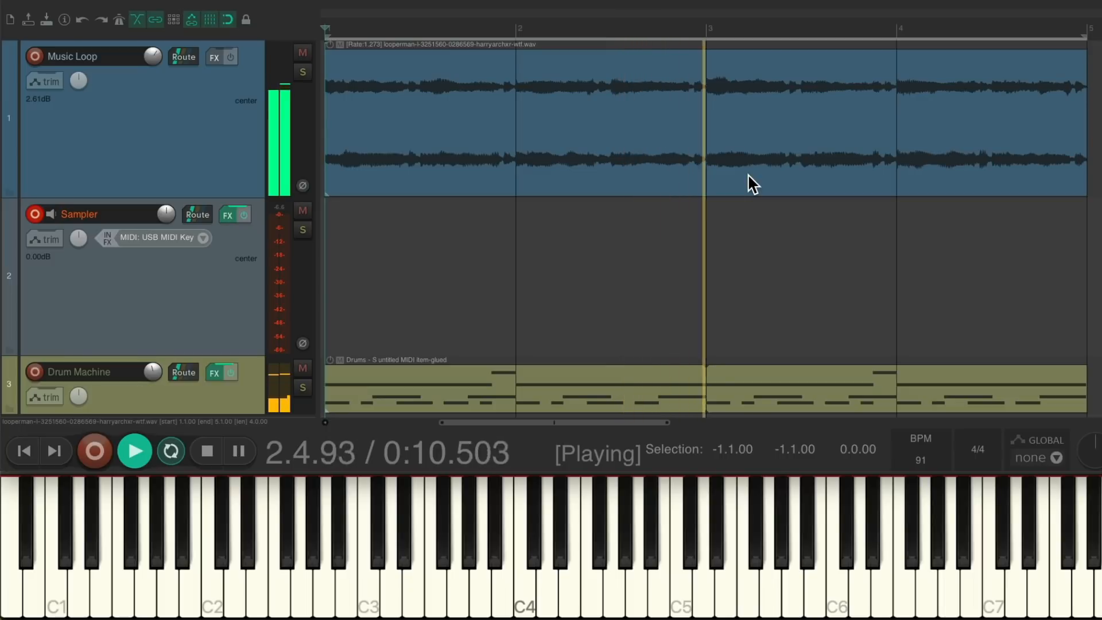
{"action": "left_click", "coordinate": [206, 451]}
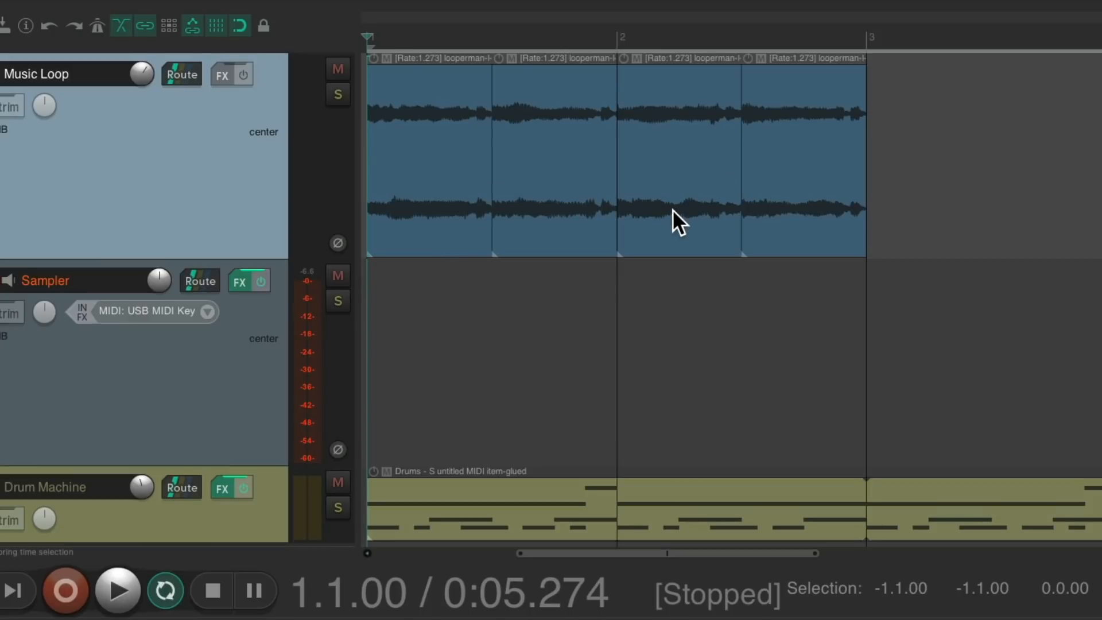
- Import the four synth slices into sampler slots 1–4 and remove slots 5–8
{"action": "left_click", "coordinate": [429, 162]}
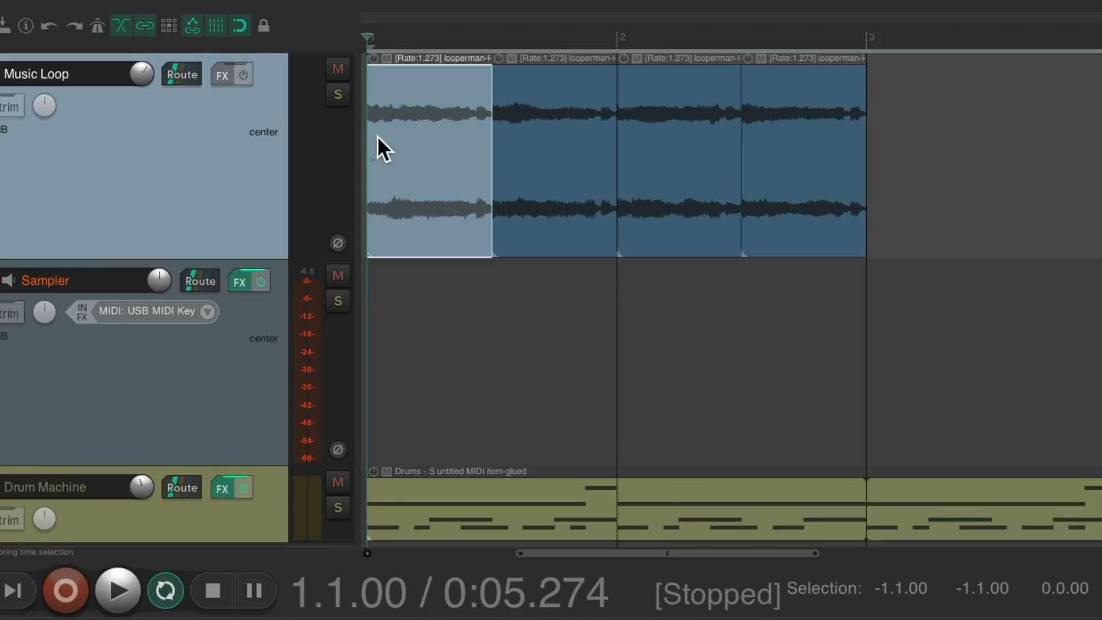
{"action": "left_click", "coordinate": [238, 280]}
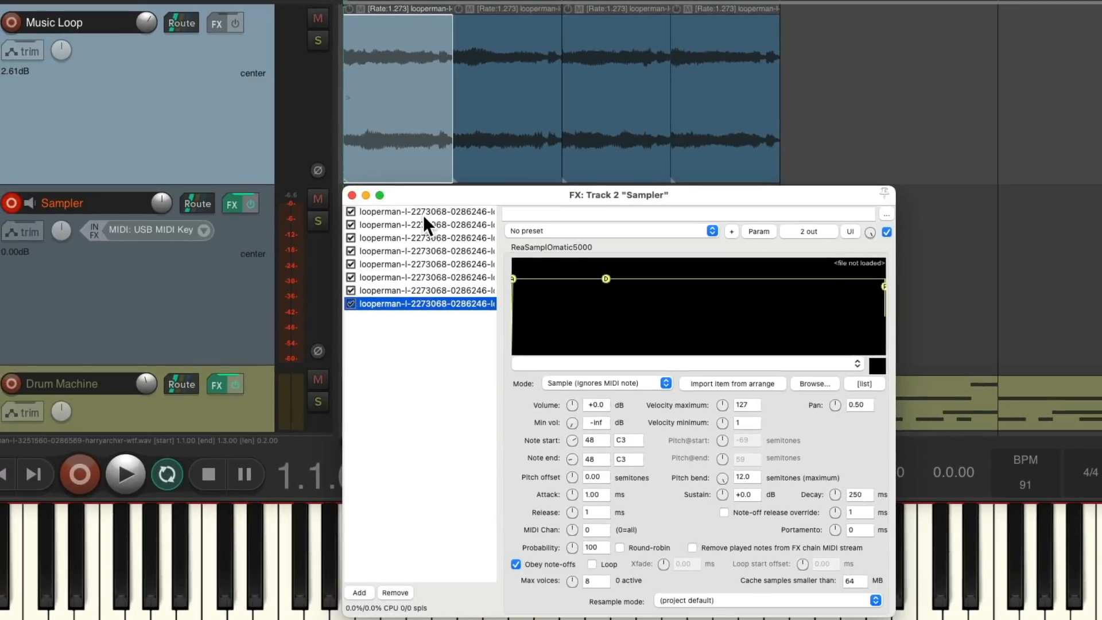
{"action": "left_click", "coordinate": [422, 212]}
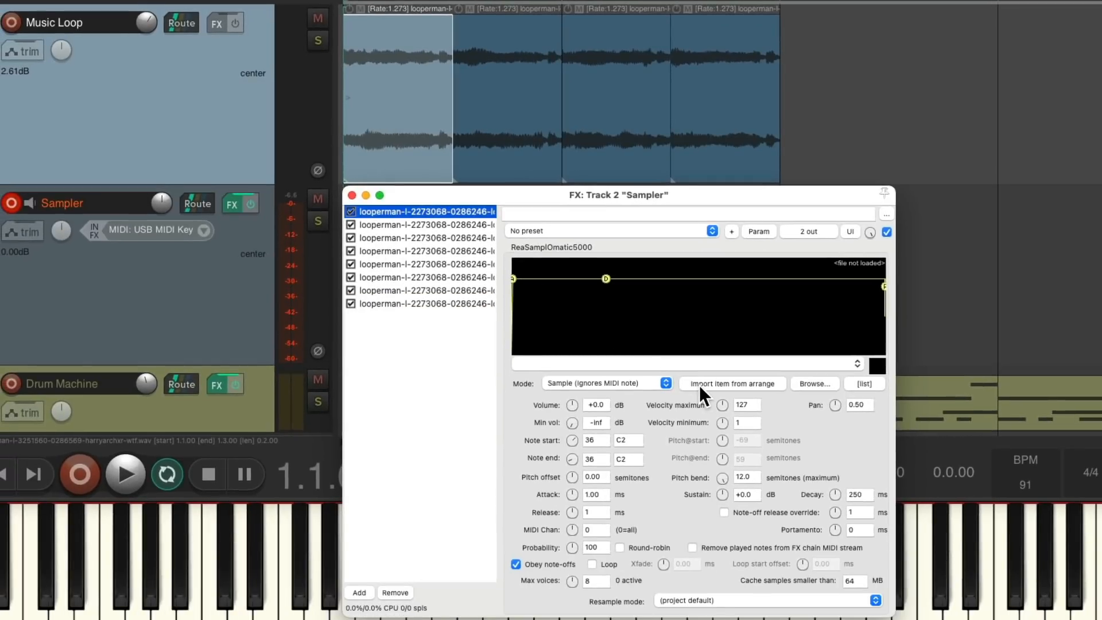
{"action": "left_click", "coordinate": [731, 383]}
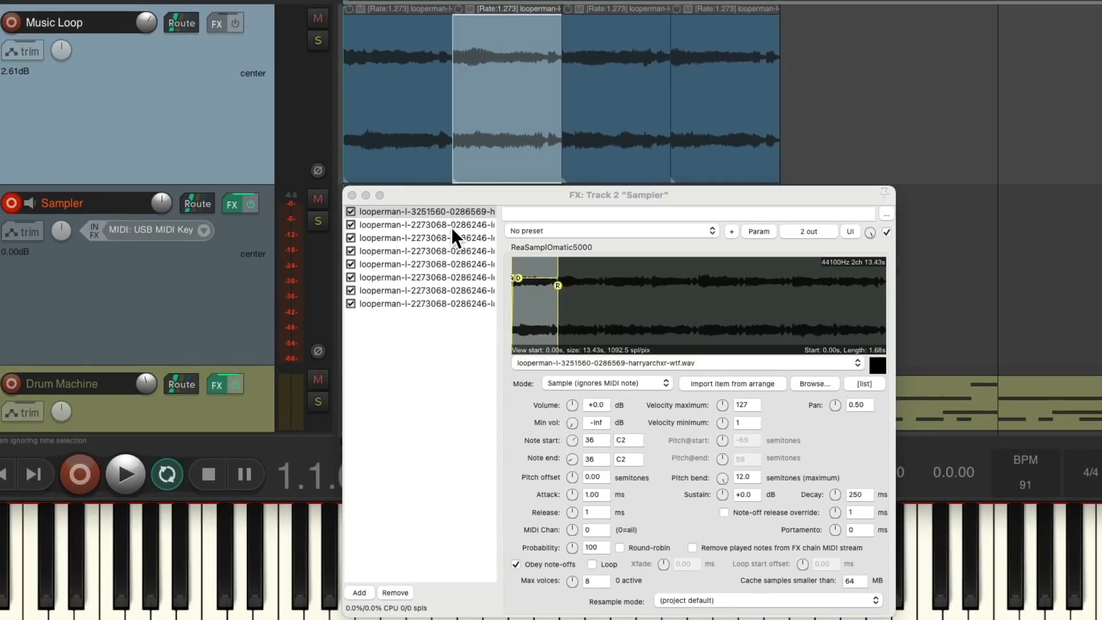
{"action": "left_click", "coordinate": [422, 225]}
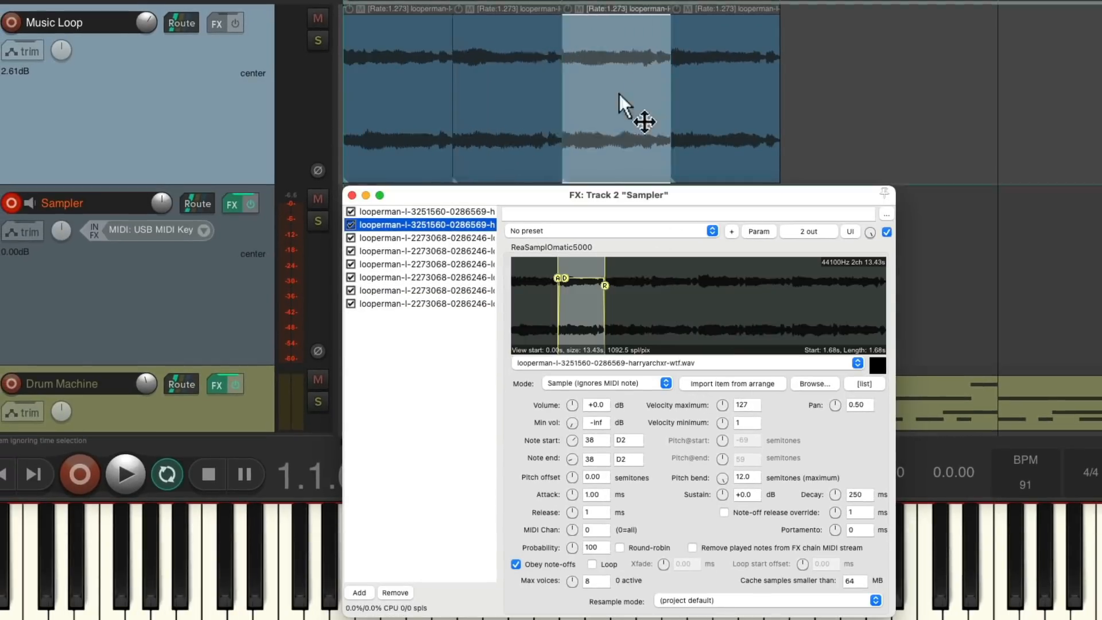
{"action": "left_click", "coordinate": [424, 237]}
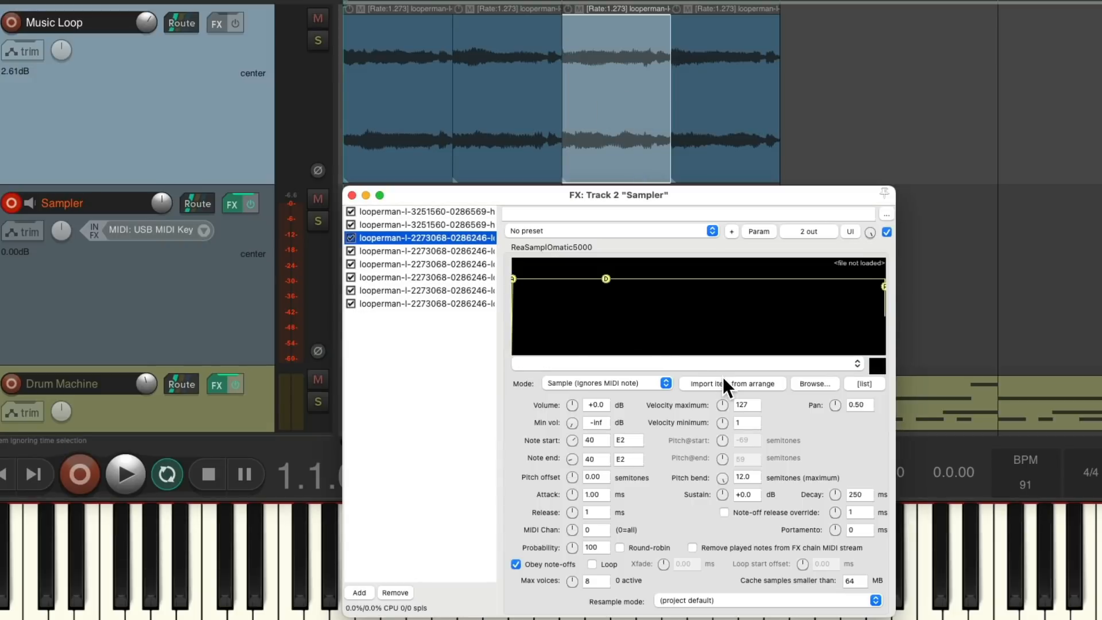
{"action": "left_click", "coordinate": [423, 251]}
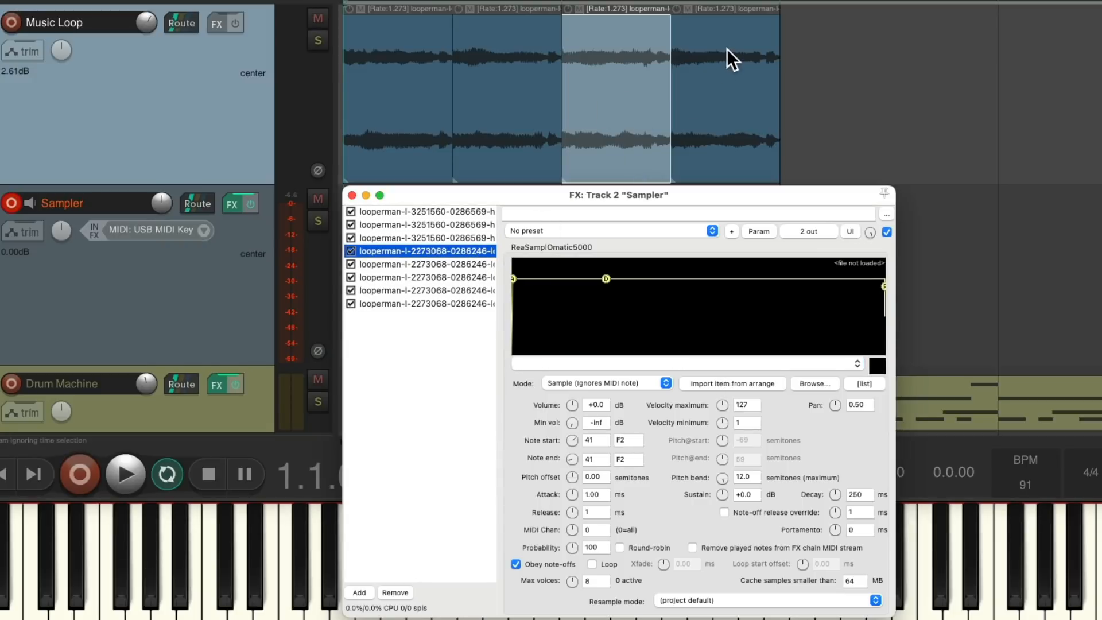
{"action": "left_click", "coordinate": [423, 250]}
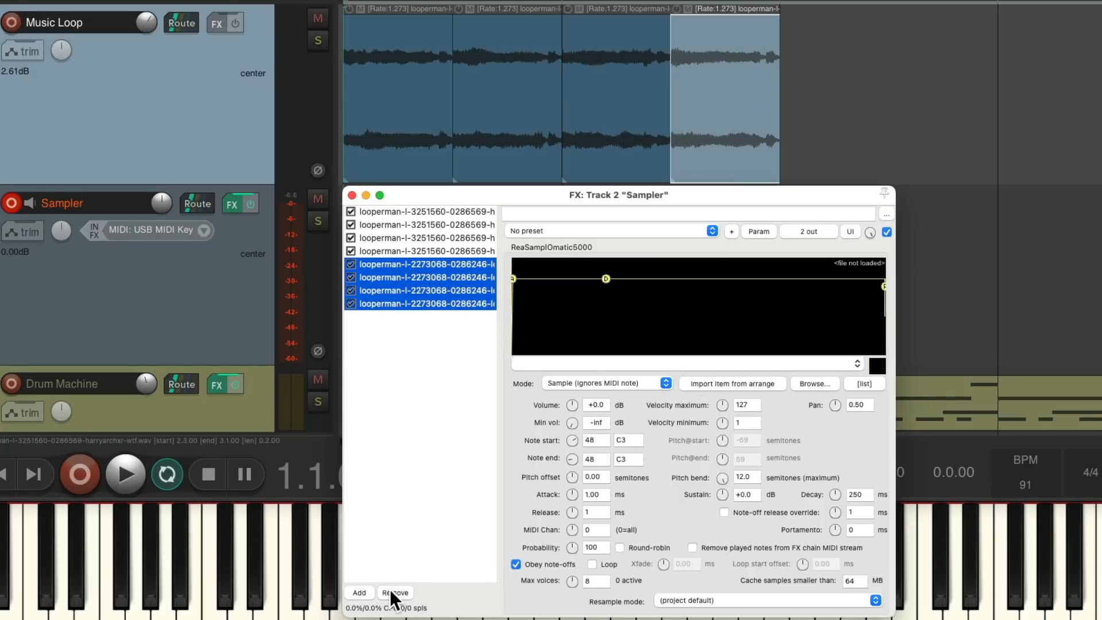
{"action": "left_click", "coordinate": [352, 195]}
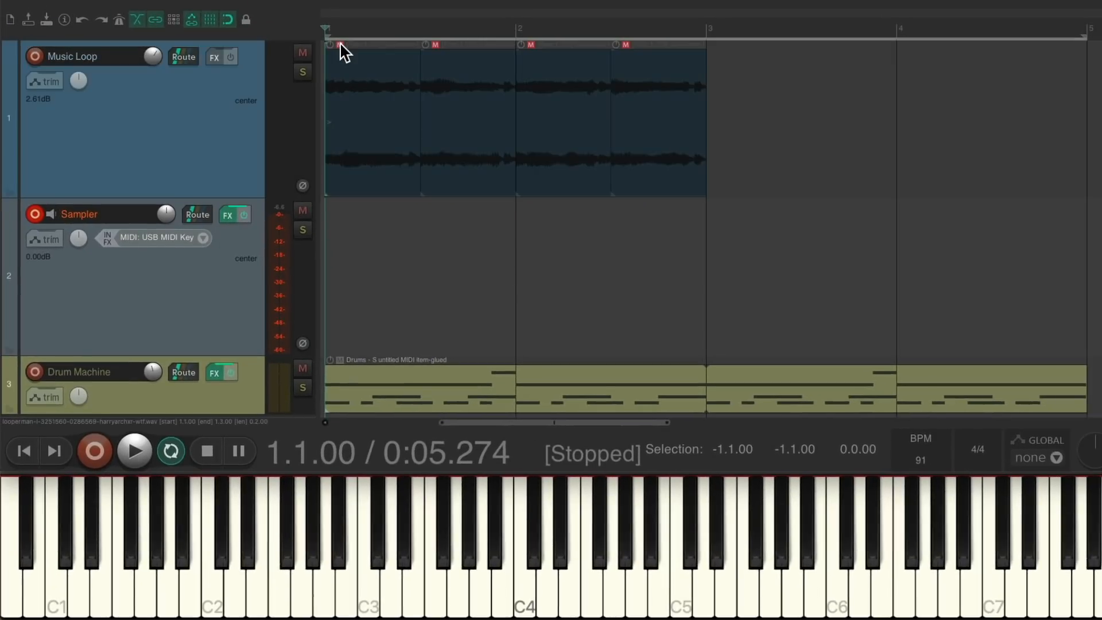
- Play the synth slices from the MIDI keyboard over the drums, restarting playback with a count-in
{"action": "left_click", "coordinate": [134, 452]}
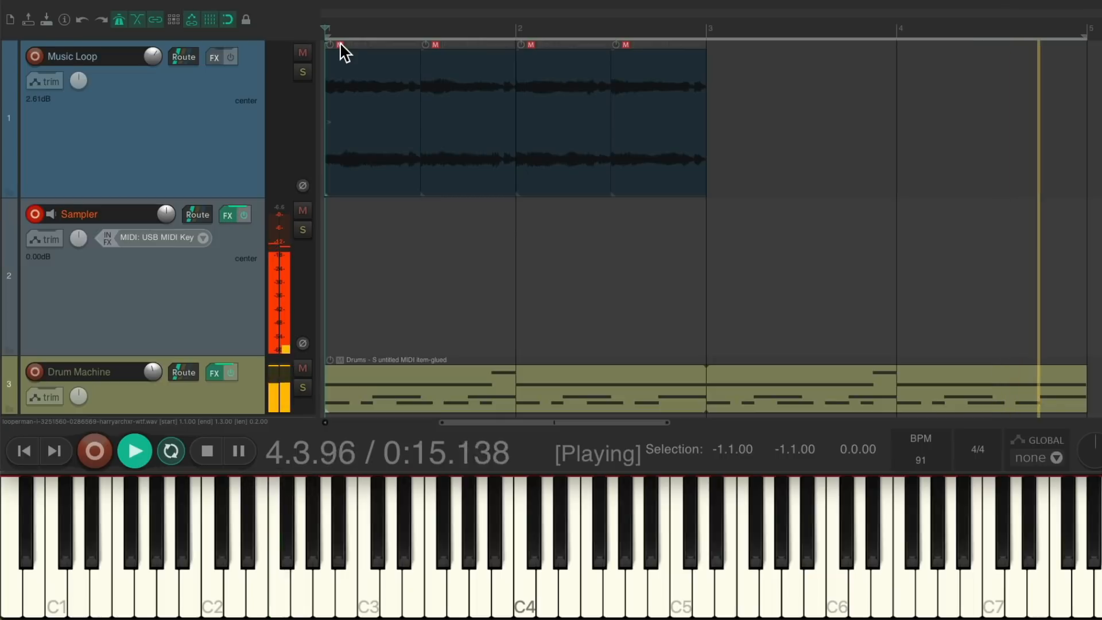
{"action": "left_click", "coordinate": [206, 451]}
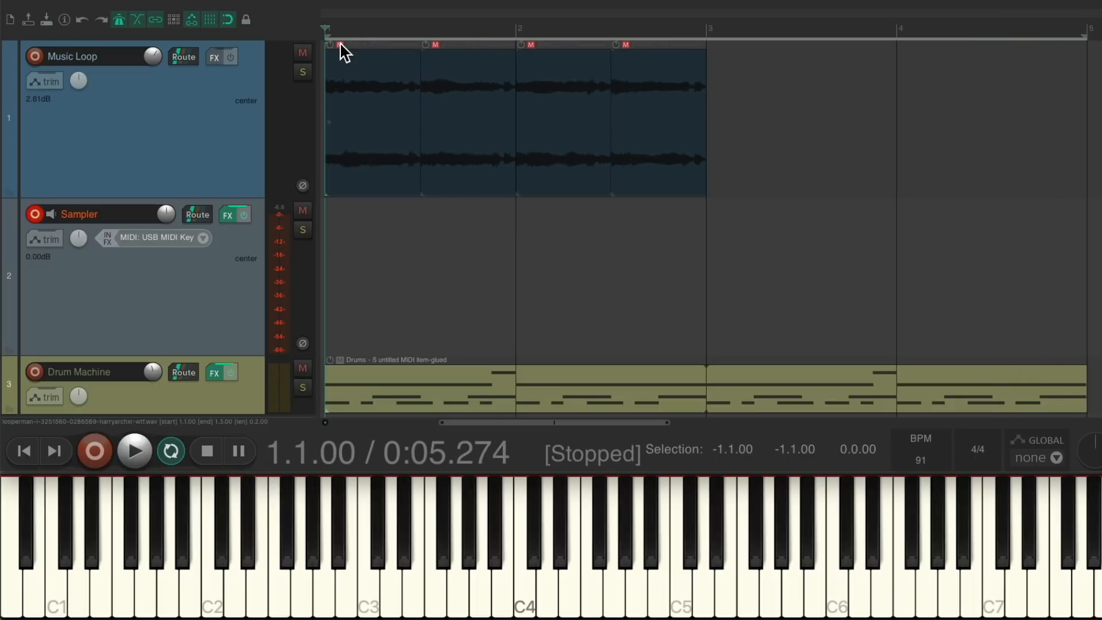
{"action": "left_click", "coordinate": [134, 451]}
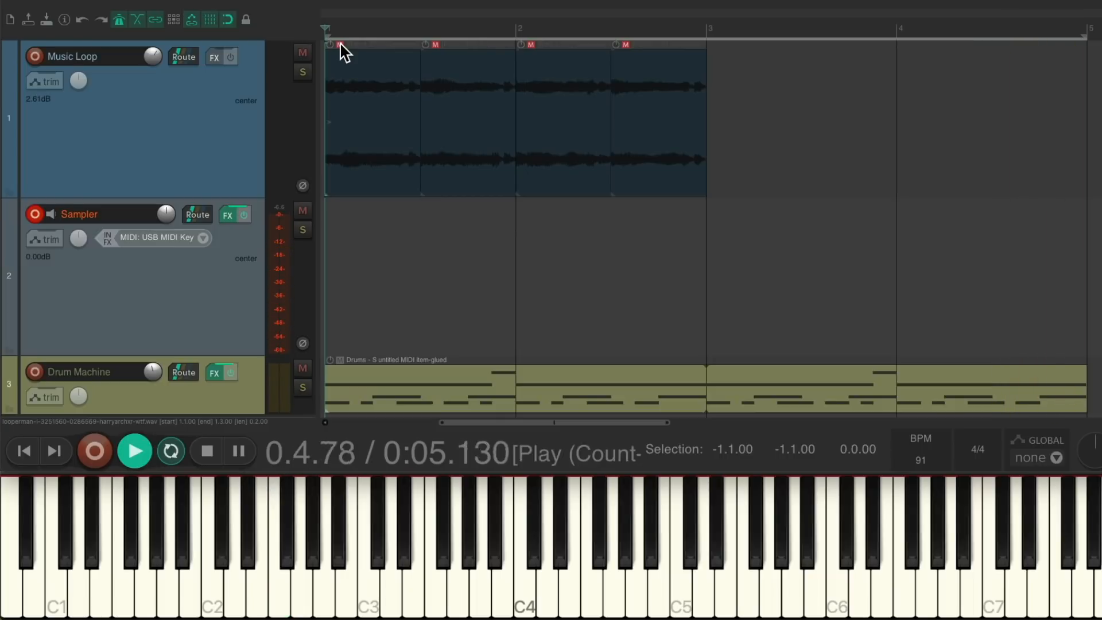
{"action": "left_click", "coordinate": [133, 451]}
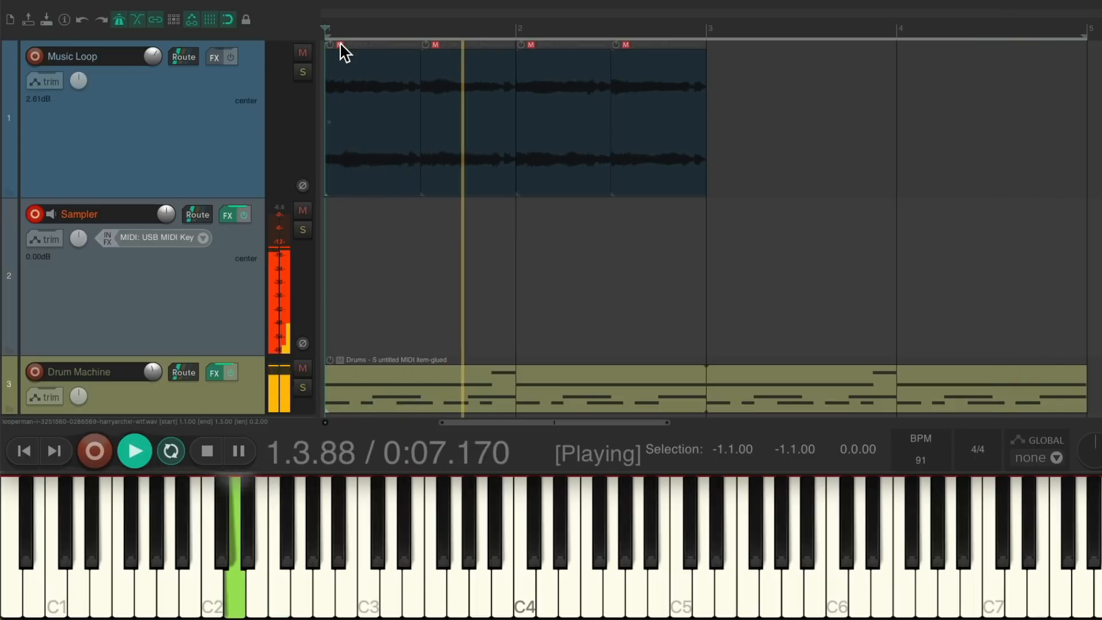